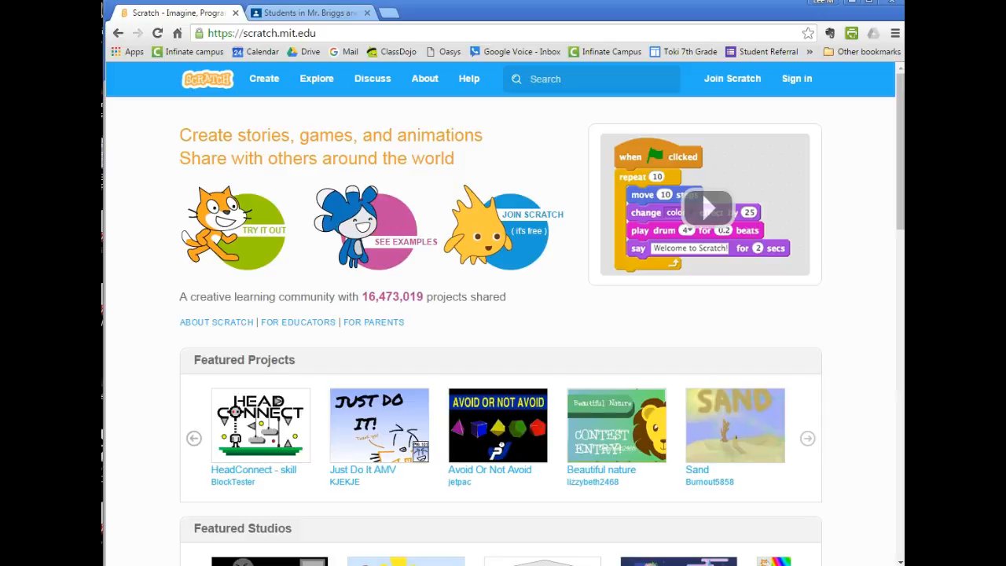
{"action": "mouse_move", "coordinate": [313, 162]}
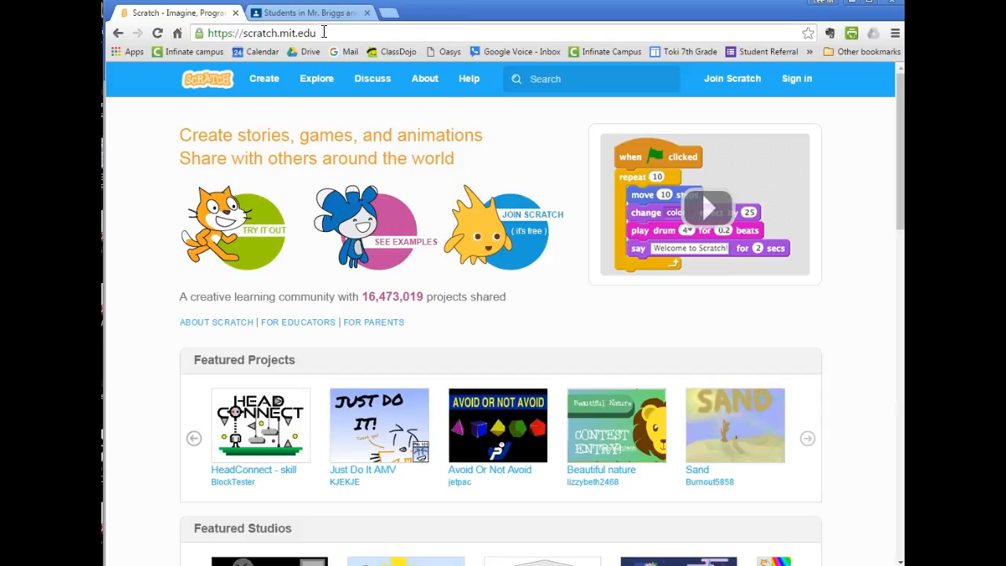
{"action": "mouse_move", "coordinate": [736, 79]}
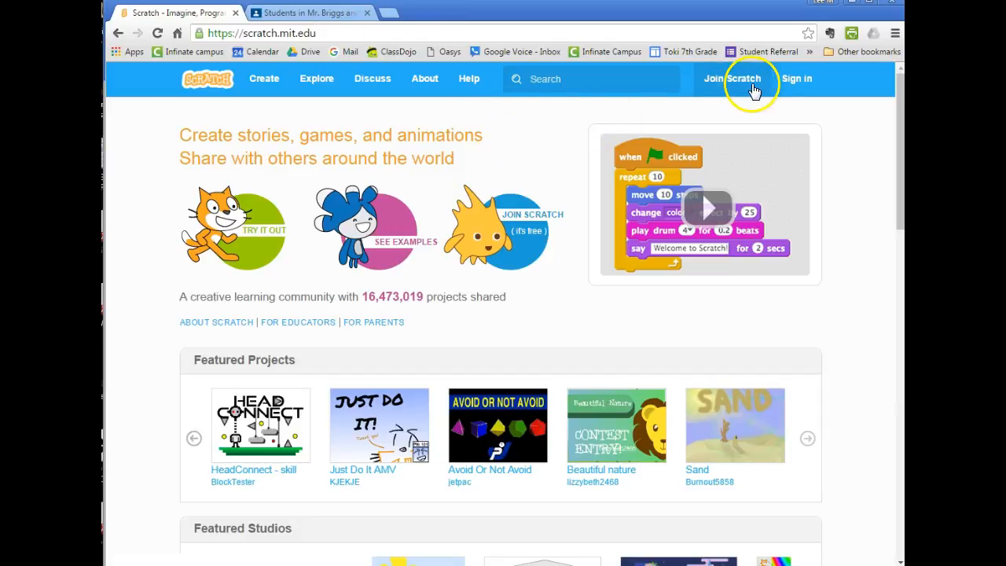
Bring up the Join Scratch sign-up form with empty username and password fields.
{"action": "left_click", "coordinate": [732, 79]}
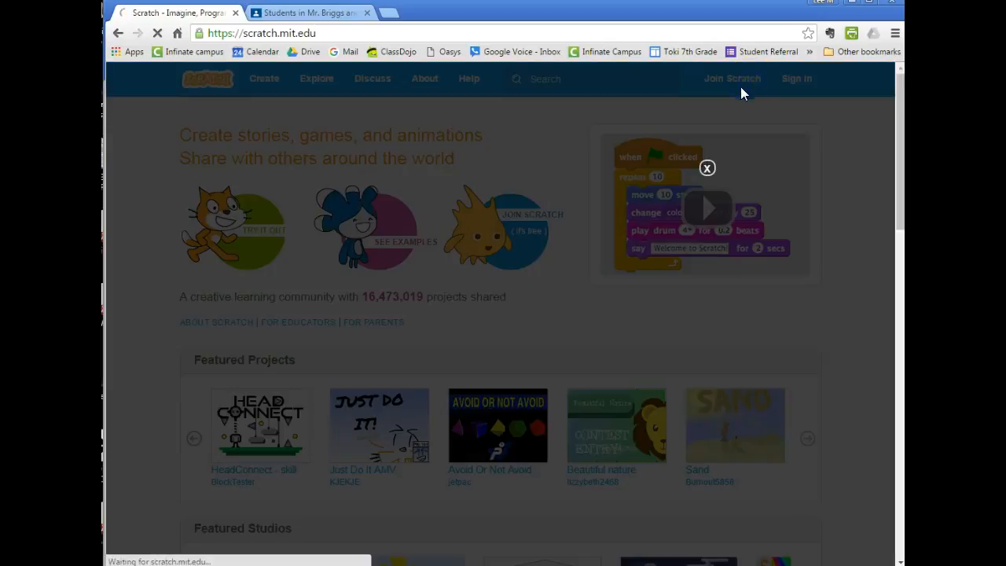
{"action": "left_click", "coordinate": [733, 79]}
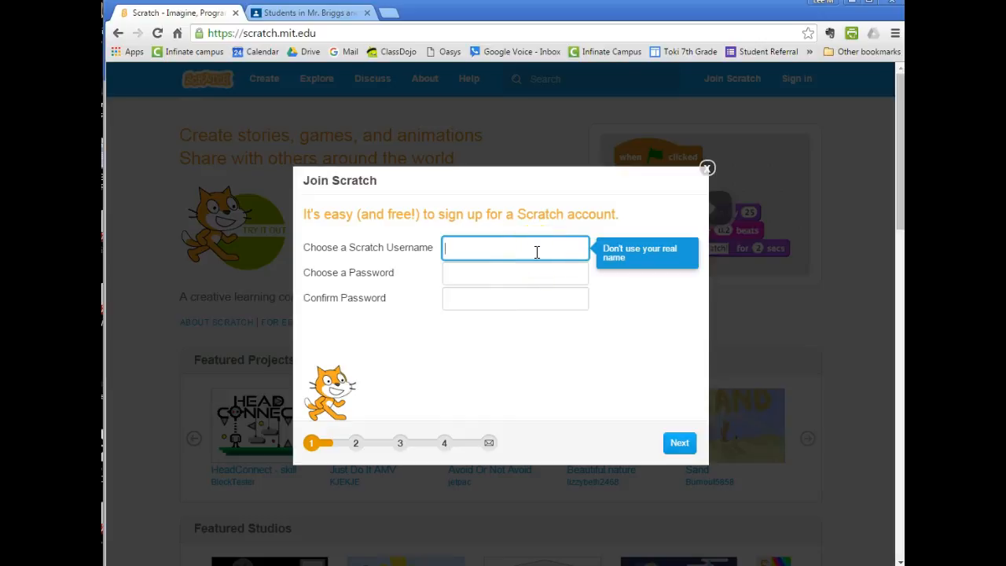
{"action": "mouse_move", "coordinate": [670, 239]}
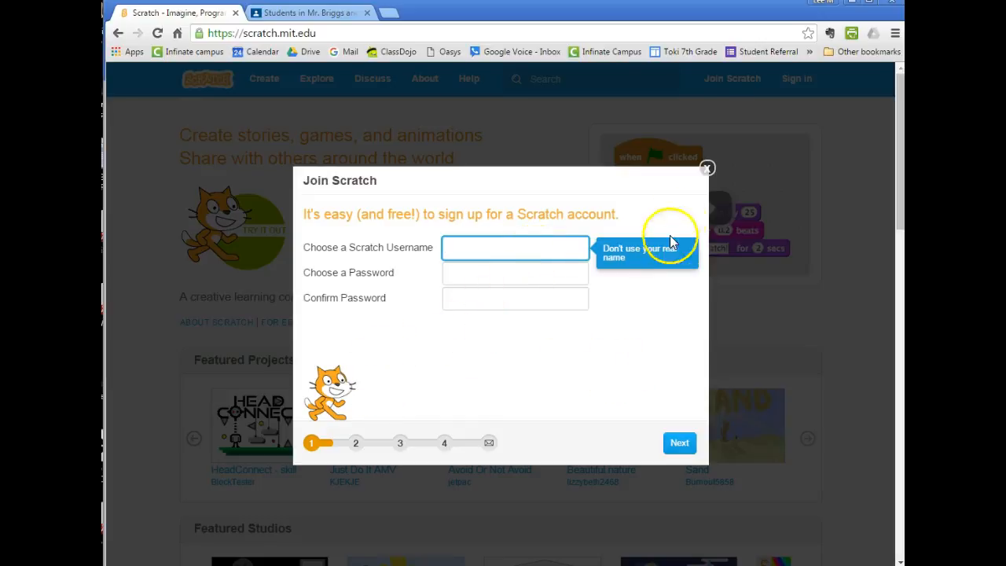
{"action": "left_click", "coordinate": [706, 168]}
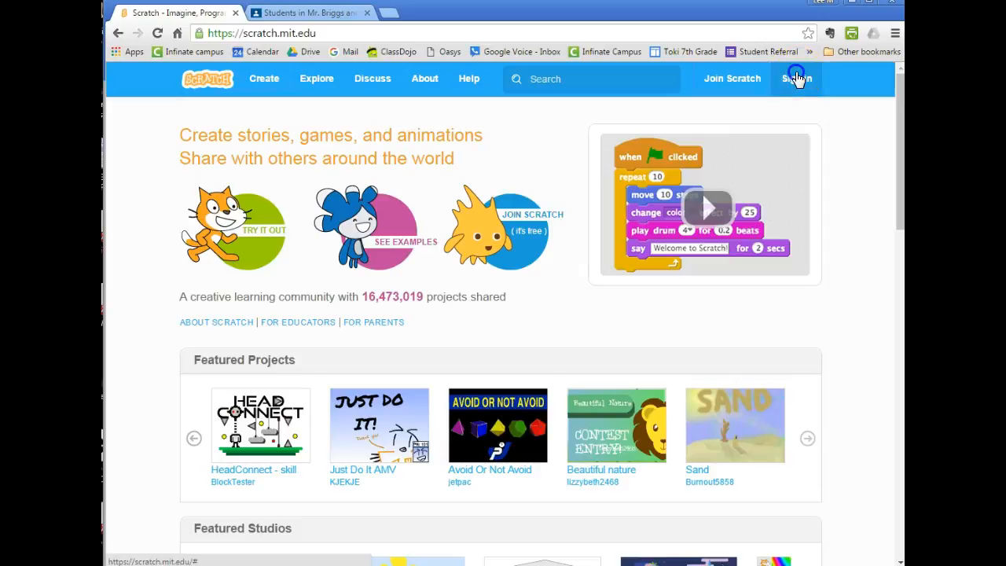
{"action": "left_click", "coordinate": [795, 78]}
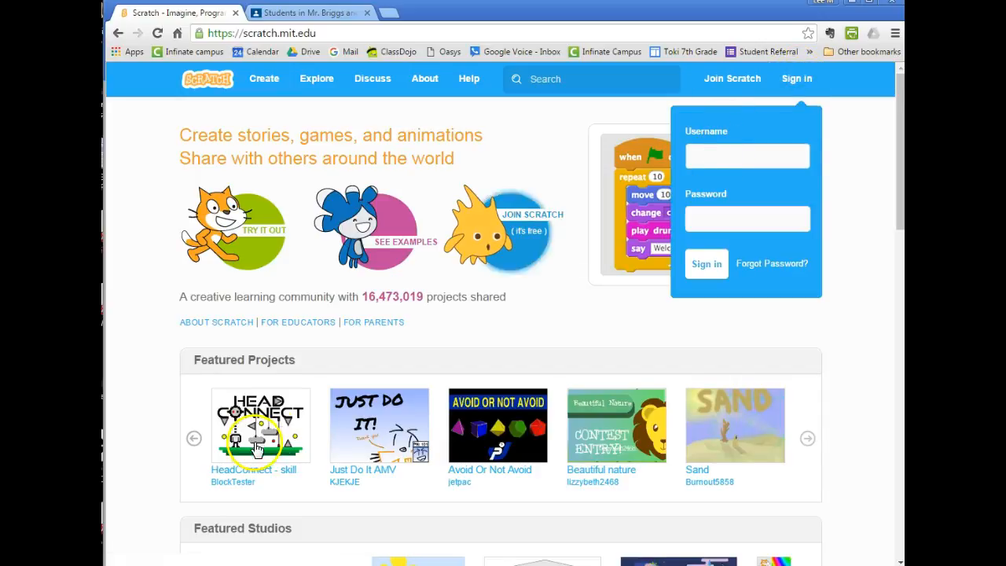
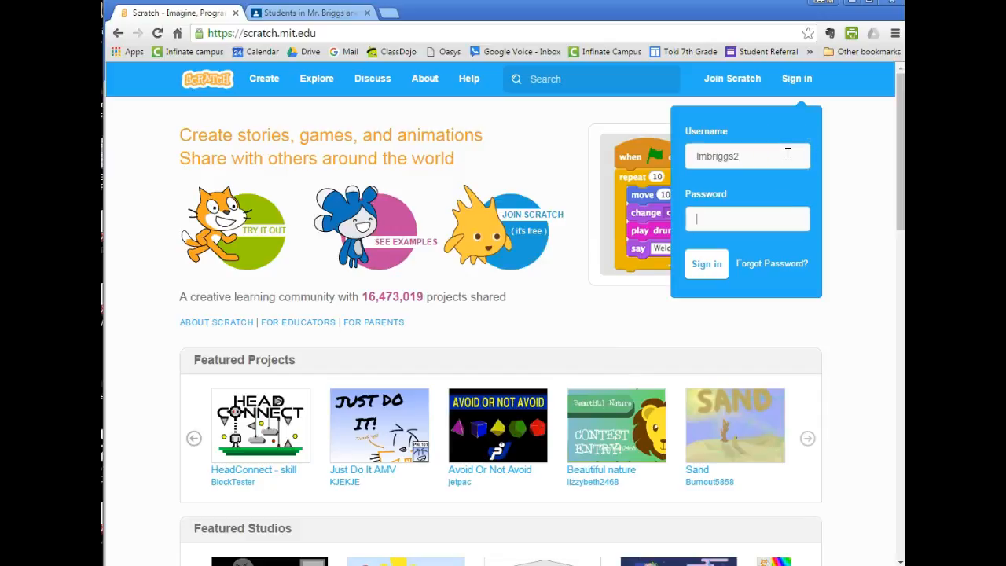
{"action": "type", "text": "password"}
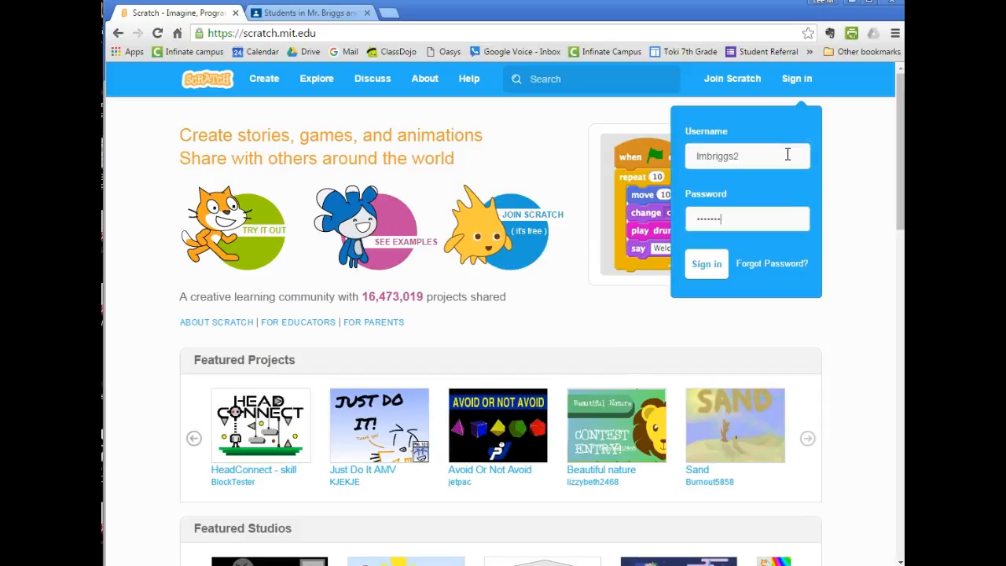
{"action": "left_click", "coordinate": [704, 264]}
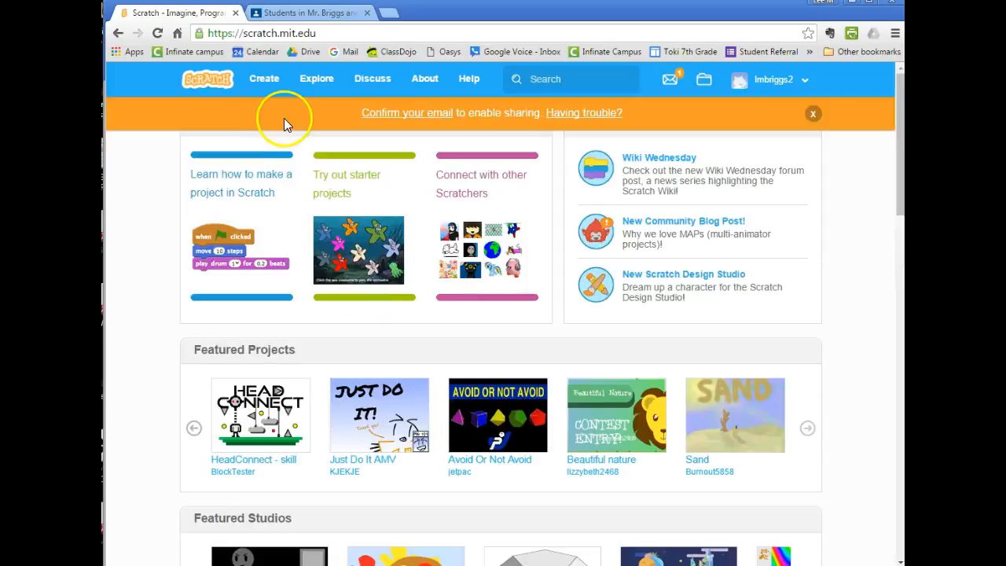
{"action": "mouse_move", "coordinate": [813, 113]}
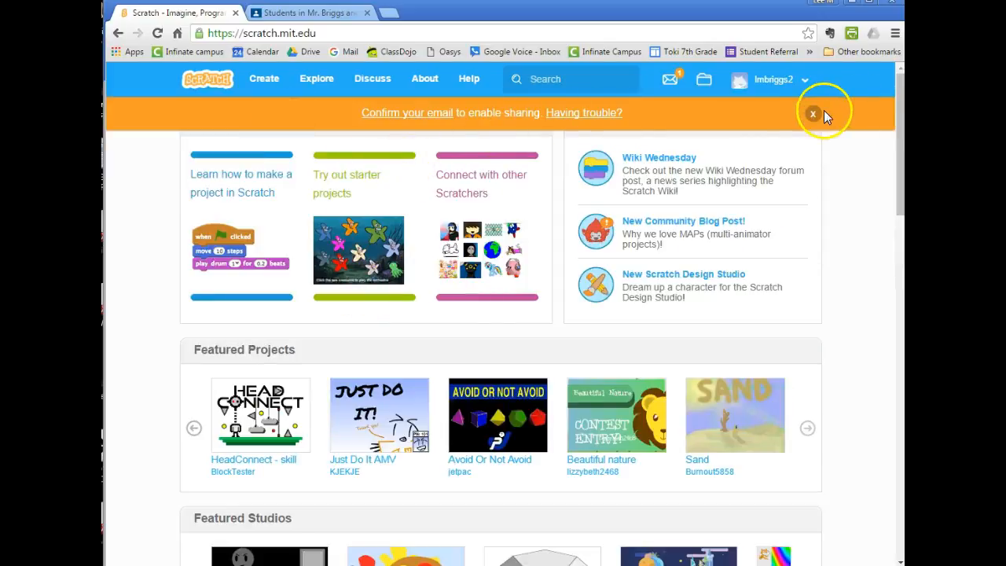
{"action": "left_click", "coordinate": [832, 113]}
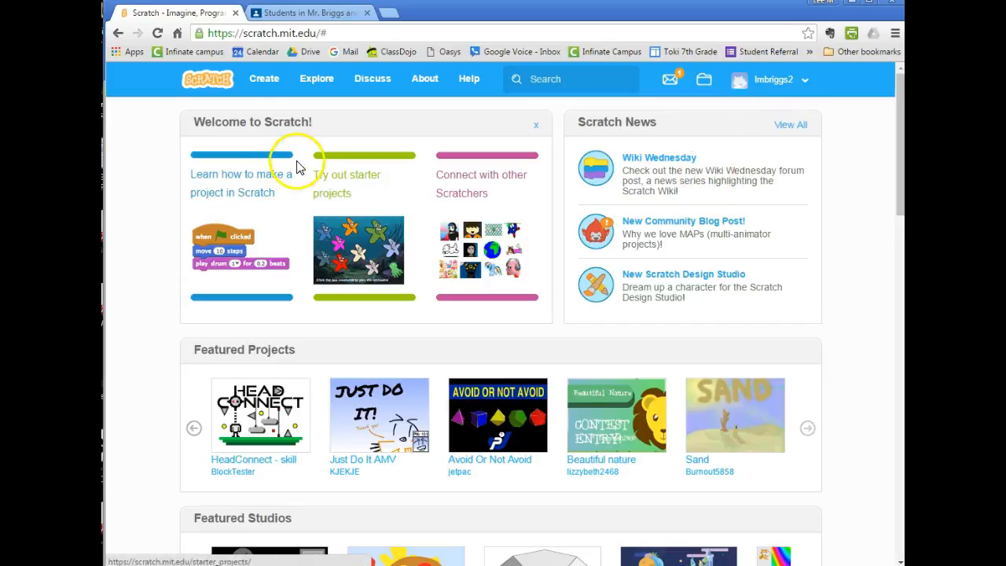
{"action": "mouse_move", "coordinate": [264, 79]}
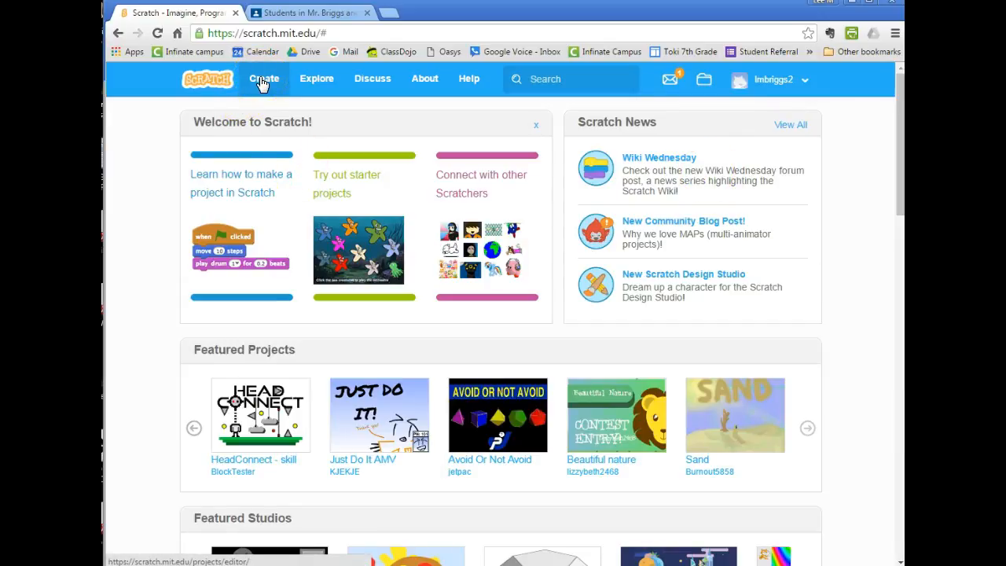
Create a new untitled project and look at the Stage before returning to Sprite1's scripts.
{"action": "left_click", "coordinate": [264, 78]}
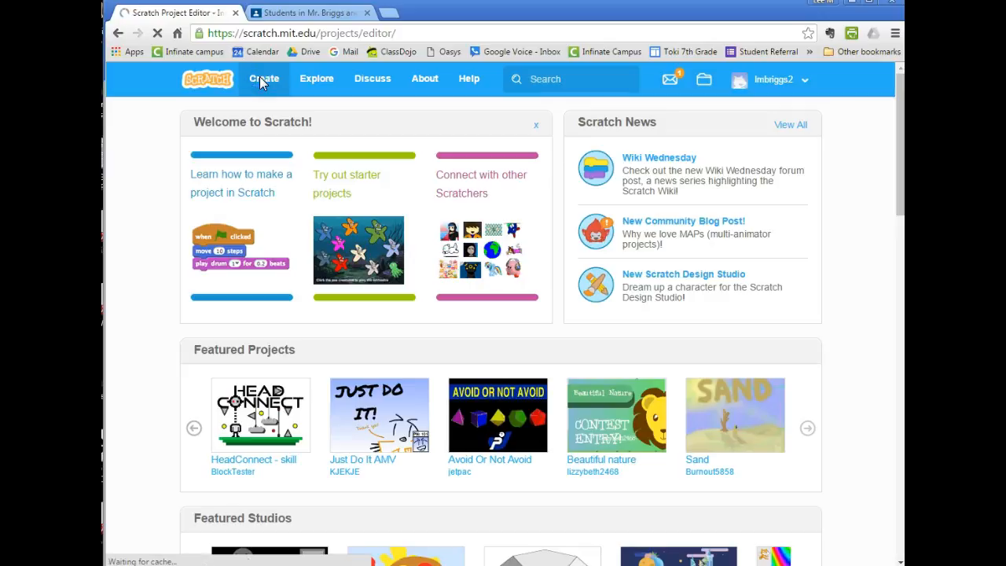
{"action": "left_click", "coordinate": [264, 79]}
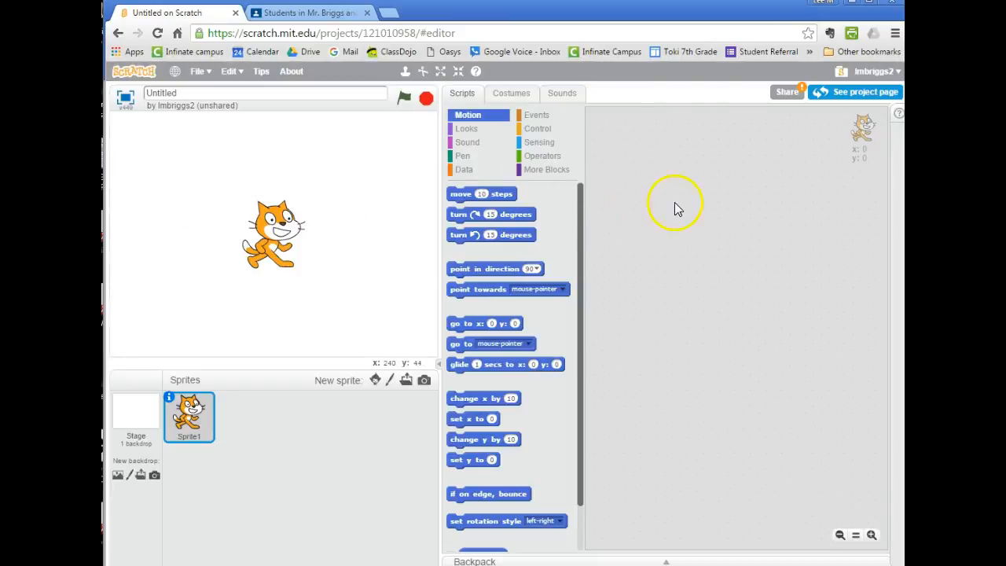
{"action": "mouse_move", "coordinate": [783, 330]}
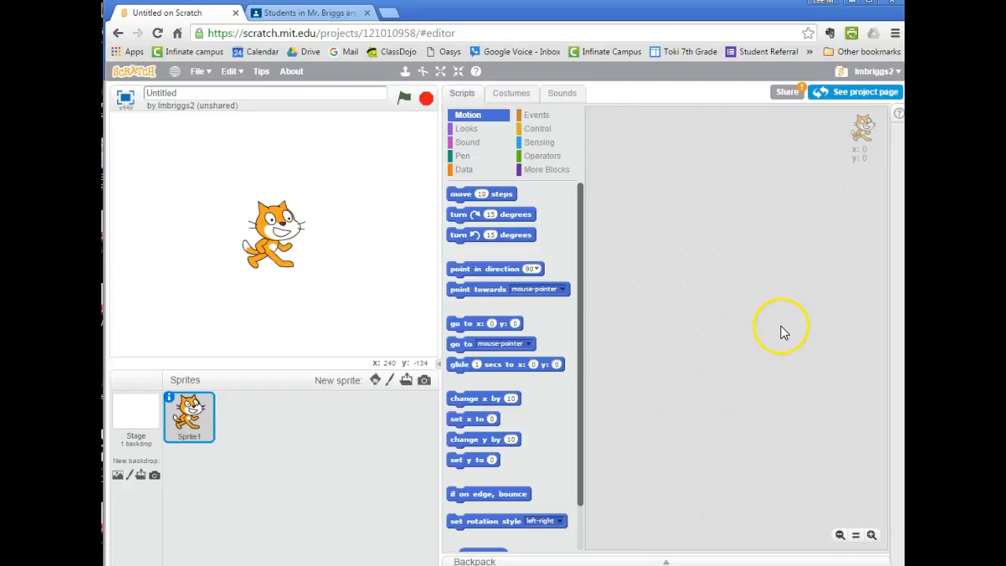
{"action": "mouse_move", "coordinate": [751, 454]}
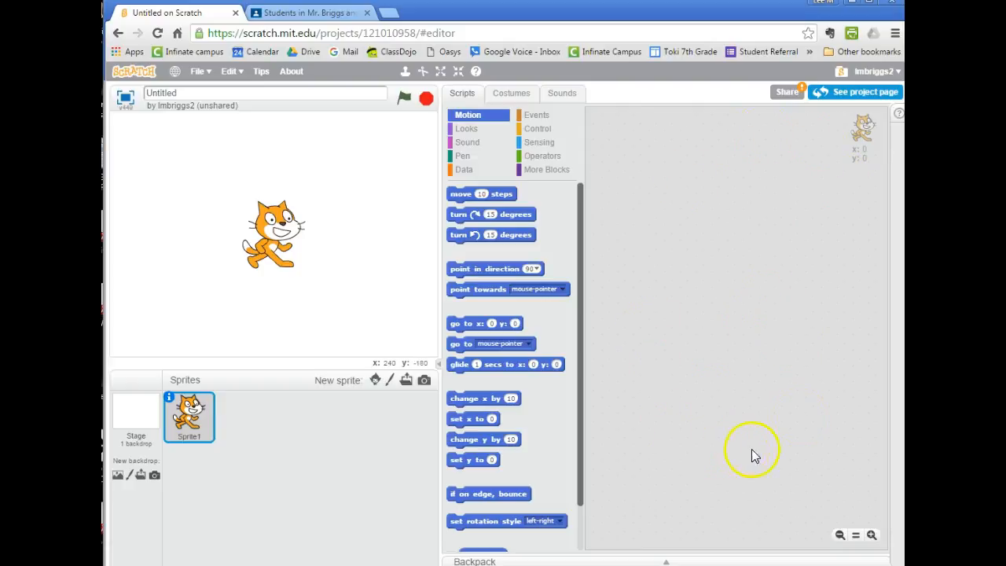
{"action": "mouse_move", "coordinate": [874, 275]}
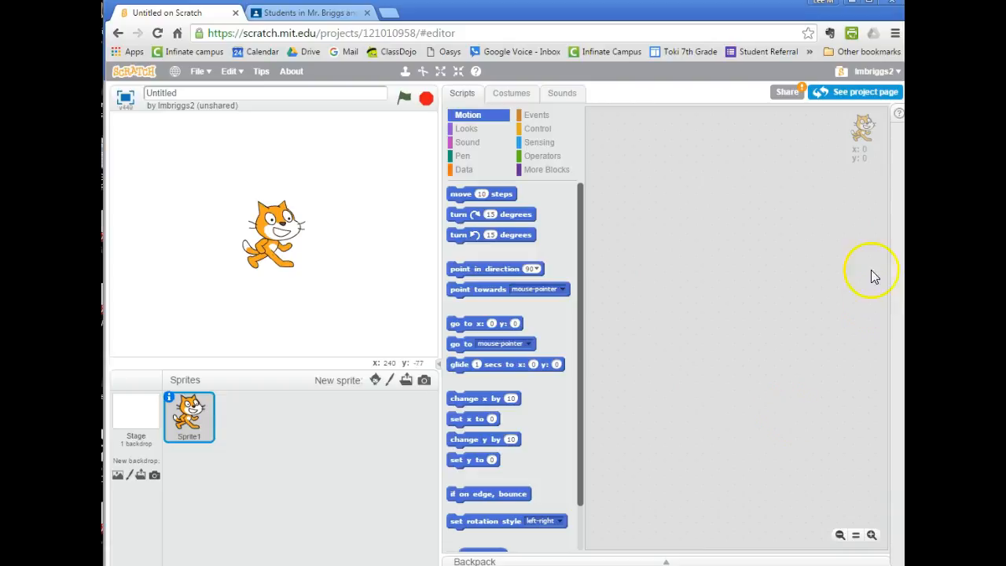
{"action": "mouse_move", "coordinate": [318, 118]}
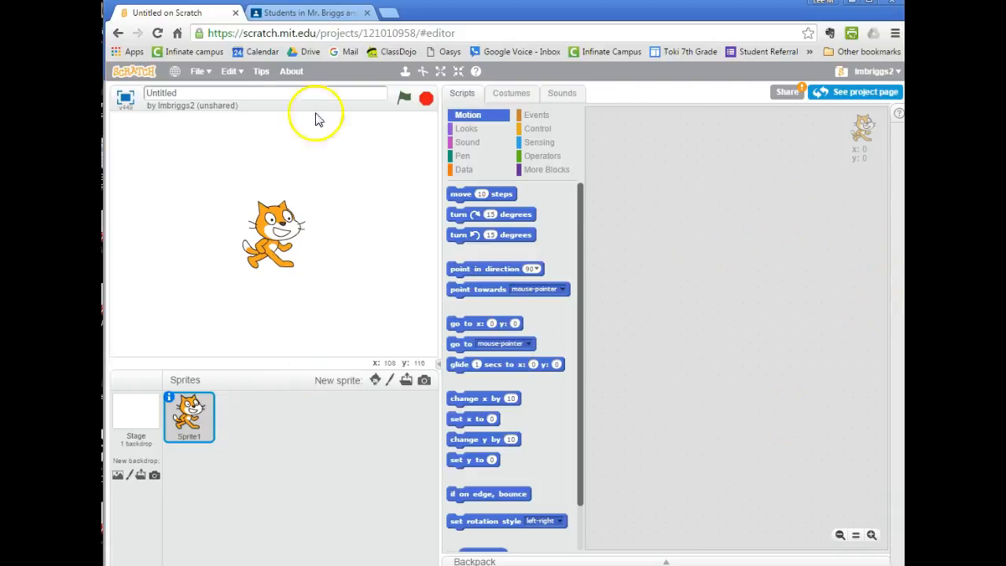
{"action": "mouse_move", "coordinate": [218, 129]}
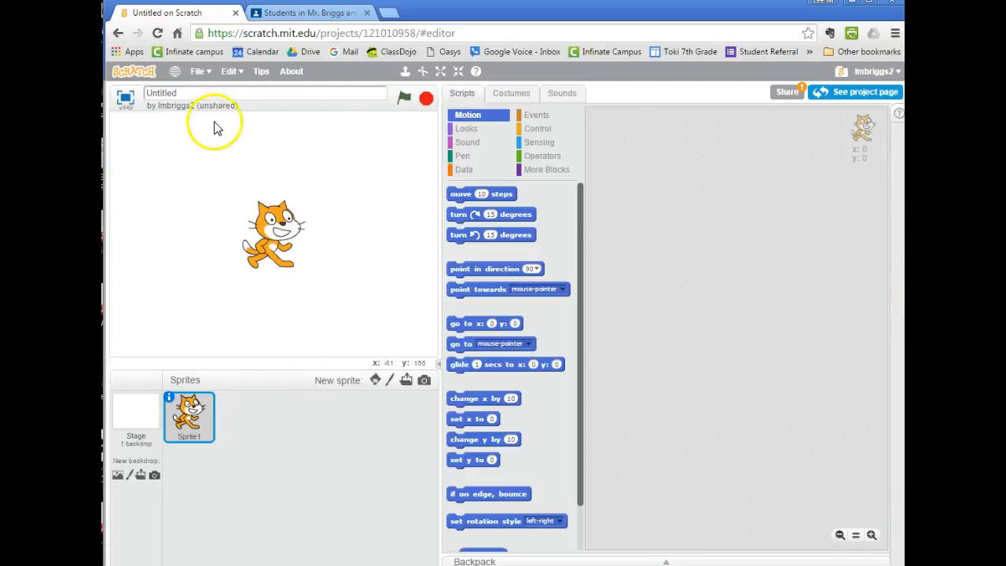
{"action": "mouse_move", "coordinate": [233, 408]}
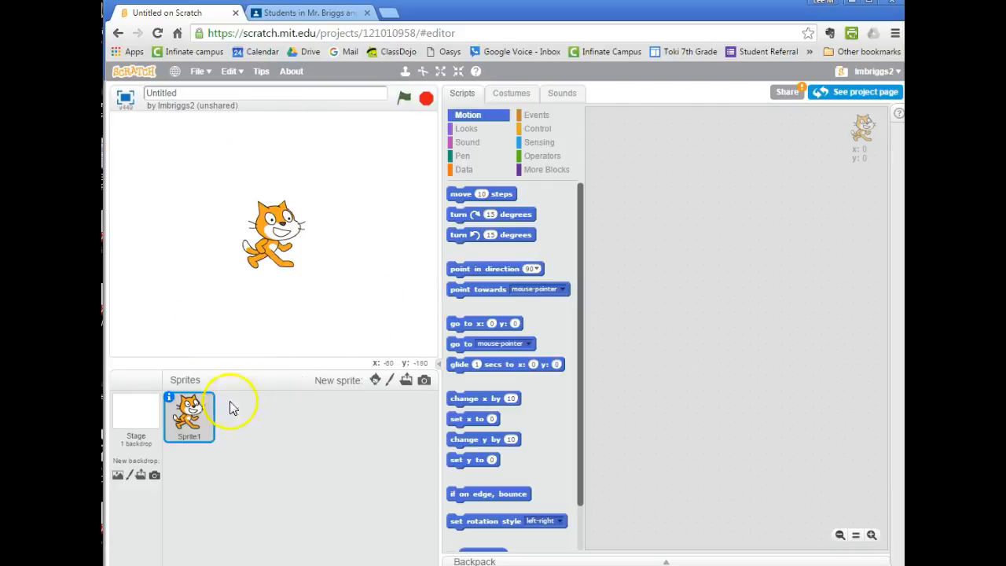
{"action": "mouse_move", "coordinate": [390, 425]}
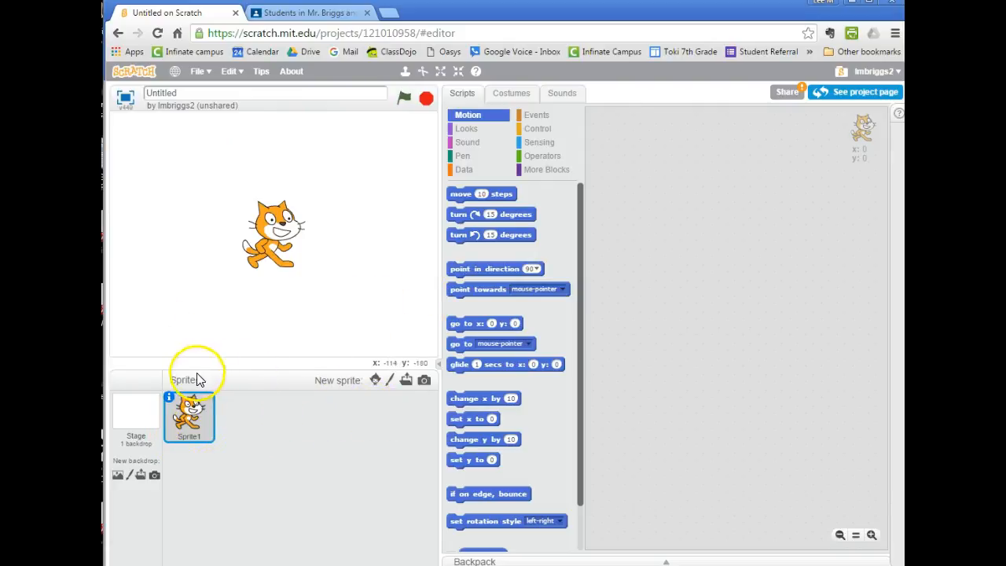
{"action": "mouse_move", "coordinate": [122, 431]}
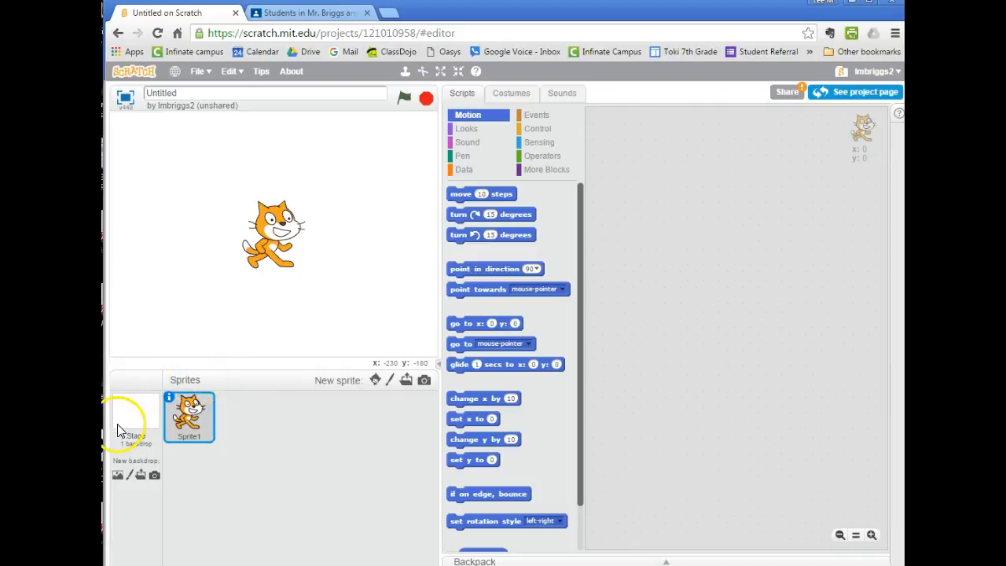
{"action": "left_click", "coordinate": [135, 422]}
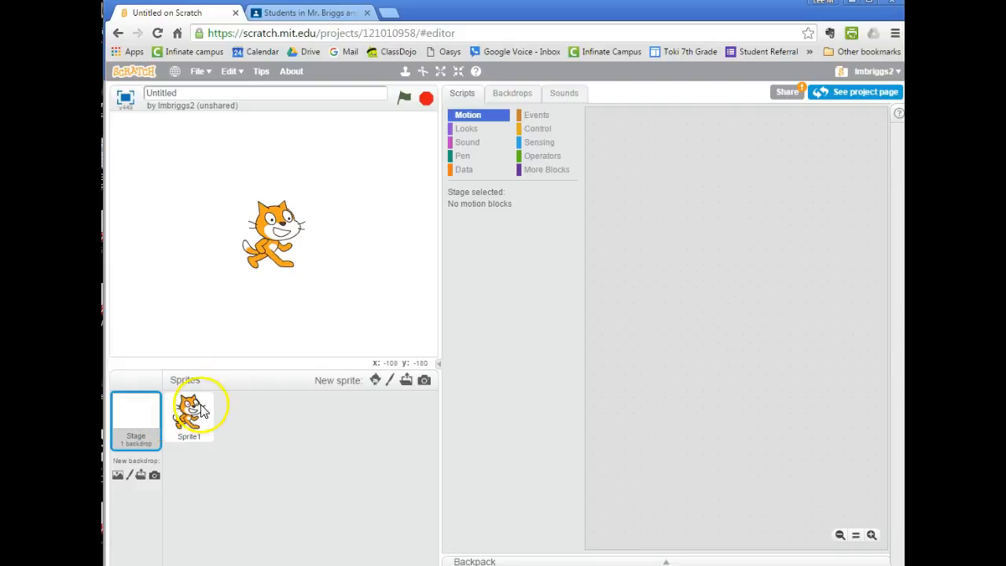
{"action": "left_click", "coordinate": [189, 412]}
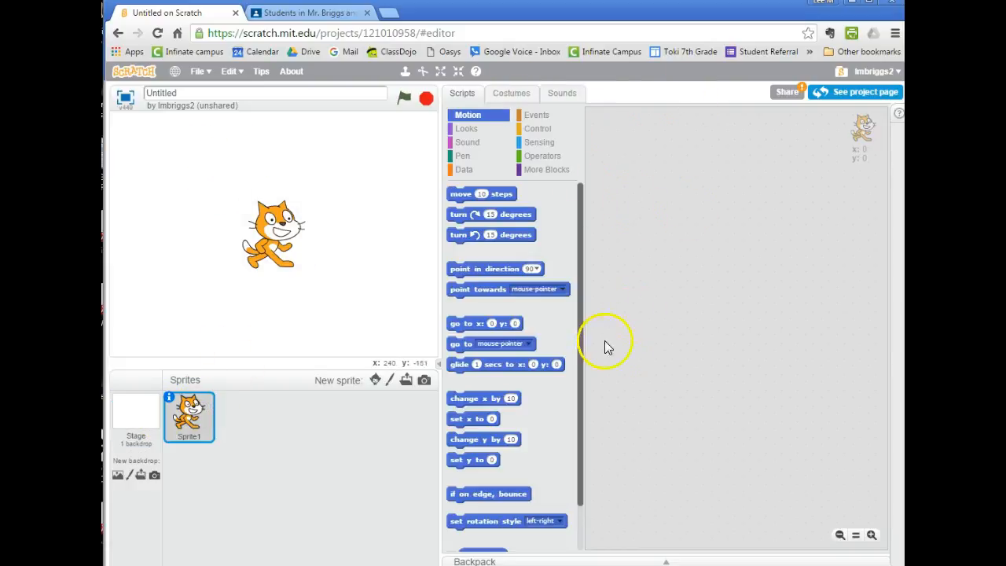
{"action": "mouse_move", "coordinate": [496, 176]}
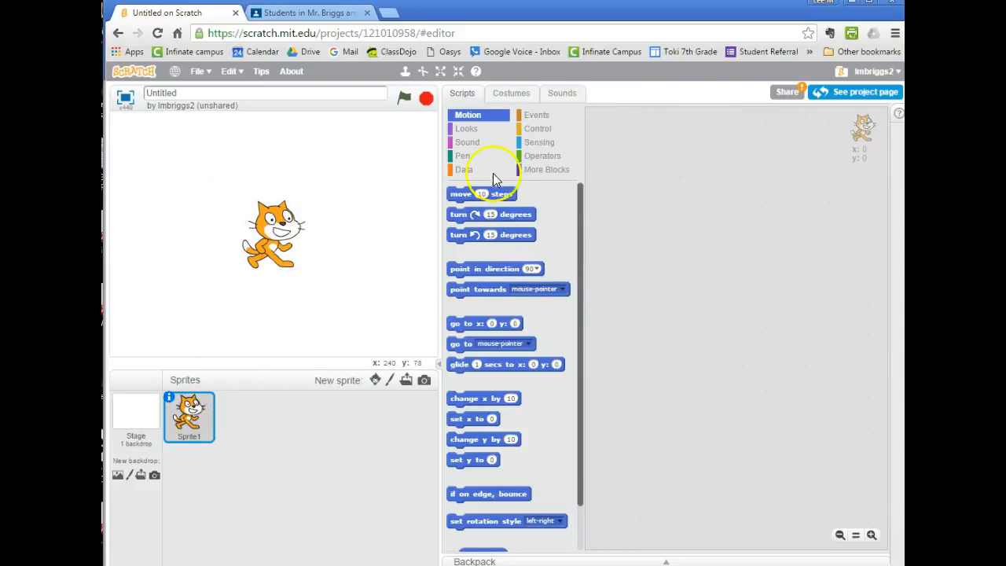
{"action": "mouse_move", "coordinate": [464, 286]}
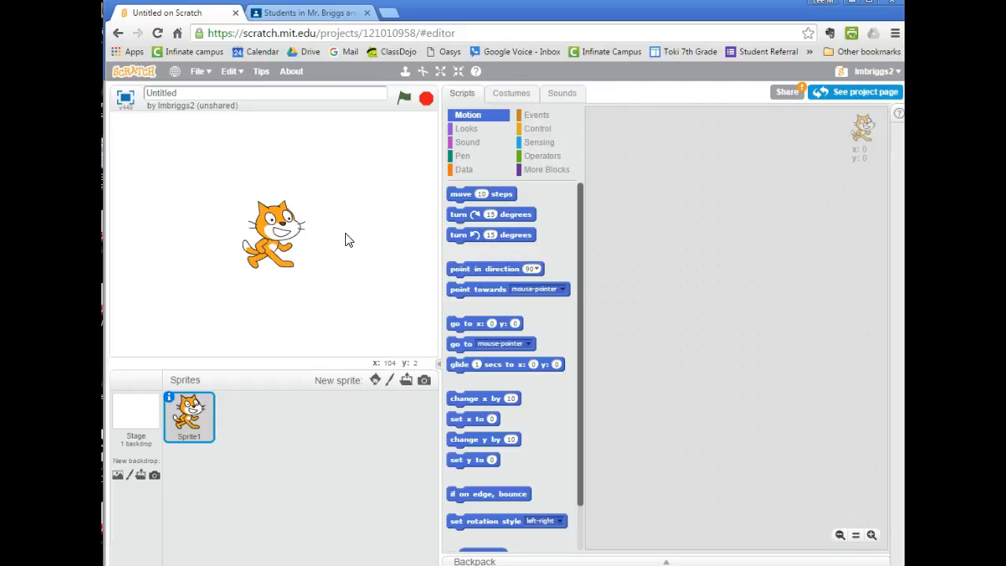
{"action": "mouse_move", "coordinate": [315, 266]}
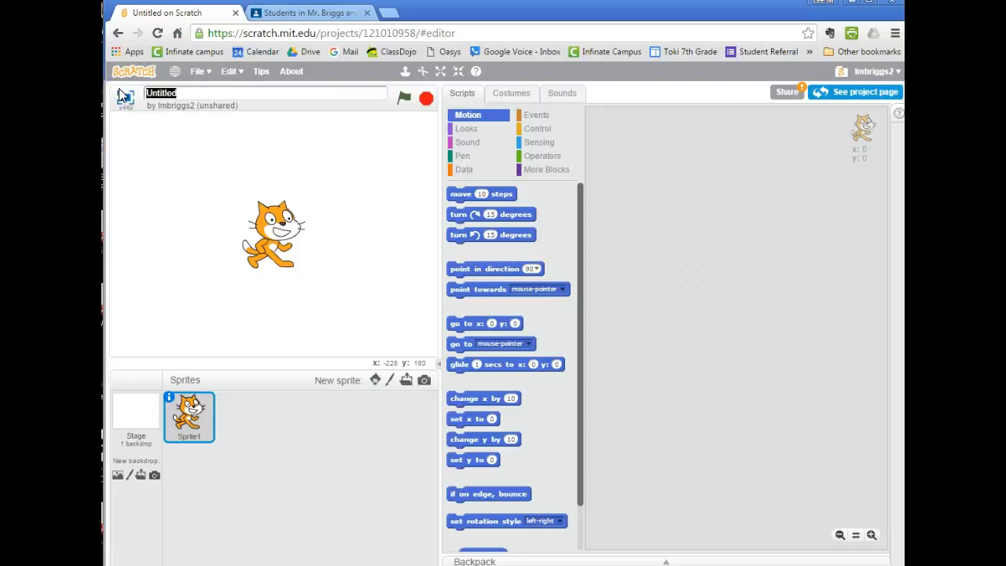
{"action": "type", "text": "donu"}
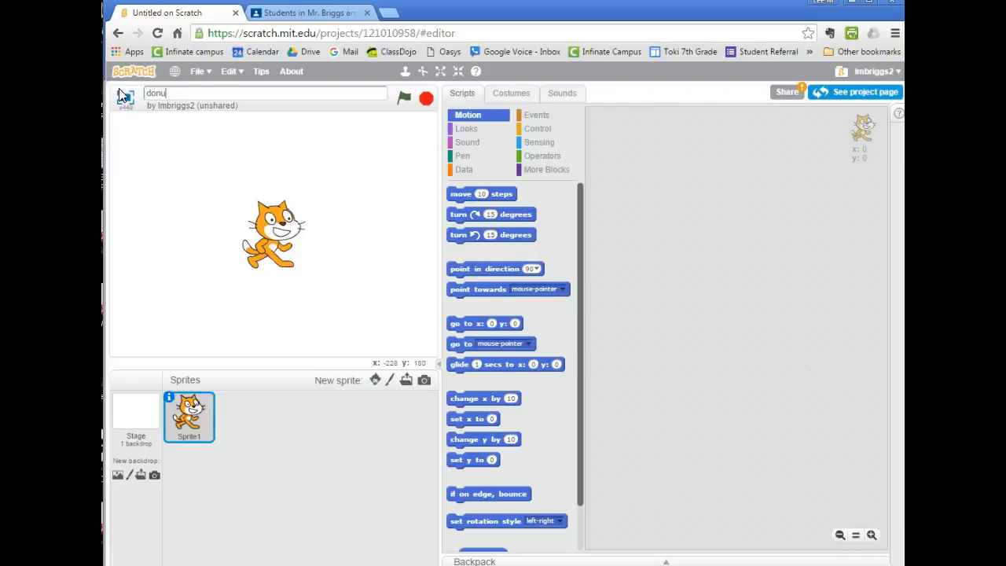
{"action": "type", "text": "cat"}
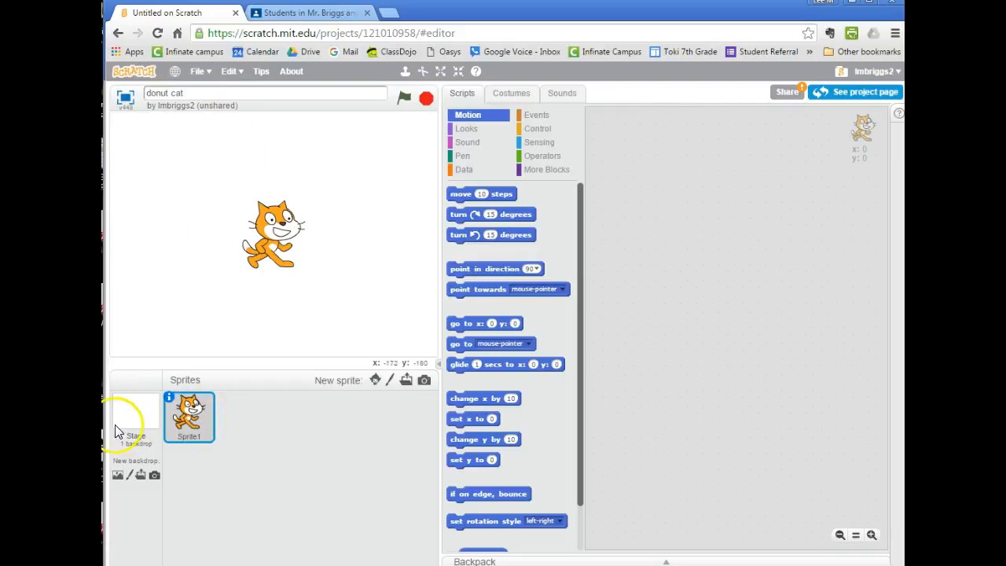
{"action": "left_click", "coordinate": [188, 412]}
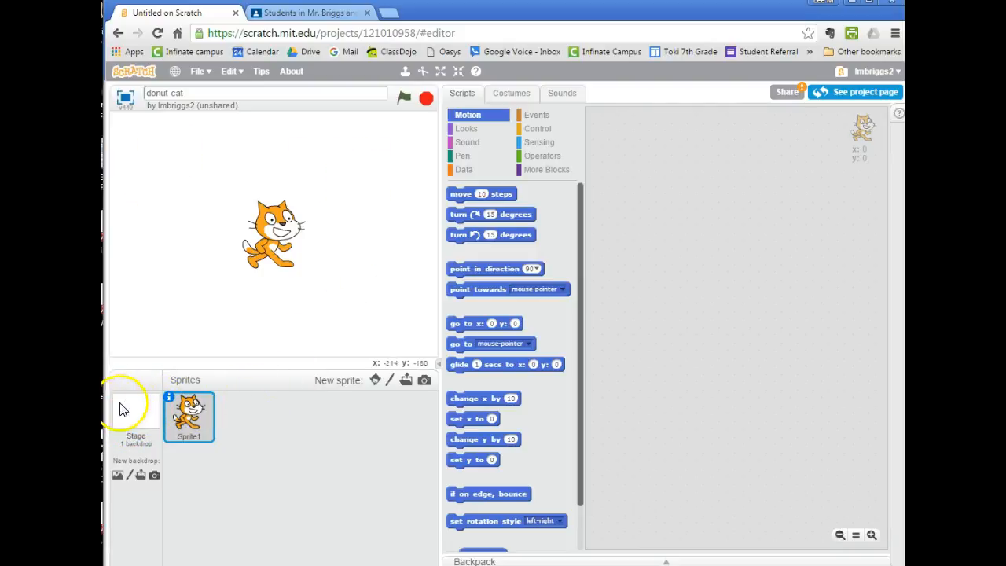
Edit the stage's blank backdrop1, draw a trial oval and clear it again.
{"action": "left_click", "coordinate": [135, 422]}
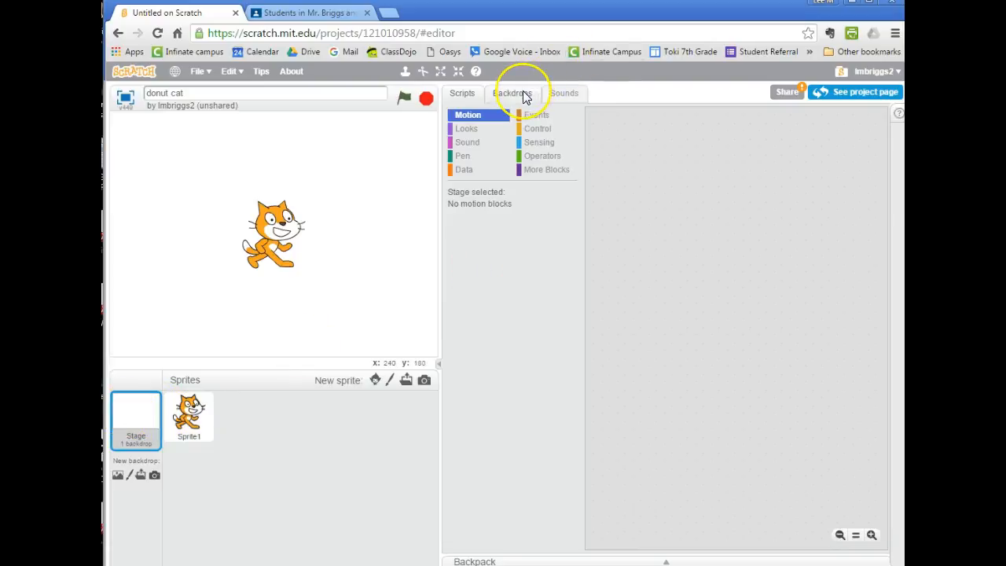
{"action": "left_click", "coordinate": [513, 93]}
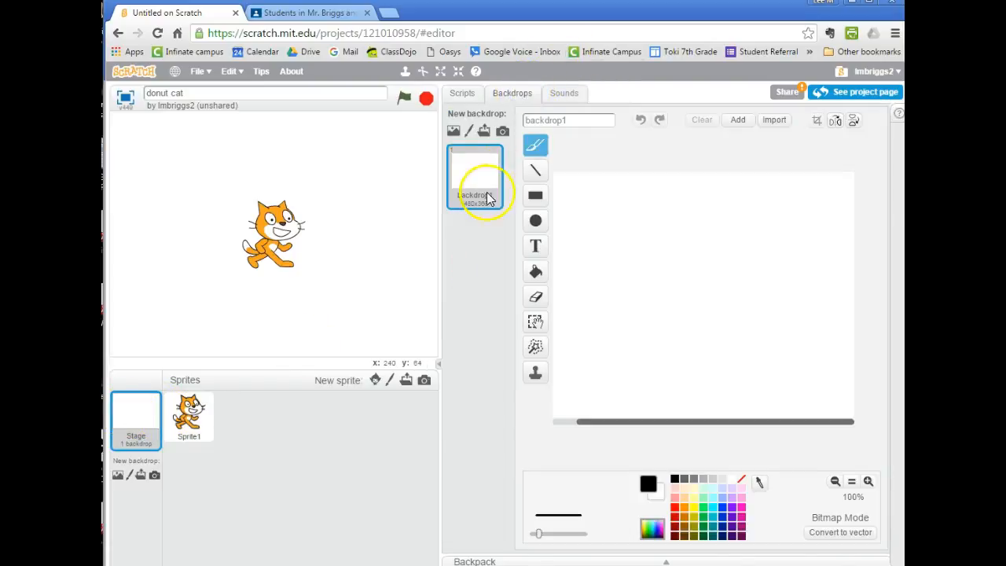
{"action": "left_click", "coordinate": [534, 195]}
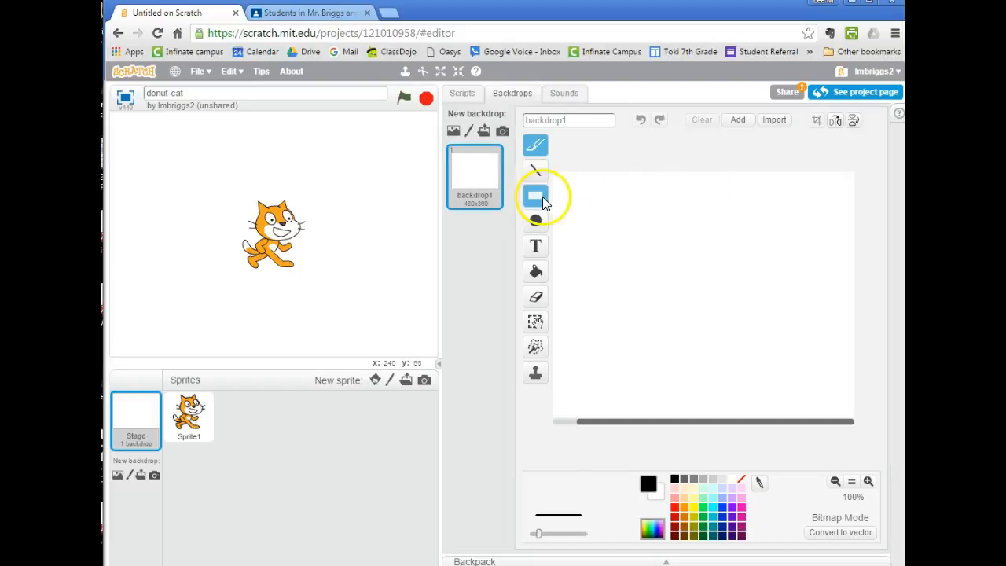
{"action": "left_click", "coordinate": [535, 222]}
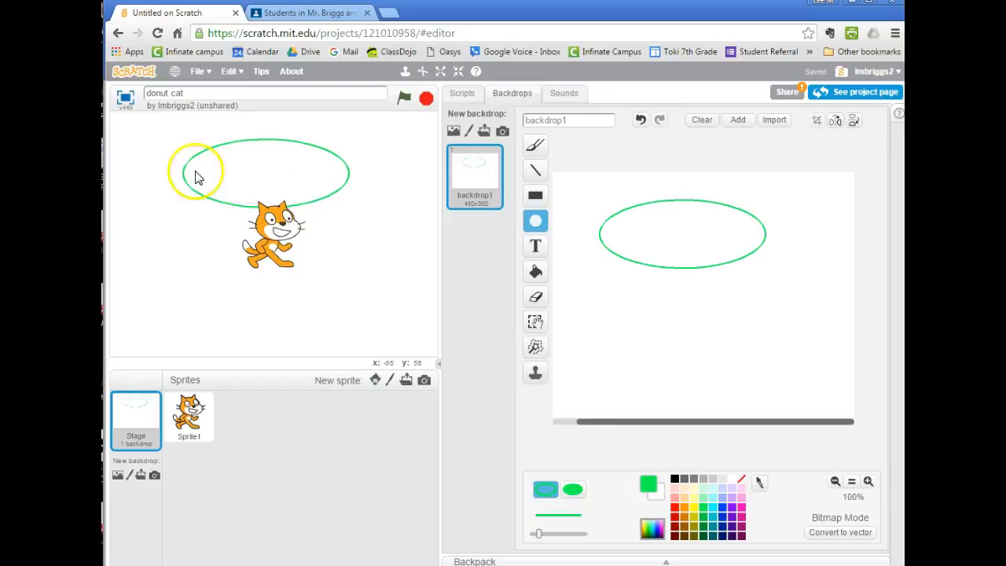
{"action": "left_click", "coordinate": [641, 119]}
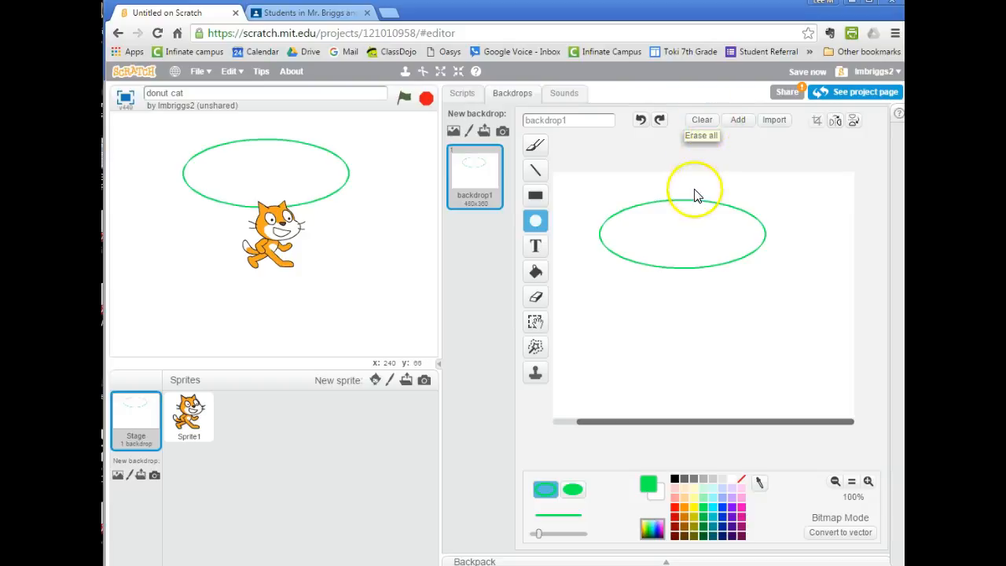
{"action": "left_click", "coordinate": [702, 120]}
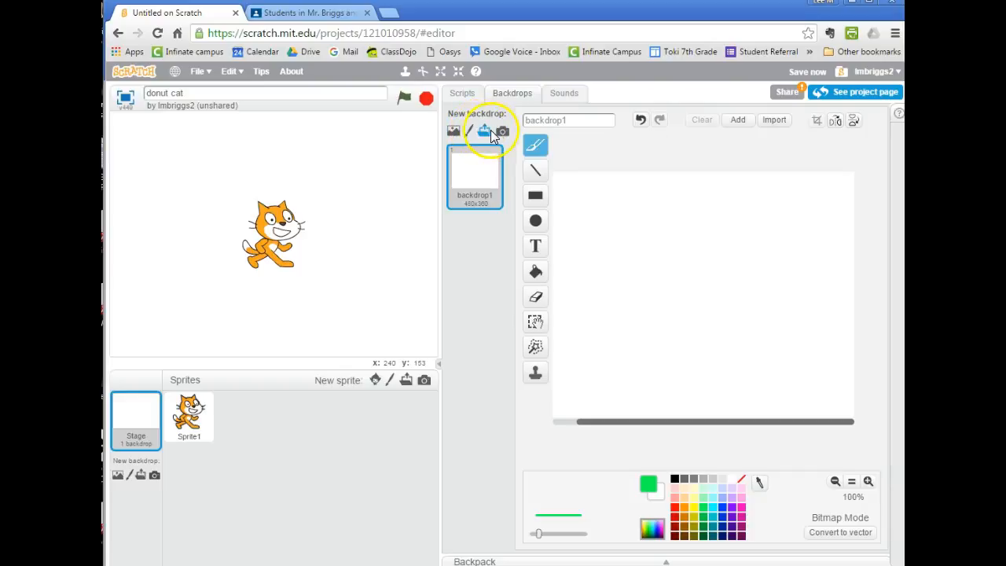
{"action": "mouse_move", "coordinate": [503, 132]}
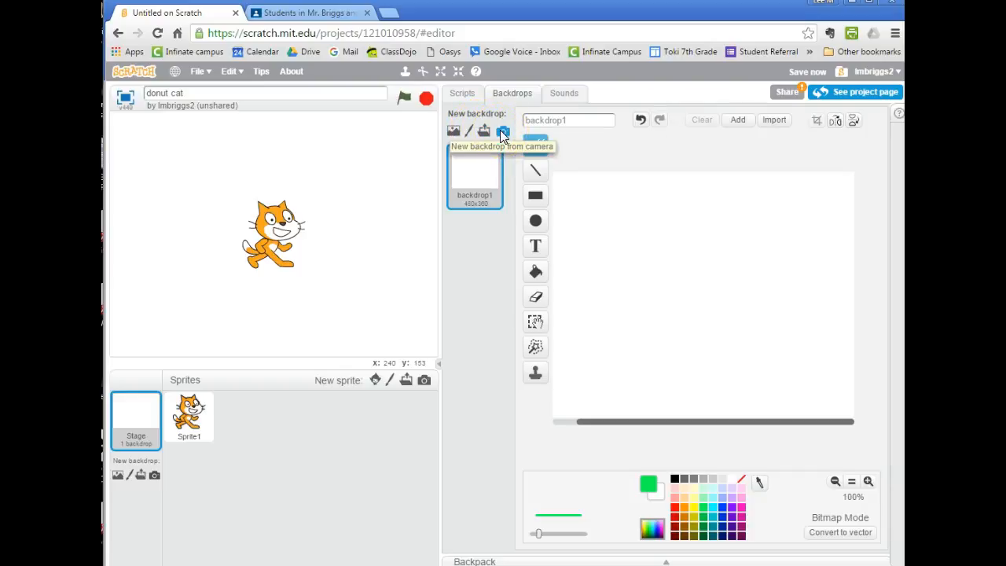
{"action": "mouse_move", "coordinate": [485, 133]}
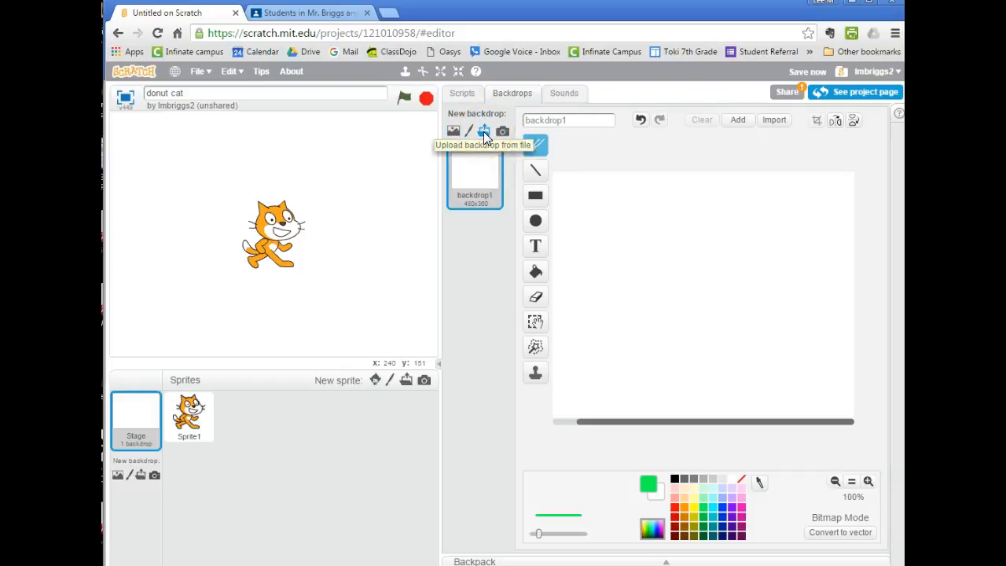
{"action": "mouse_move", "coordinate": [453, 132]}
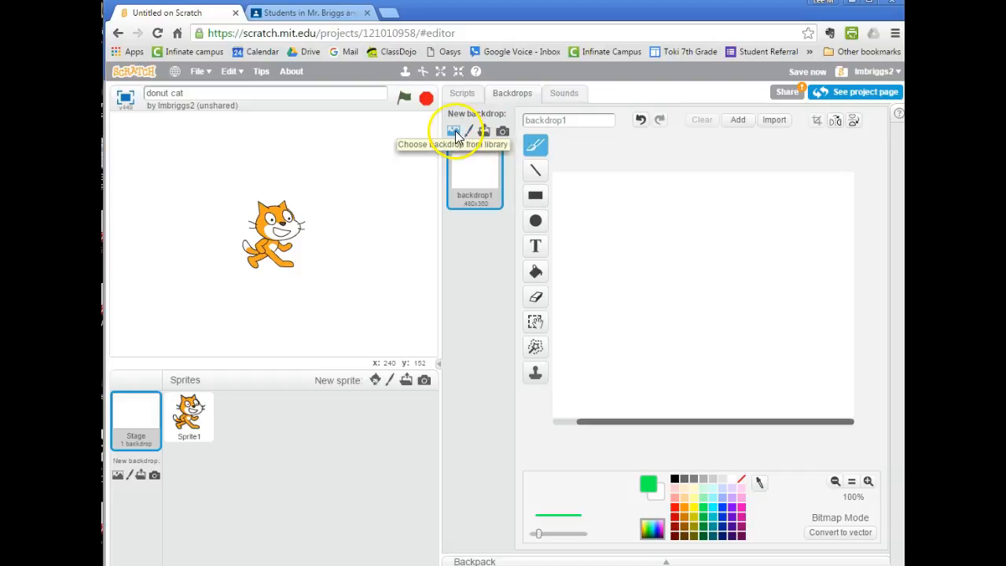
Add the blue sky backdrop from the library to the stage and reselect the cat sprite.
{"action": "left_click", "coordinate": [454, 132]}
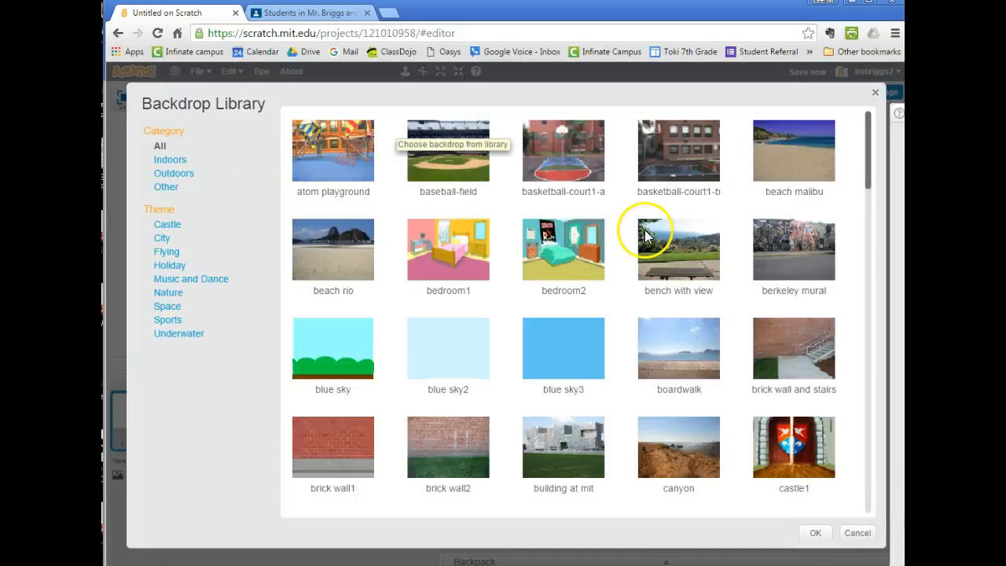
{"action": "scroll", "scroll_direction": "down", "scroll_amount": 3}
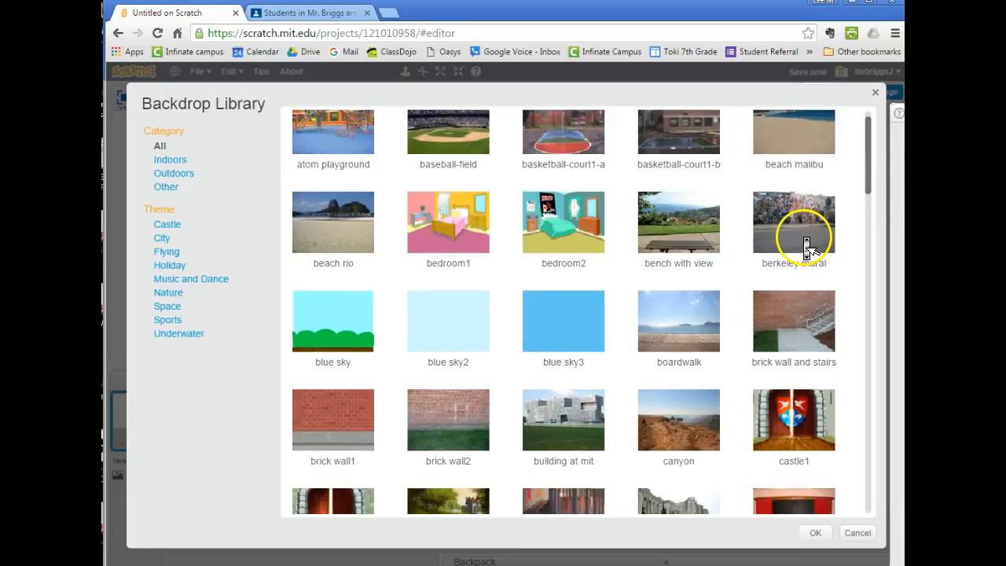
{"action": "scroll", "scroll_direction": "down", "scroll_amount": 3}
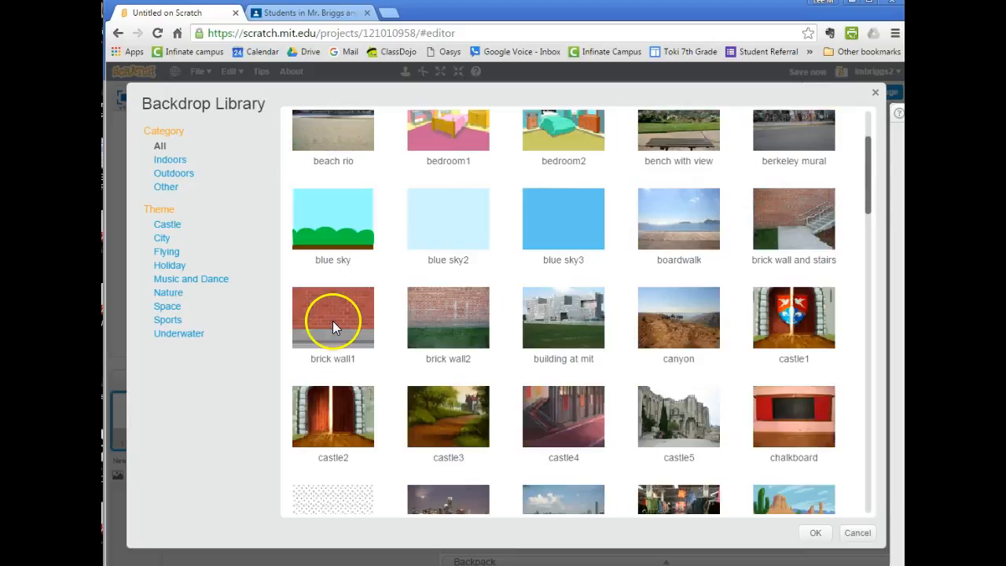
{"action": "mouse_move", "coordinate": [343, 218]}
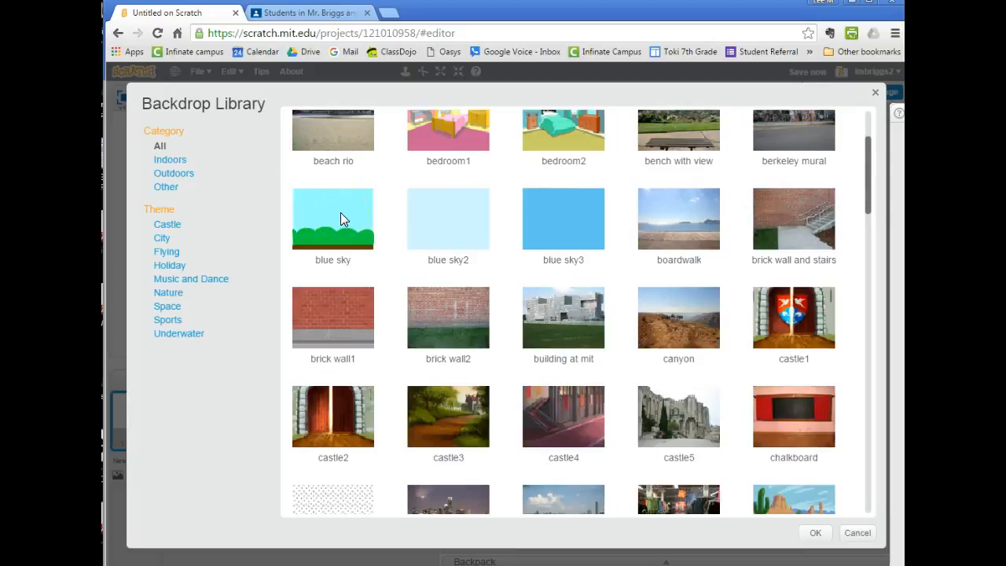
{"action": "left_click", "coordinate": [857, 533]}
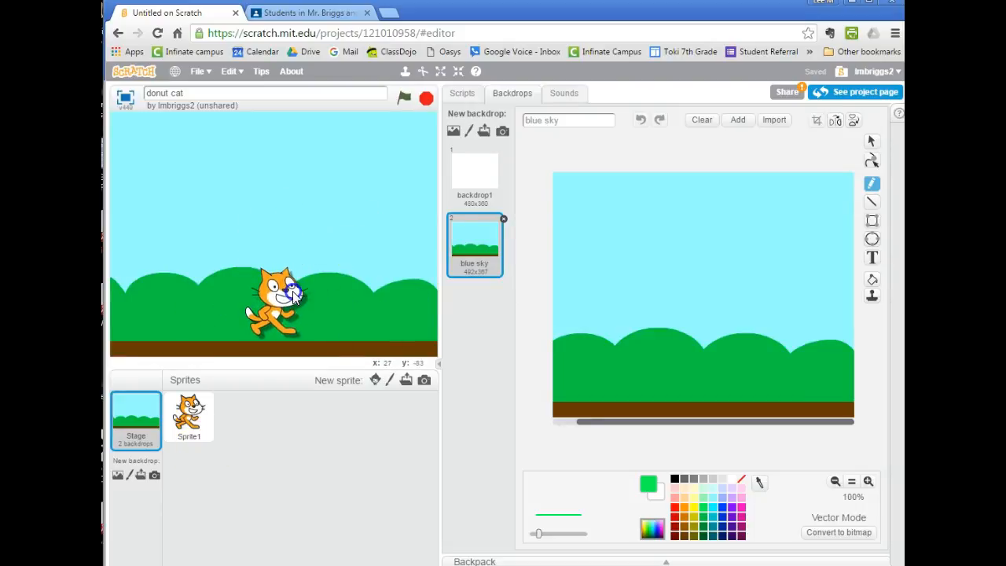
{"action": "left_click", "coordinate": [189, 417]}
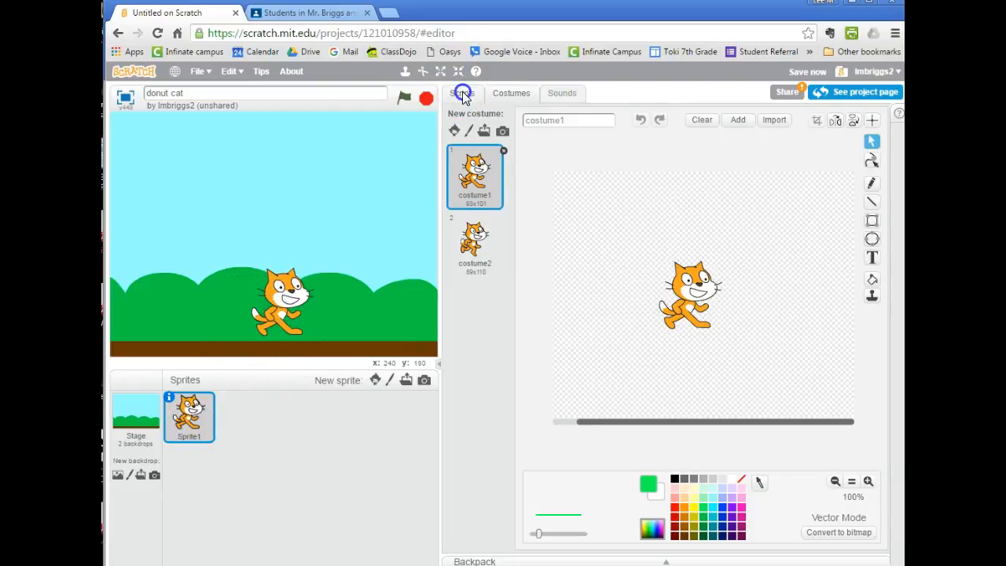
Check the cat's Sounds, return to its empty Scripts and drag it to the bottom centre.
{"action": "left_click", "coordinate": [561, 93]}
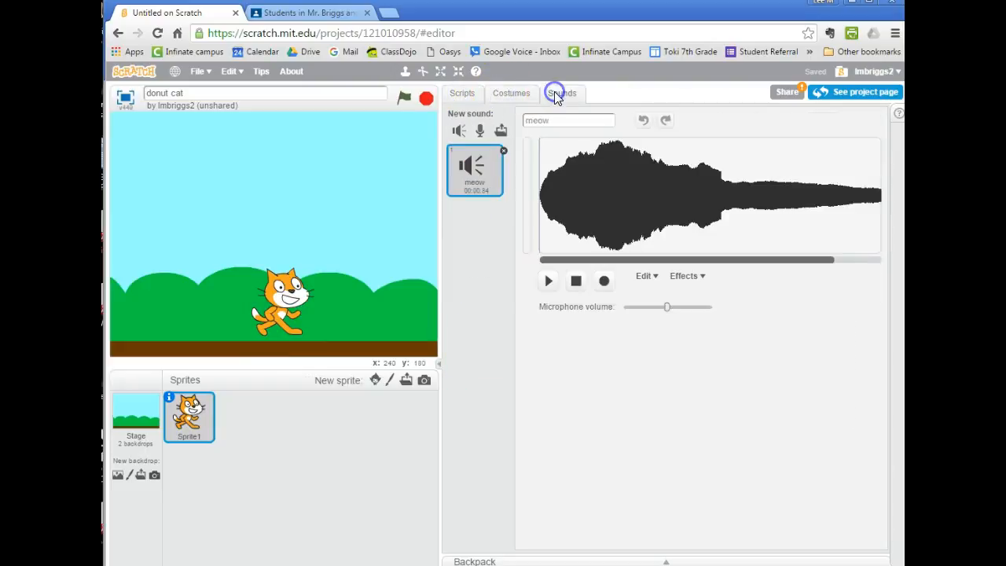
{"action": "left_click", "coordinate": [462, 93]}
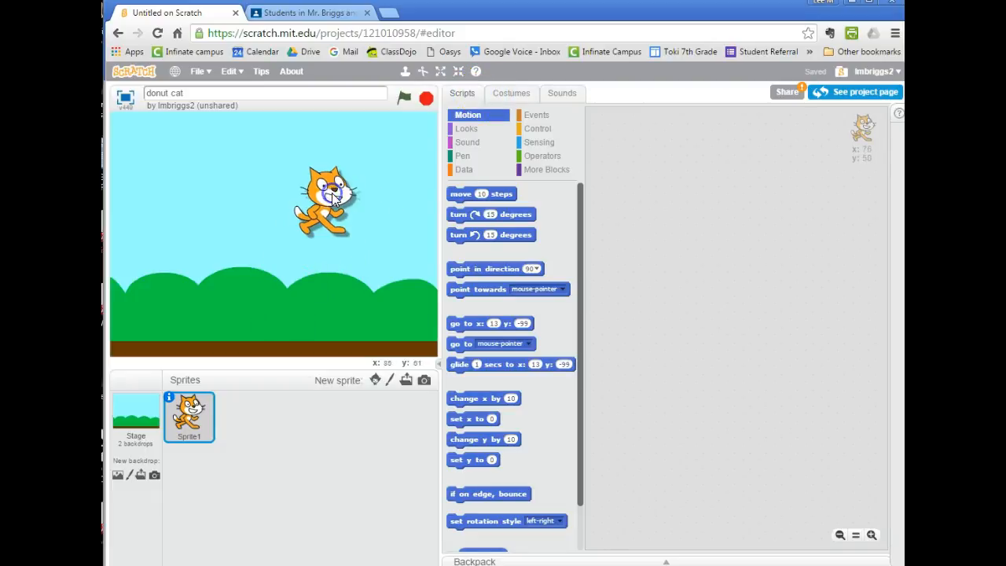
{"action": "left_click_drag", "start_coordinate": [327, 198], "coordinate": [283, 305]}
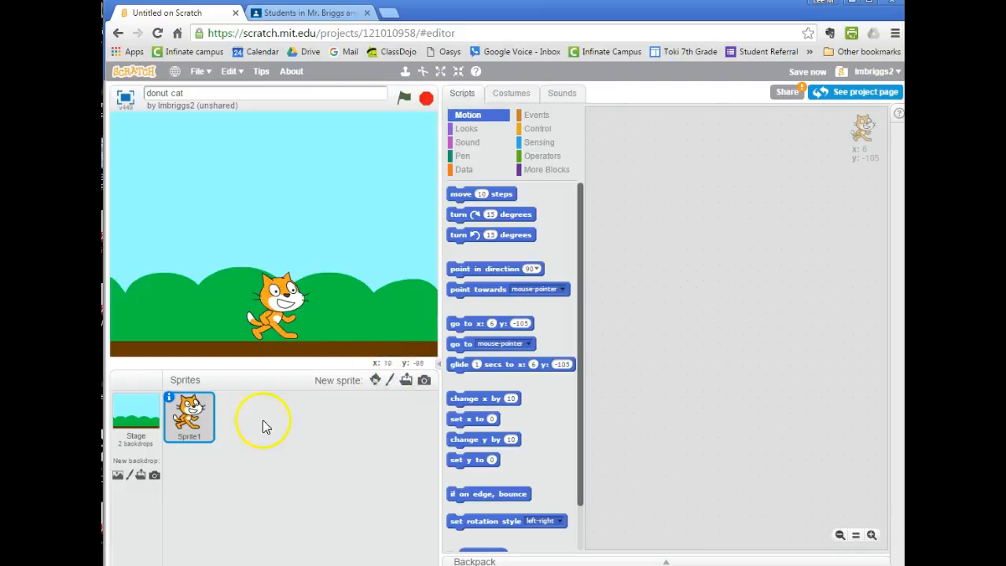
{"action": "mouse_move", "coordinate": [165, 343]}
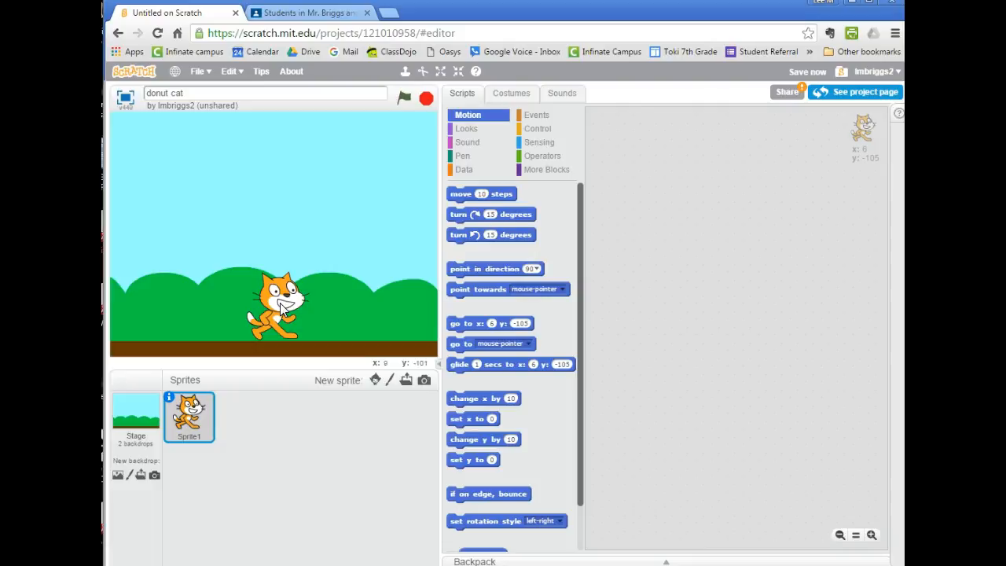
{"action": "mouse_move", "coordinate": [538, 115]}
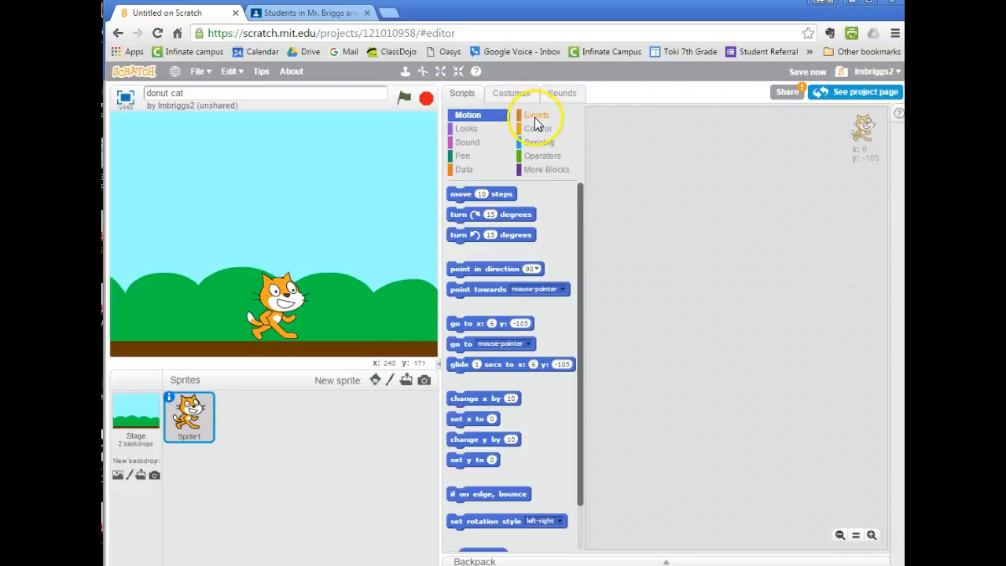
Add a 'when key pressed' trigger set to the right arrow key.
{"action": "left_click", "coordinate": [538, 115]}
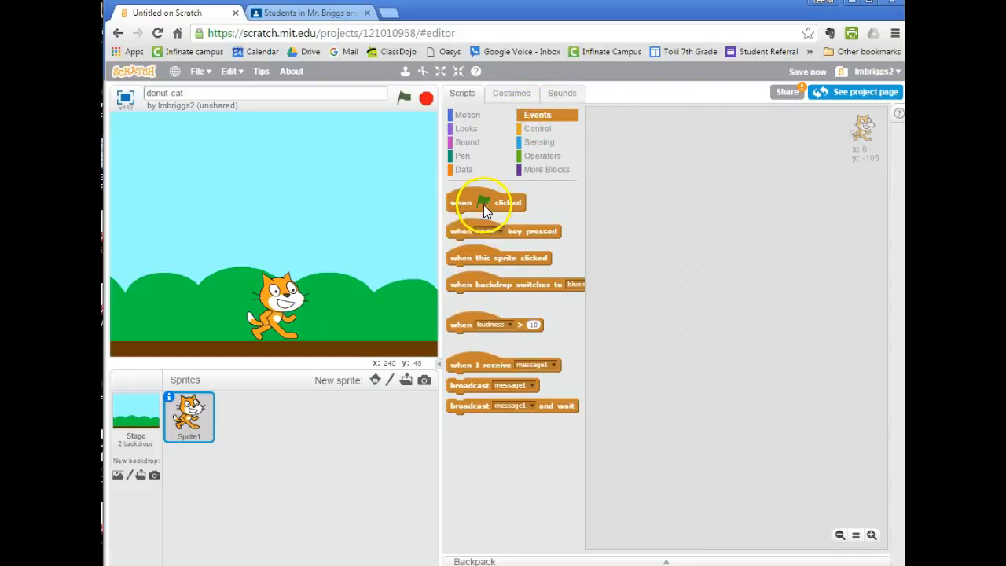
{"action": "left_click_drag", "start_coordinate": [503, 231], "coordinate": [717, 286]}
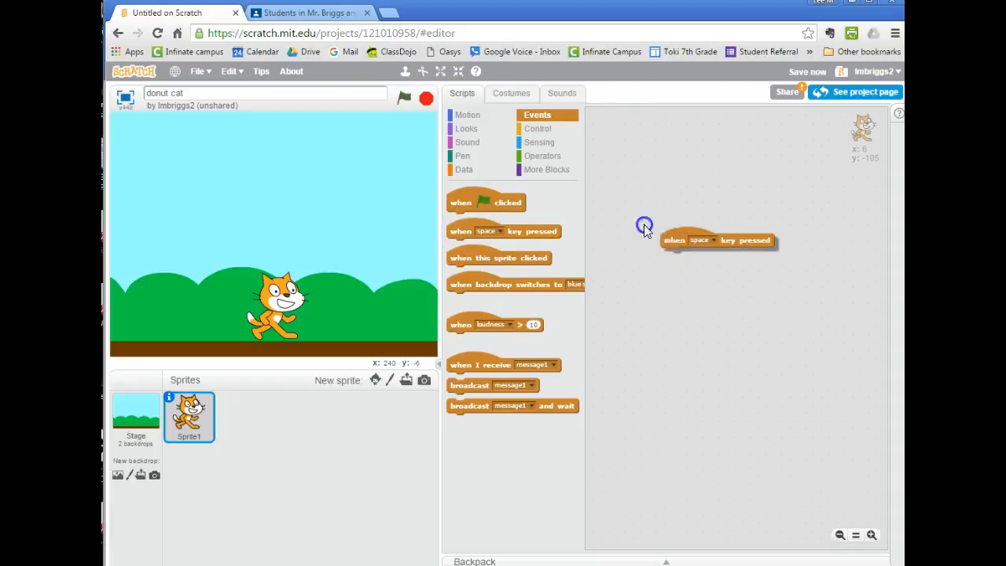
{"action": "left_click_drag", "start_coordinate": [717, 239], "coordinate": [661, 192]}
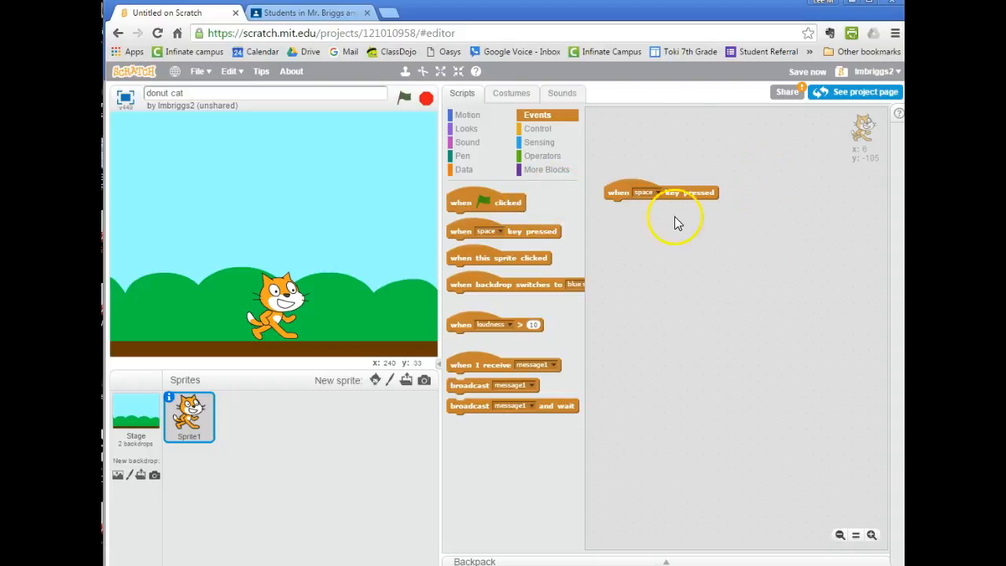
{"action": "mouse_move", "coordinate": [622, 196]}
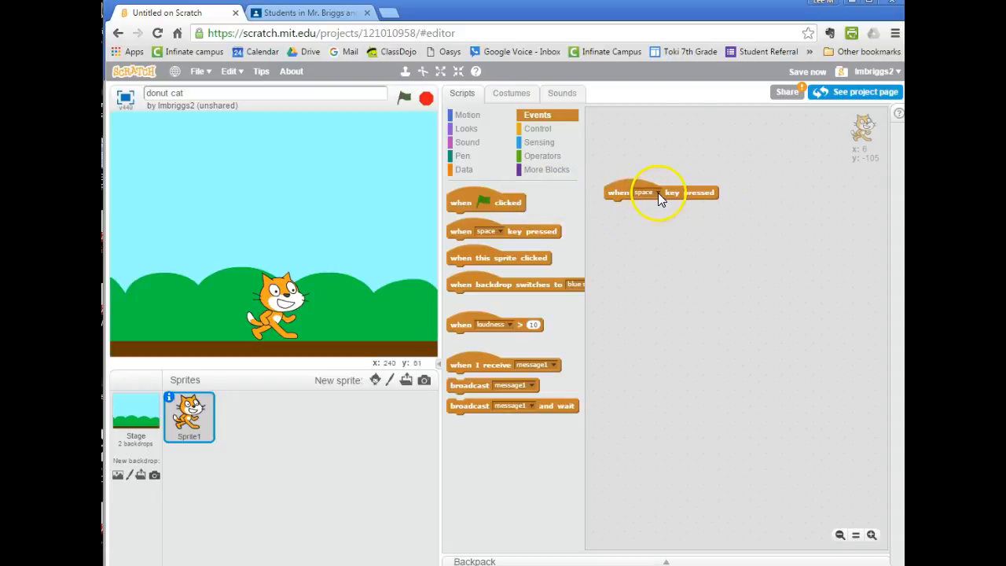
{"action": "left_click", "coordinate": [648, 192]}
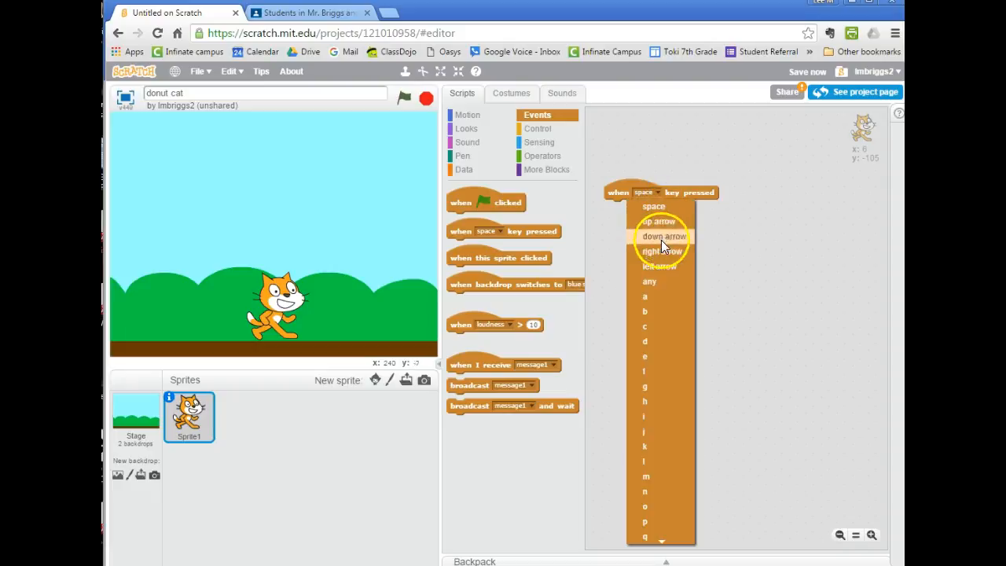
{"action": "left_click", "coordinate": [664, 252]}
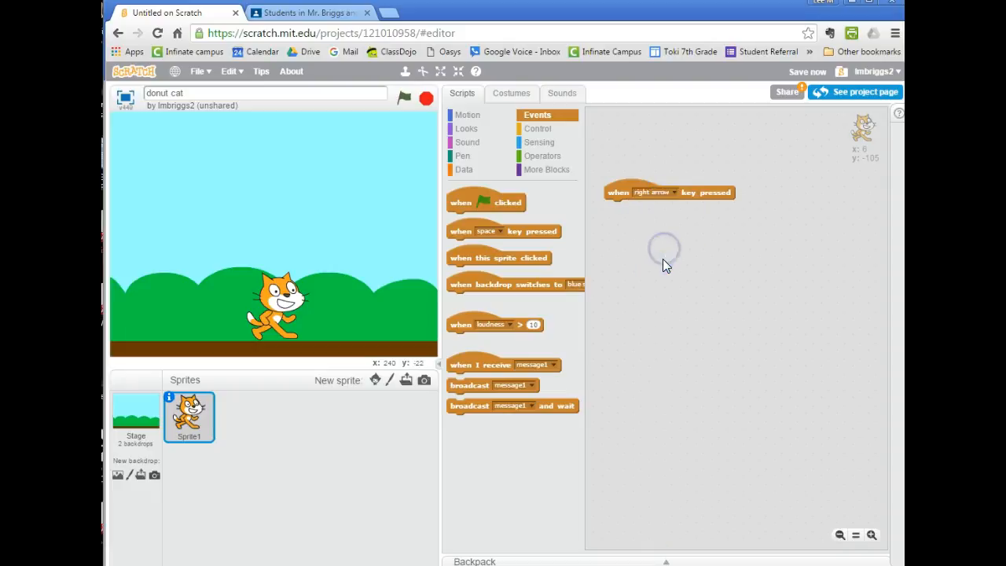
{"action": "mouse_move", "coordinate": [700, 233]}
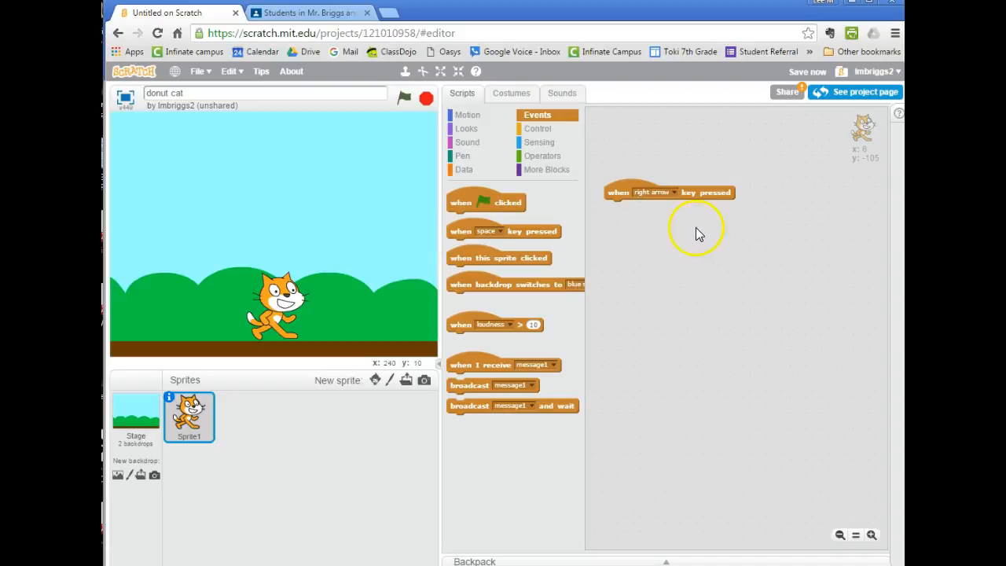
Attach 'point in direction 90' and 'move 10 steps' under the right-arrow trigger.
{"action": "left_click", "coordinate": [467, 115]}
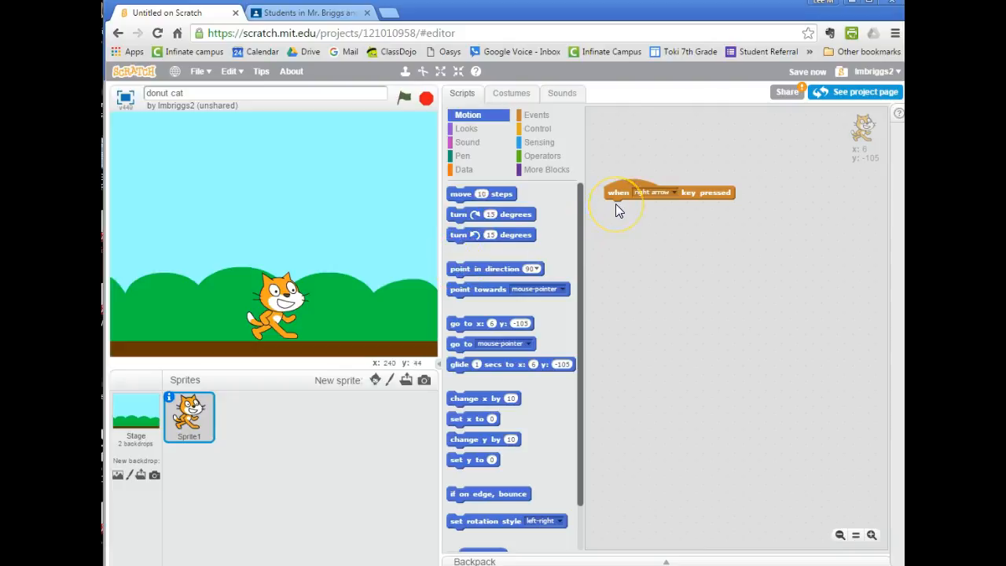
{"action": "mouse_move", "coordinate": [459, 280]}
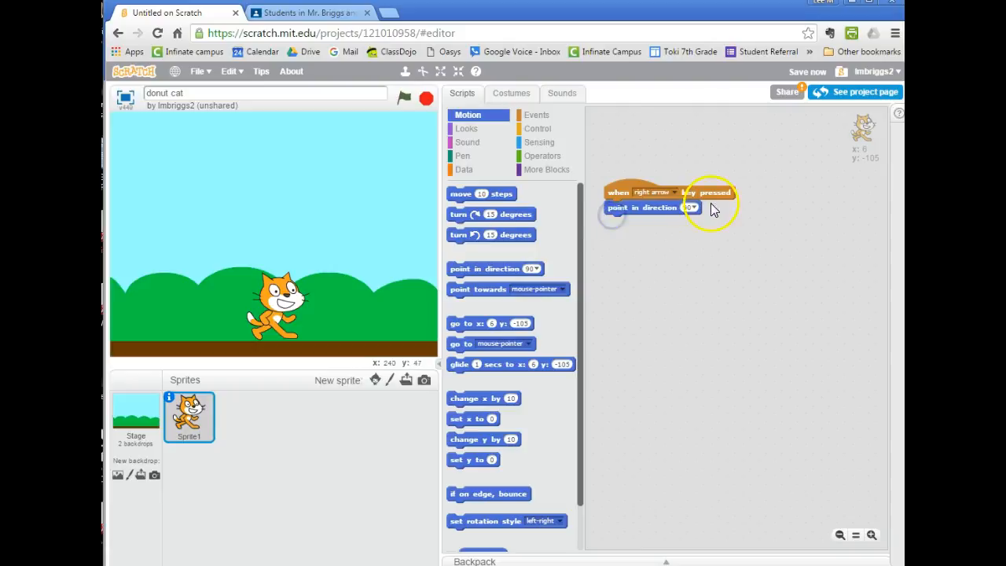
{"action": "left_click", "coordinate": [692, 208]}
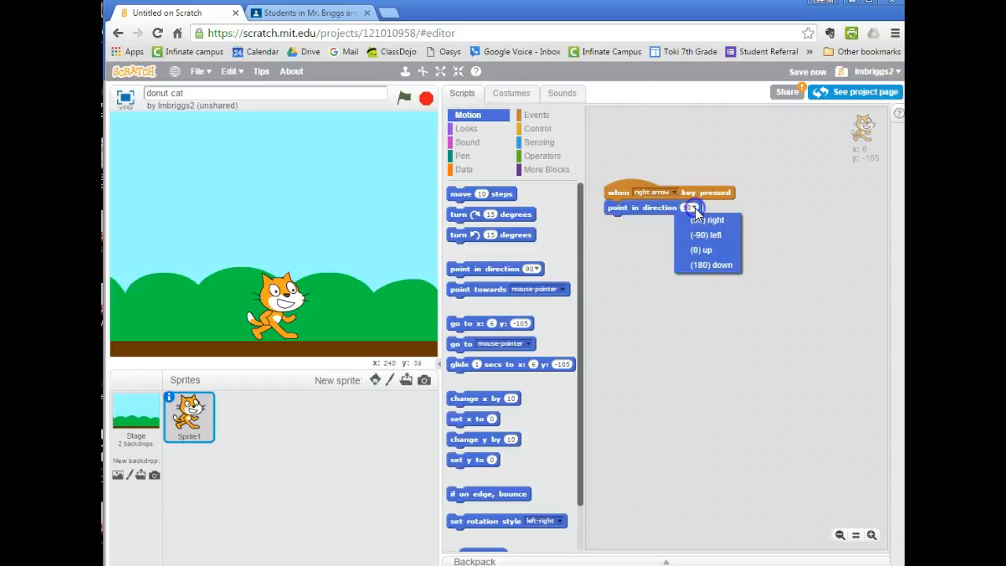
{"action": "left_click", "coordinate": [689, 208]}
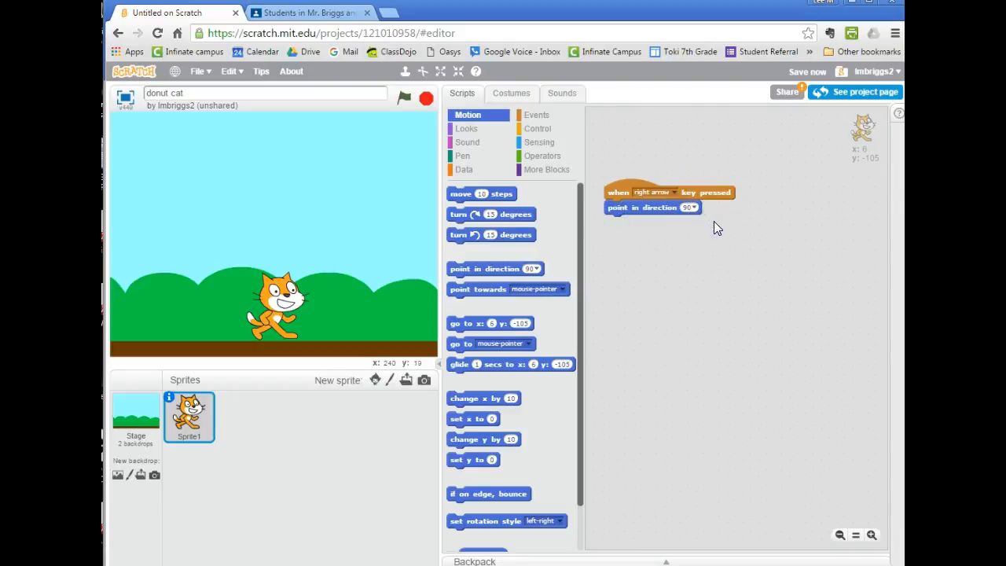
{"action": "left_click_drag", "start_coordinate": [481, 194], "coordinate": [573, 198]}
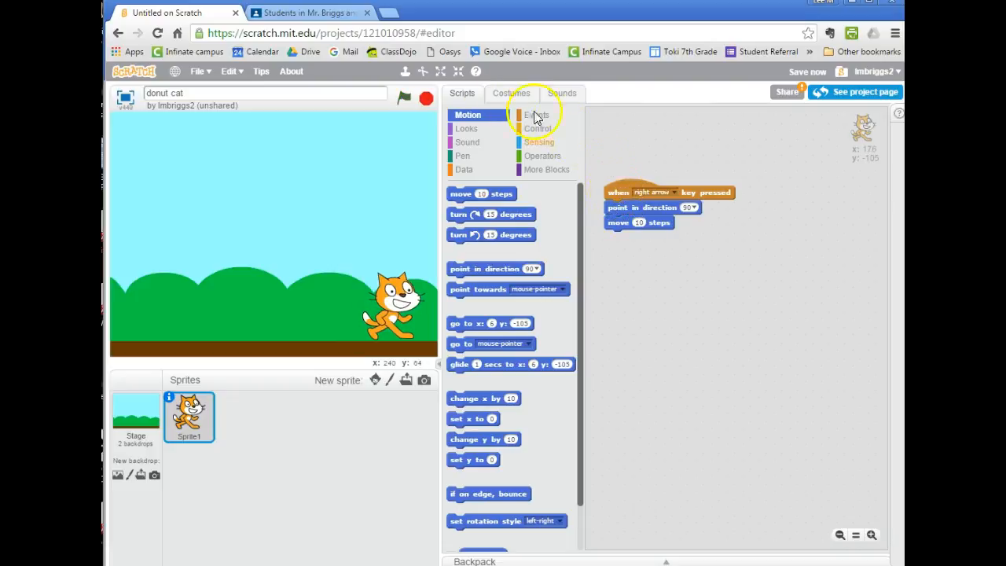
Build a left-arrow script that points in direction -90 and moves 10 steps.
{"action": "left_click", "coordinate": [538, 115]}
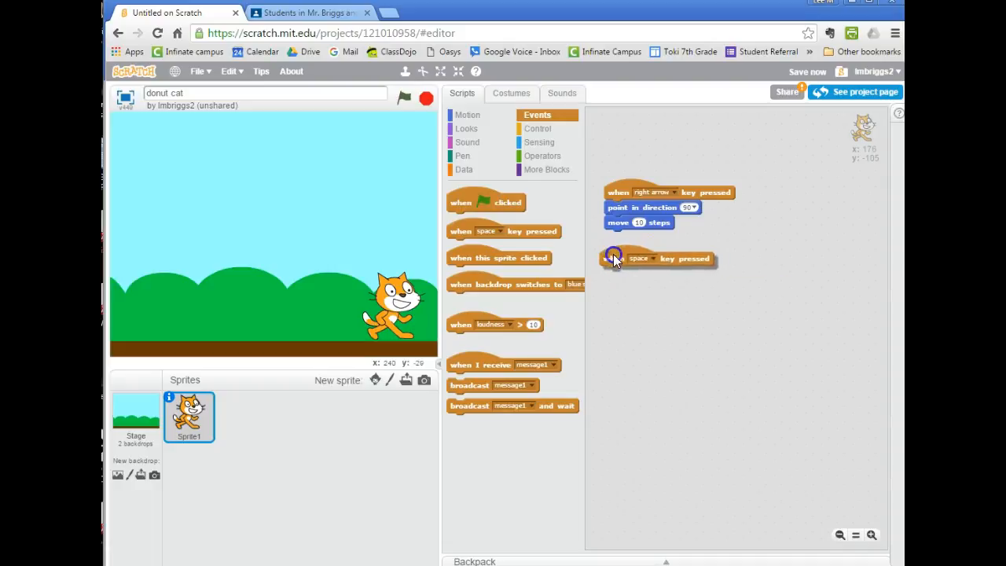
{"action": "left_click", "coordinate": [659, 257]}
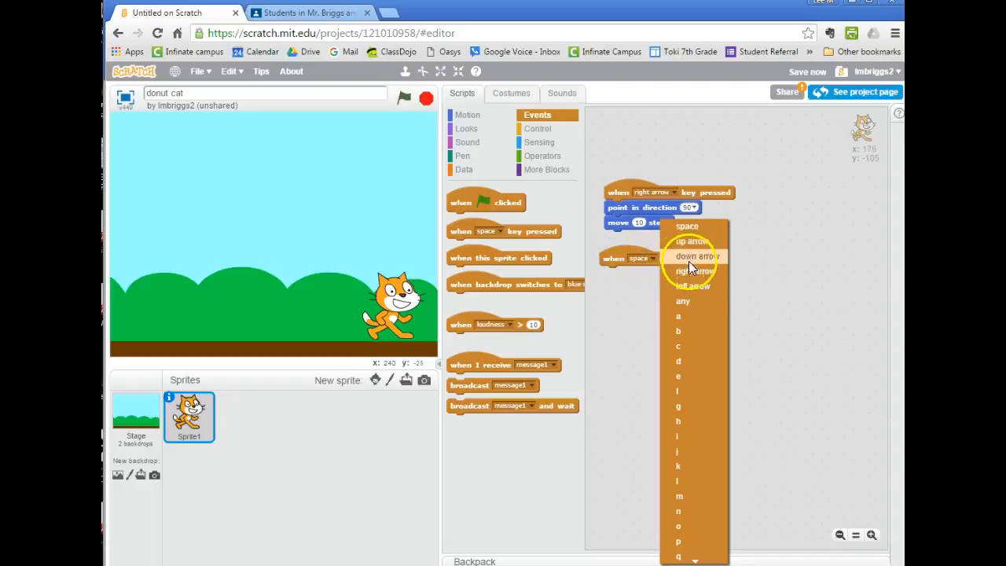
{"action": "left_click", "coordinate": [692, 287]}
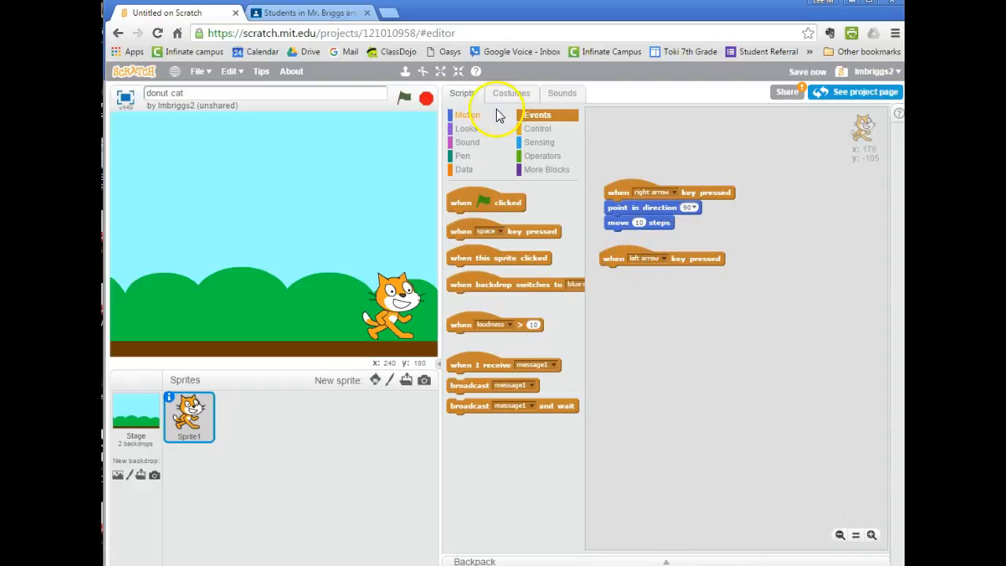
{"action": "left_click", "coordinate": [469, 115]}
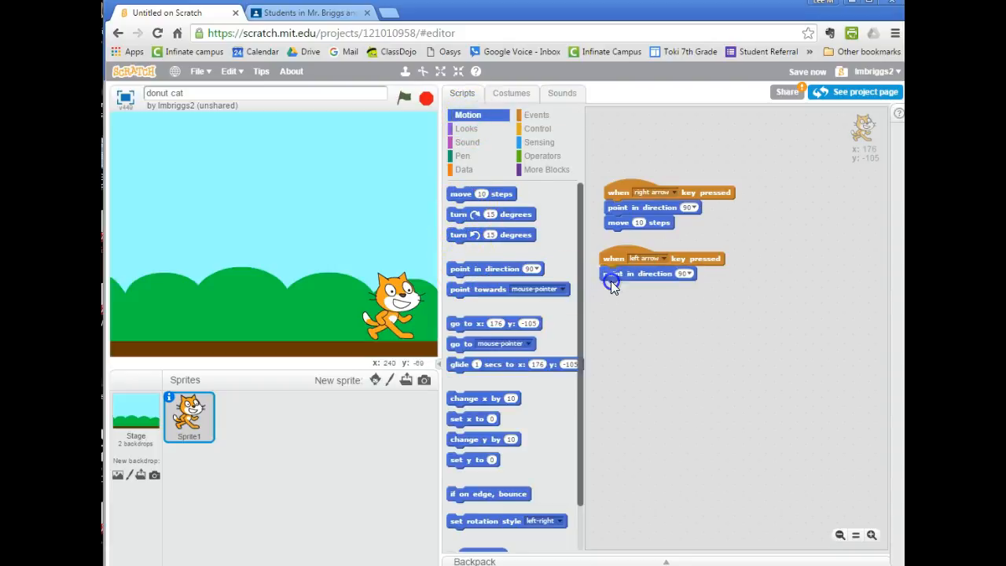
{"action": "left_click", "coordinate": [684, 274]}
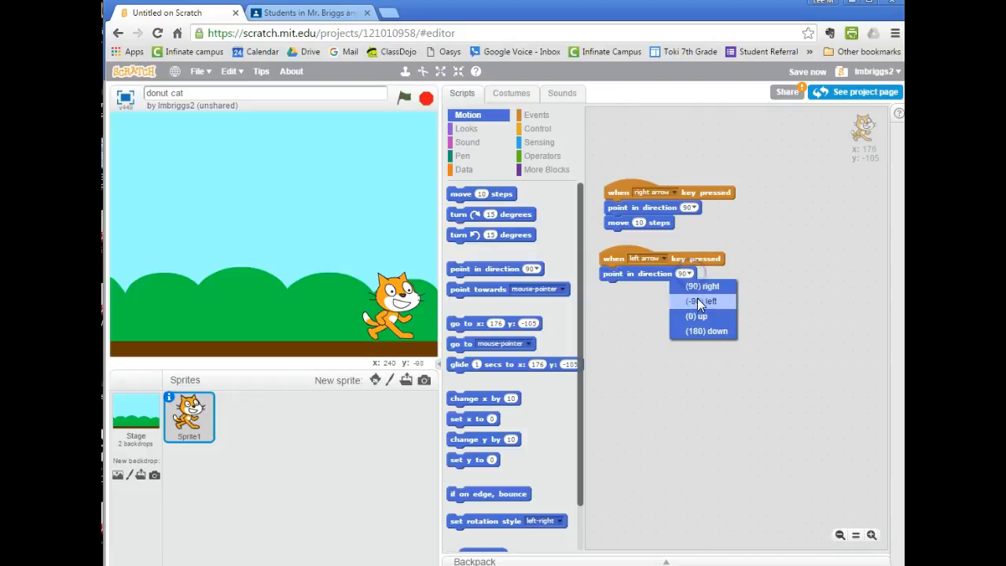
{"action": "left_click", "coordinate": [699, 302]}
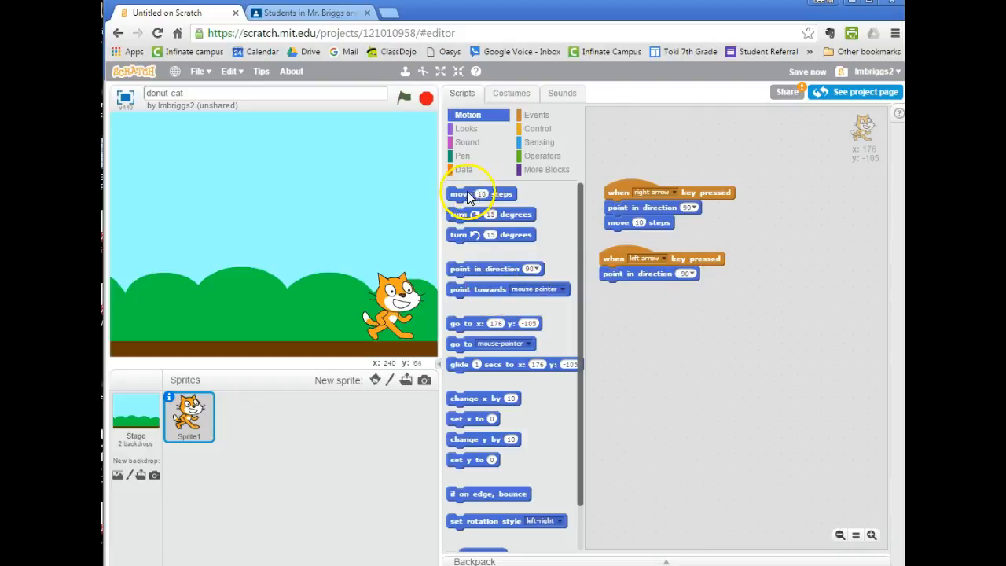
{"action": "left_click_drag", "start_coordinate": [468, 194], "coordinate": [635, 289]}
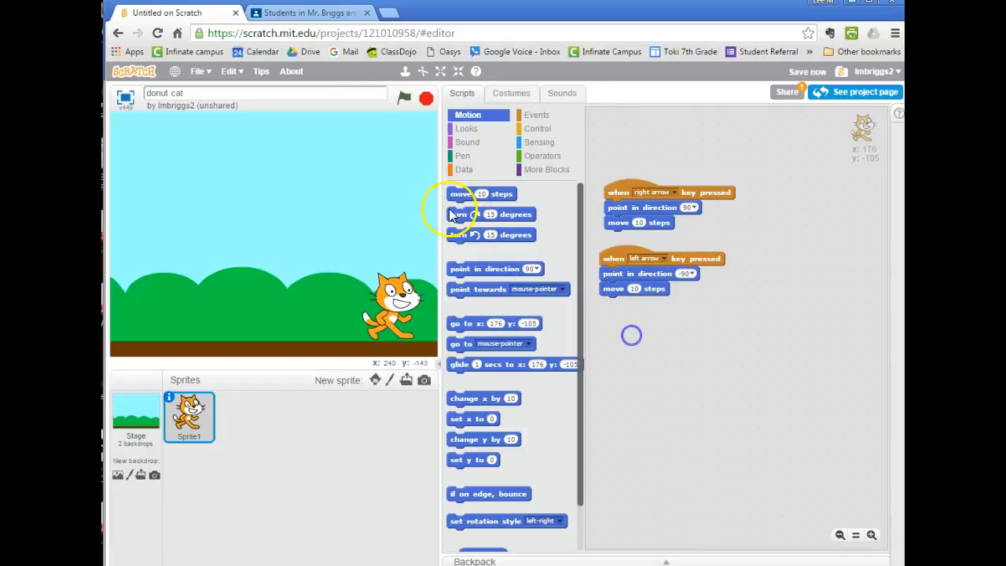
Run the project with the green flag to test the cat's movement.
{"action": "left_click", "coordinate": [404, 97]}
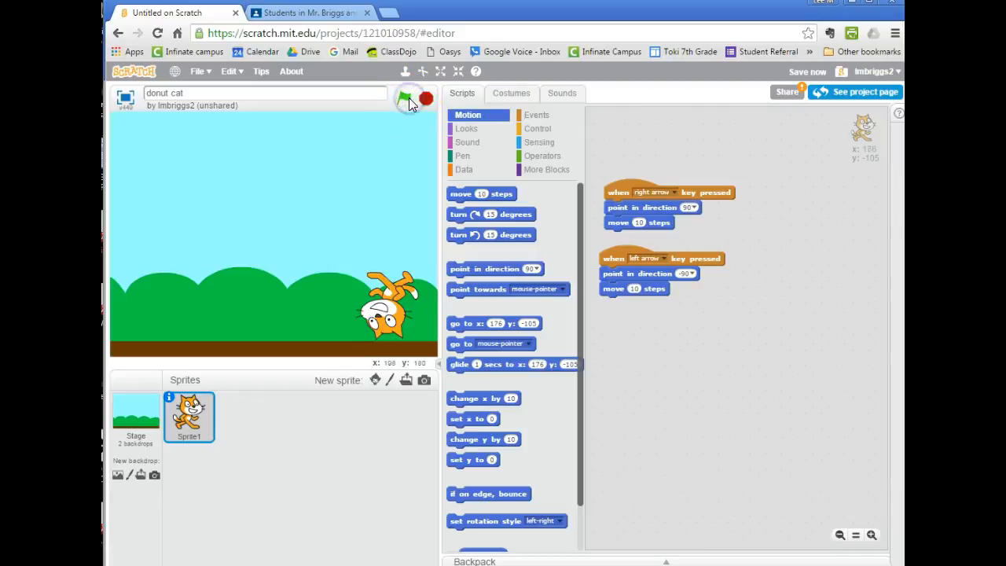
{"action": "left_click", "coordinate": [406, 98]}
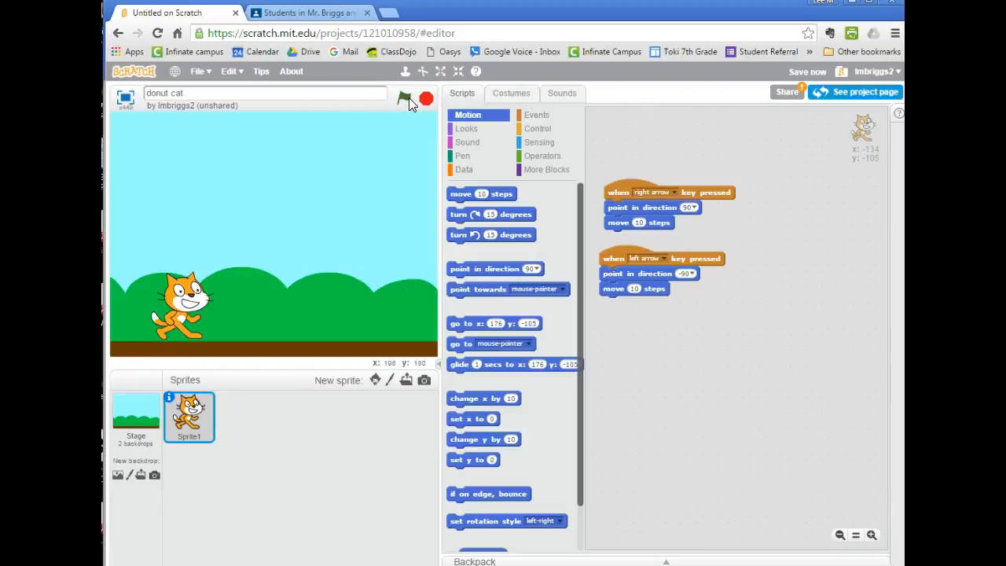
{"action": "left_click", "coordinate": [406, 98]}
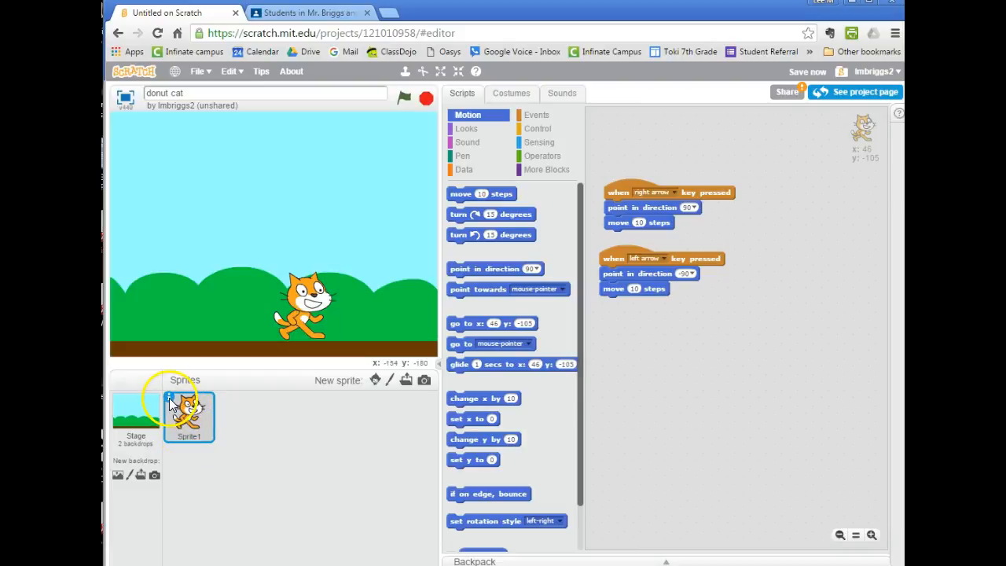
Set the cat's rotation style to left-right in its sprite info.
{"action": "left_click", "coordinate": [170, 400]}
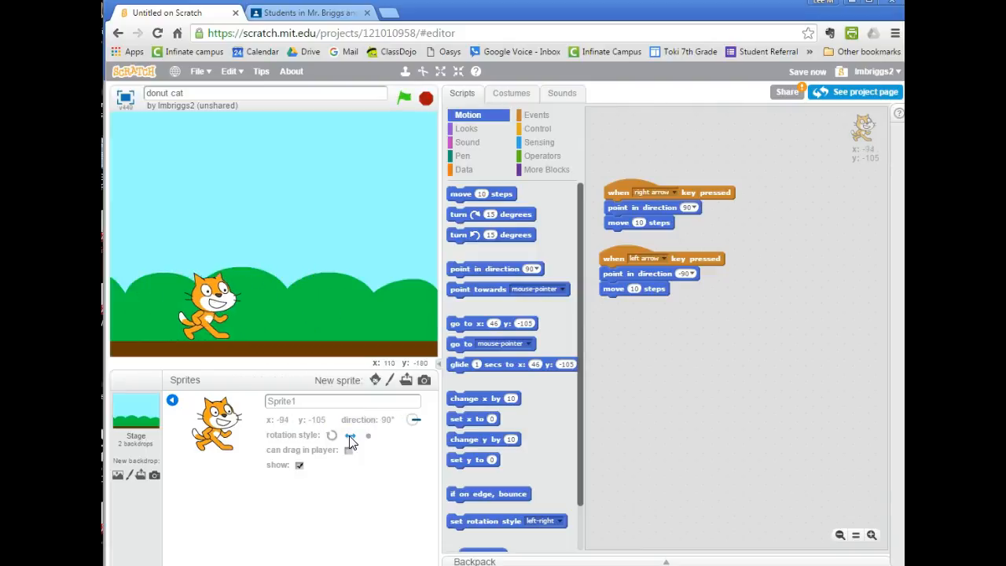
{"action": "left_click", "coordinate": [370, 437]}
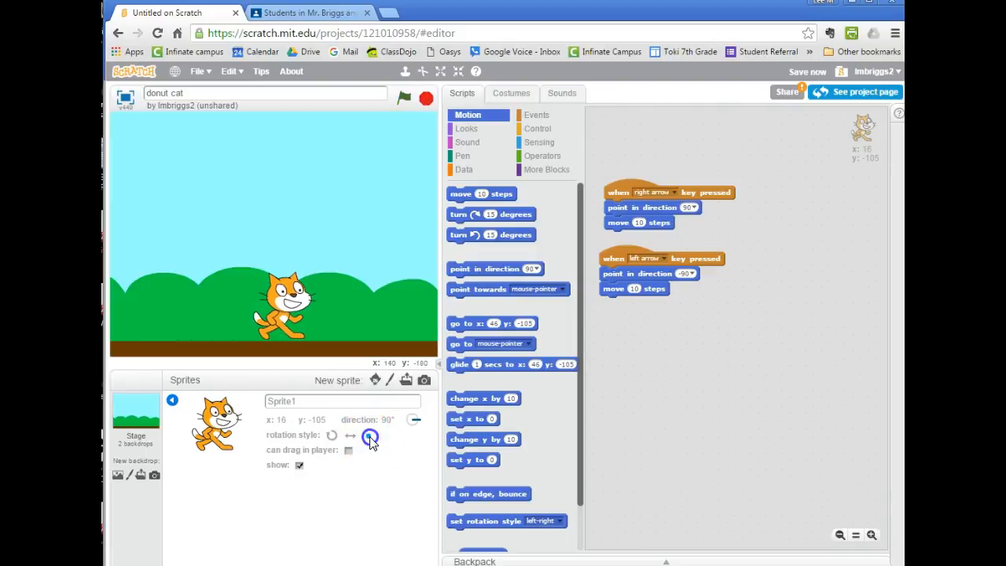
{"action": "left_click", "coordinate": [349, 435]}
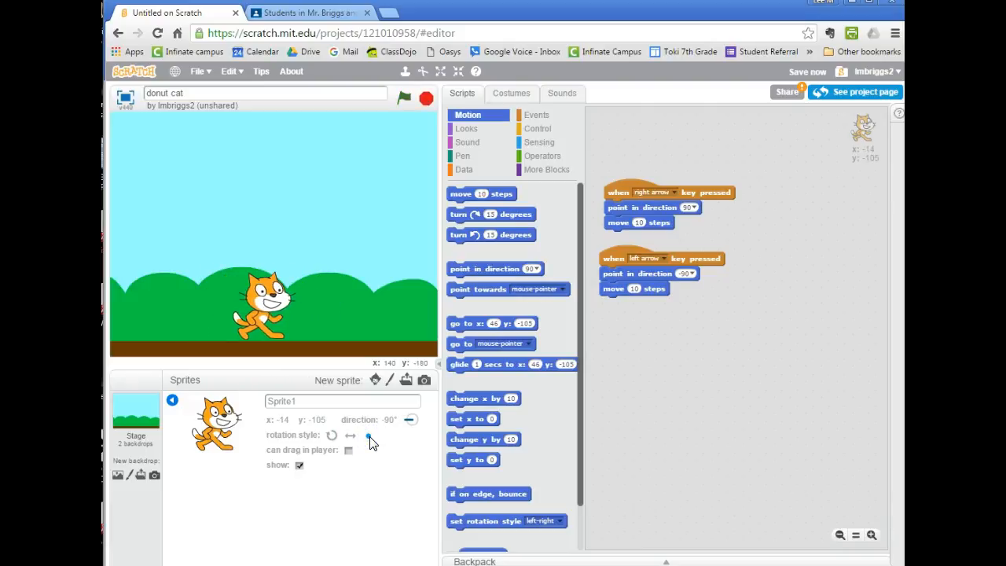
{"action": "left_click", "coordinate": [349, 436]}
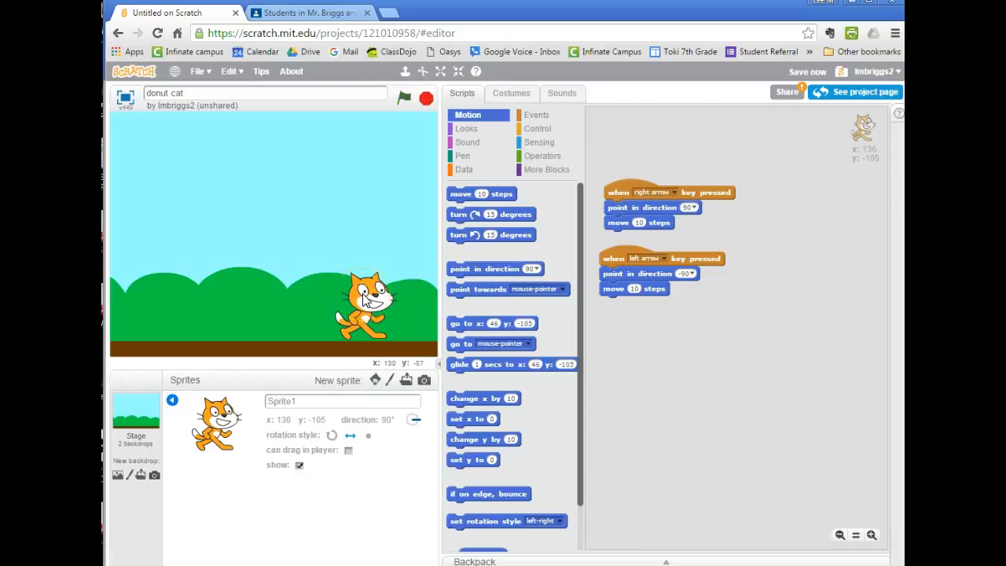
{"action": "mouse_move", "coordinate": [420, 522]}
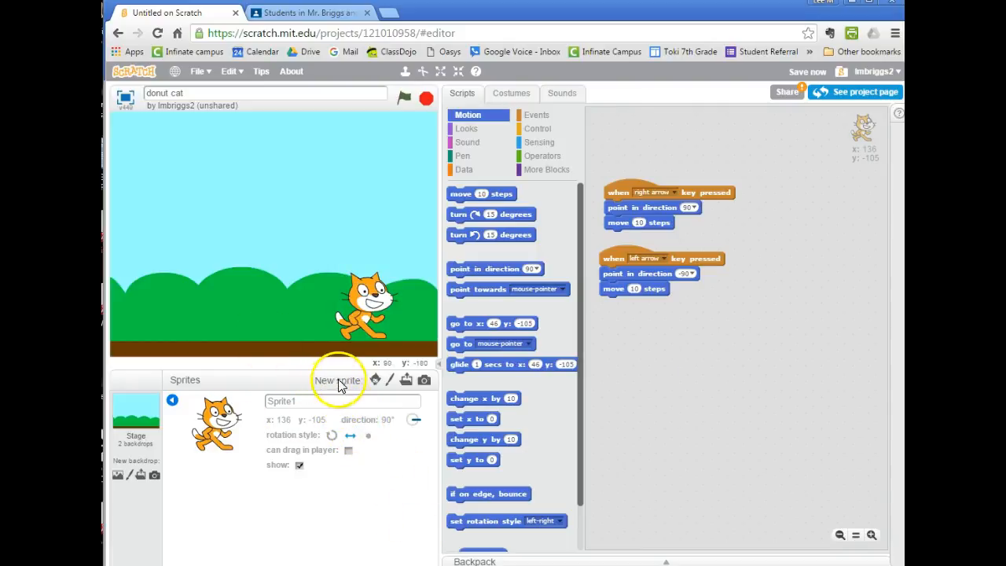
{"action": "mouse_move", "coordinate": [376, 379]}
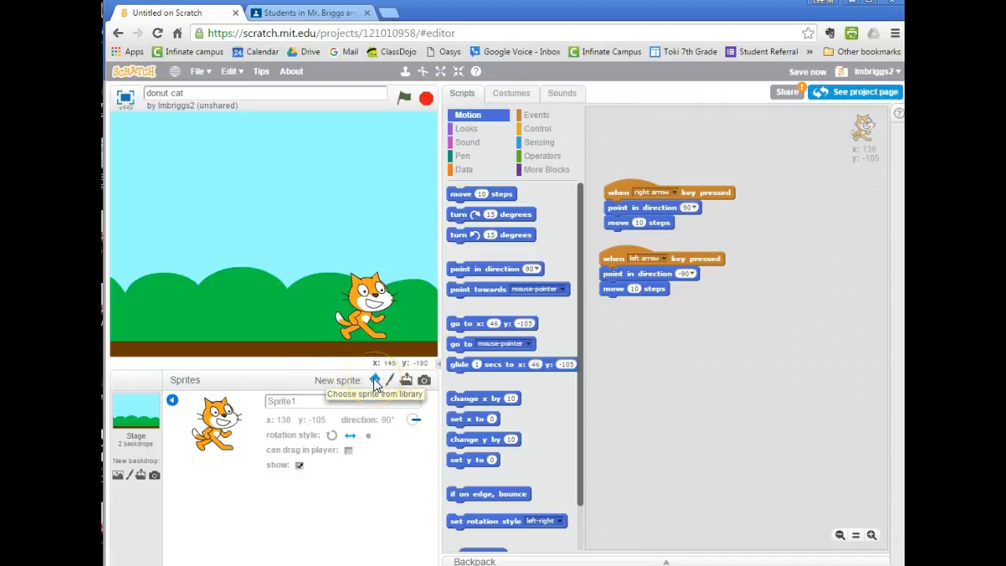
Browse the Sprite Library, scrolling down toward the donut sprite.
{"action": "left_click", "coordinate": [376, 379]}
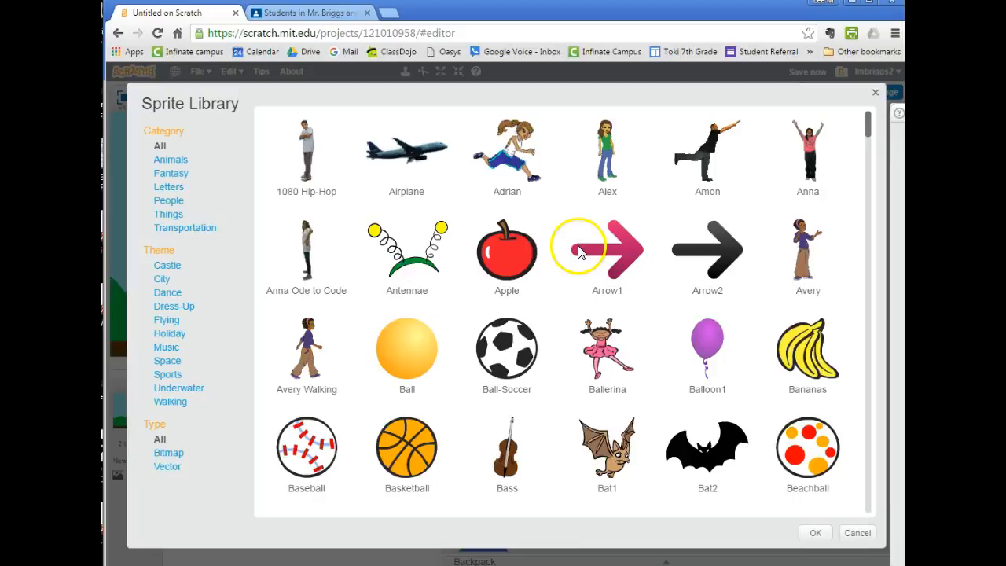
{"action": "scroll", "scroll_direction": "down", "scroll_amount": 3}
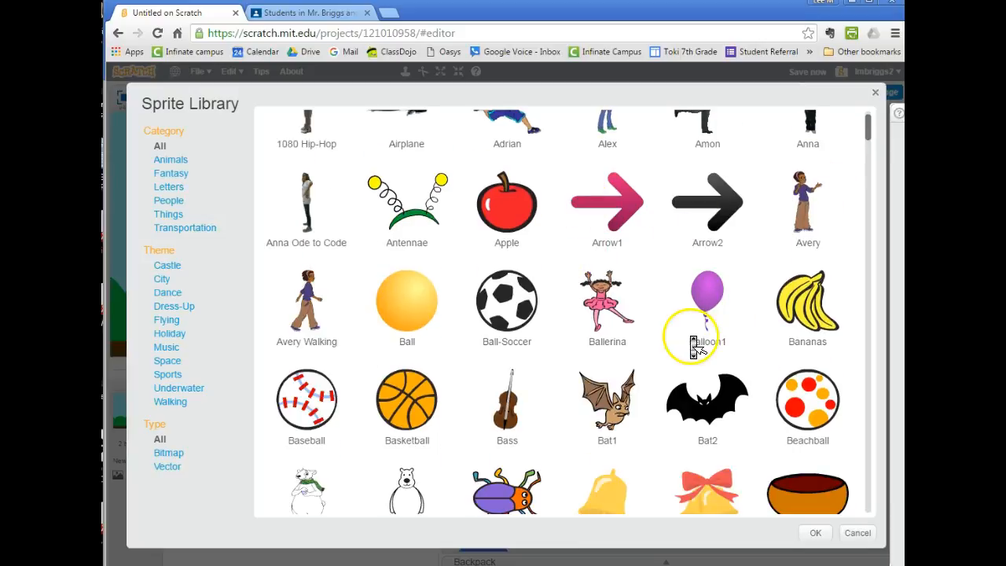
{"action": "scroll", "scroll_direction": "down", "scroll_amount": 3}
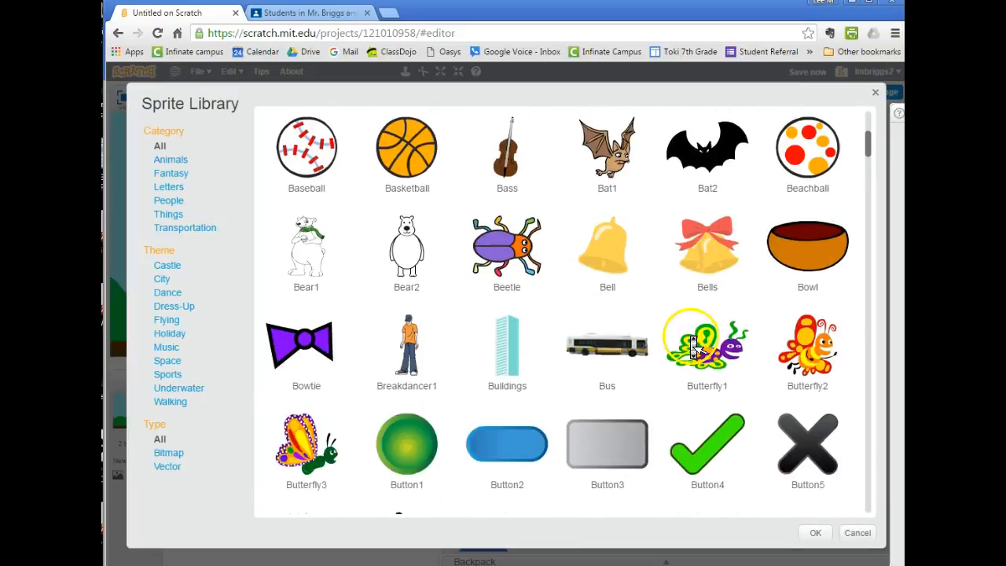
{"action": "scroll", "scroll_direction": "down", "scroll_amount": 3}
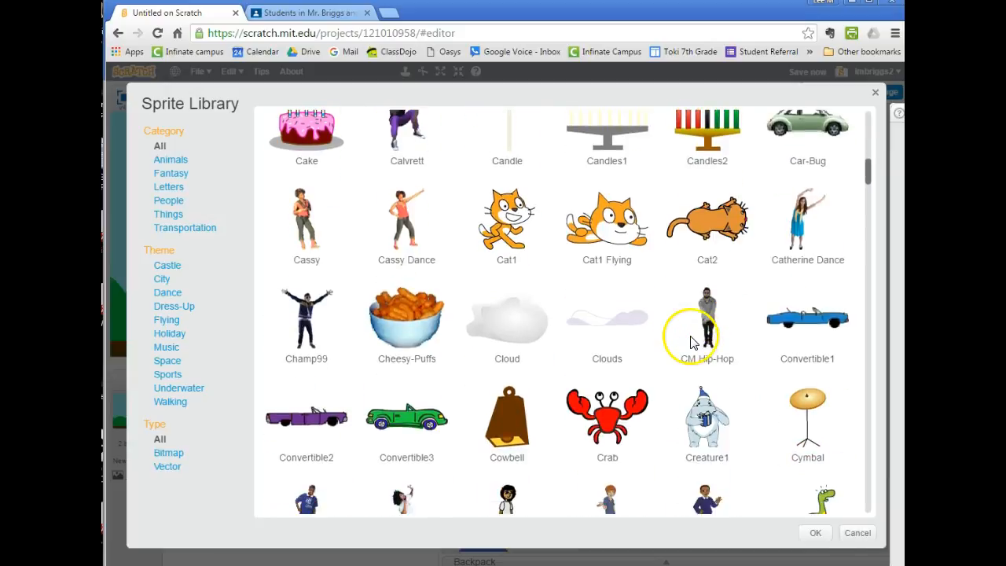
{"action": "scroll", "scroll_direction": "down", "scroll_amount": 3}
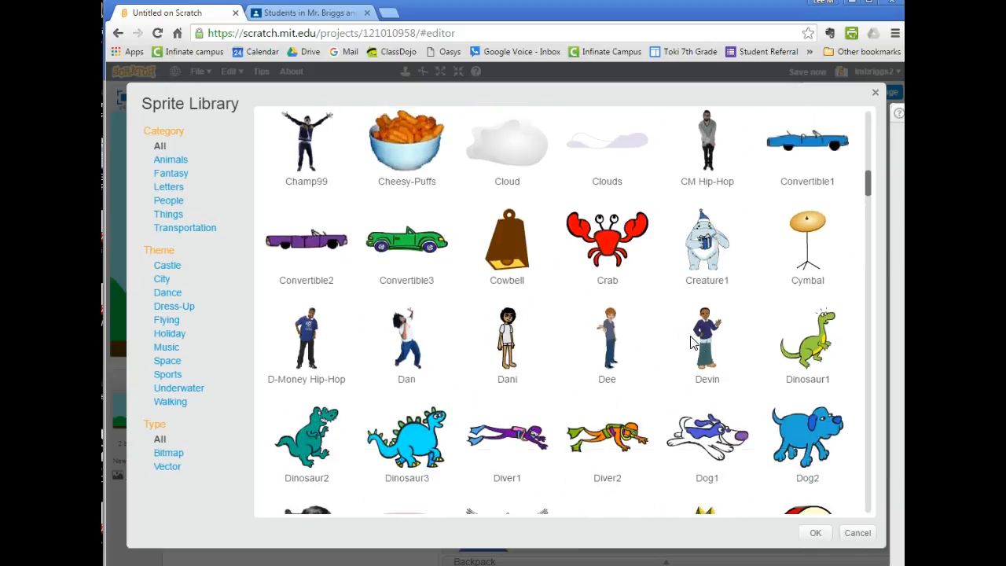
{"action": "scroll", "scroll_direction": "down", "scroll_amount": 3}
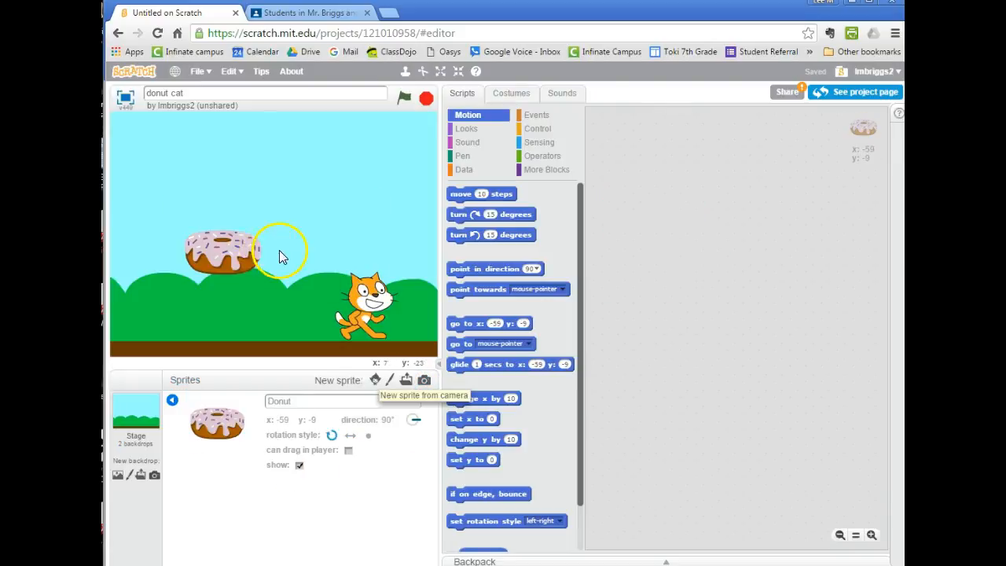
Shrink the donut sprite and settle it in the stage's top-left corner above the cat.
{"action": "left_click_drag", "start_coordinate": [236, 250], "coordinate": [242, 158]}
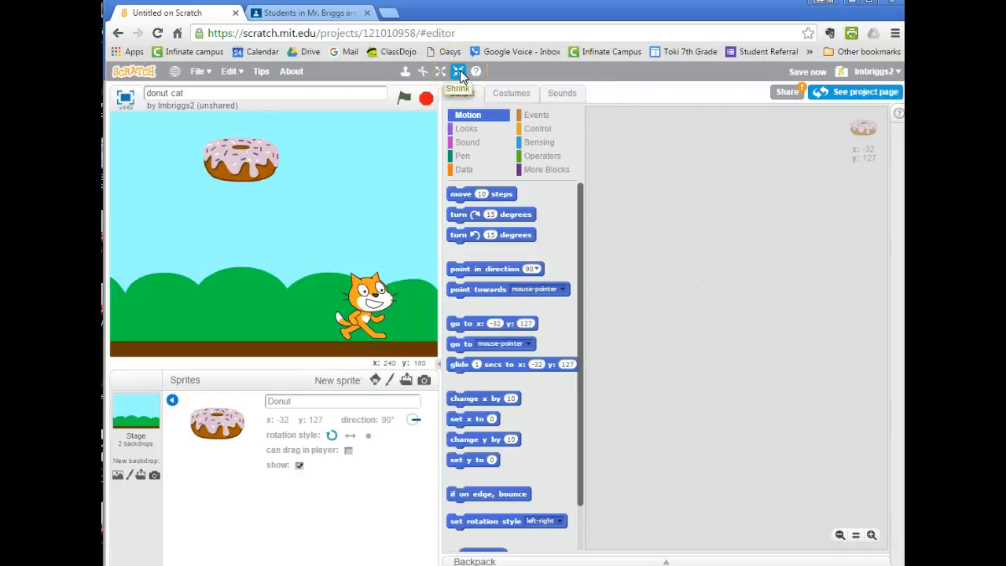
{"action": "left_click", "coordinate": [459, 72]}
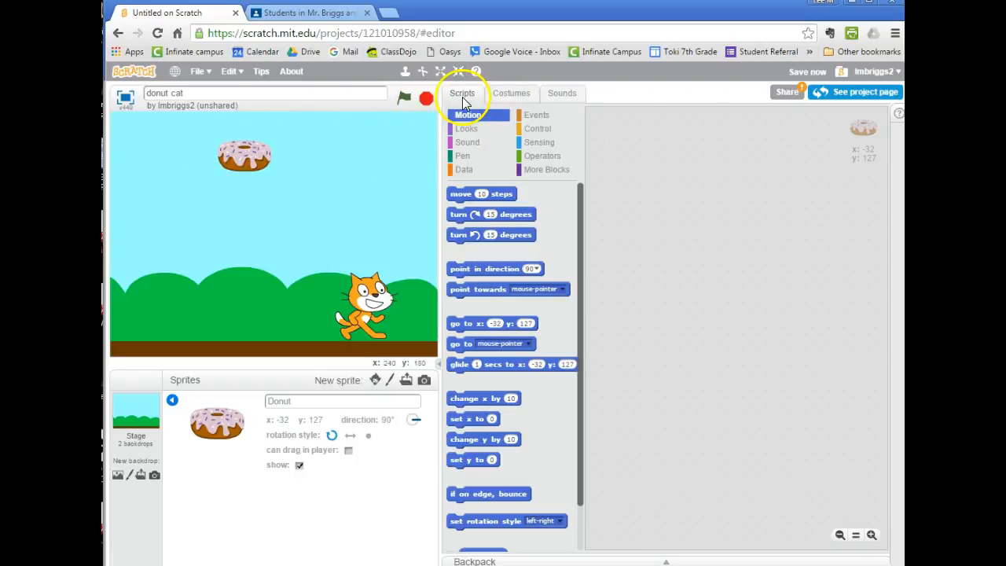
{"action": "mouse_move", "coordinate": [233, 474]}
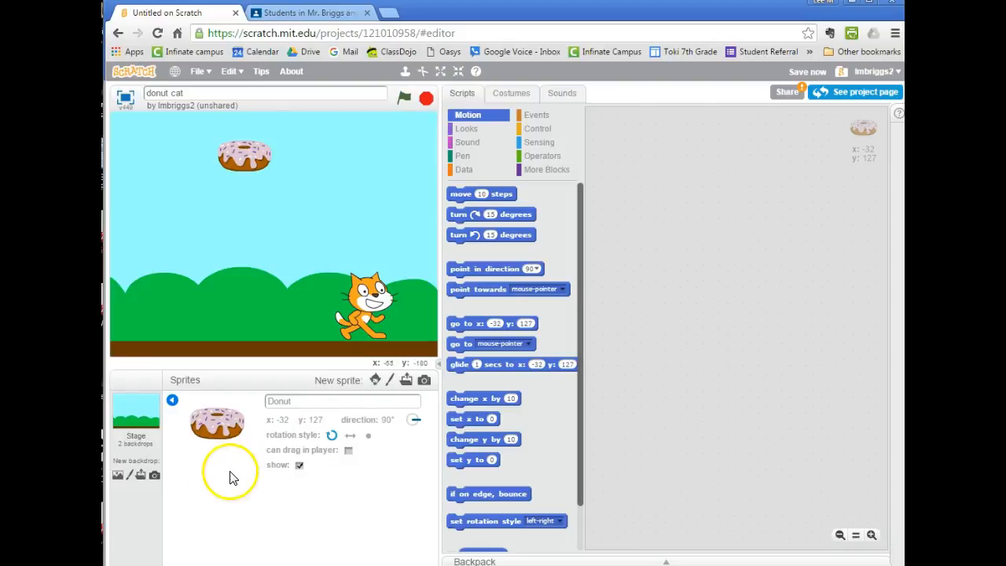
{"action": "left_click_drag", "start_coordinate": [244, 154], "coordinate": [179, 134]}
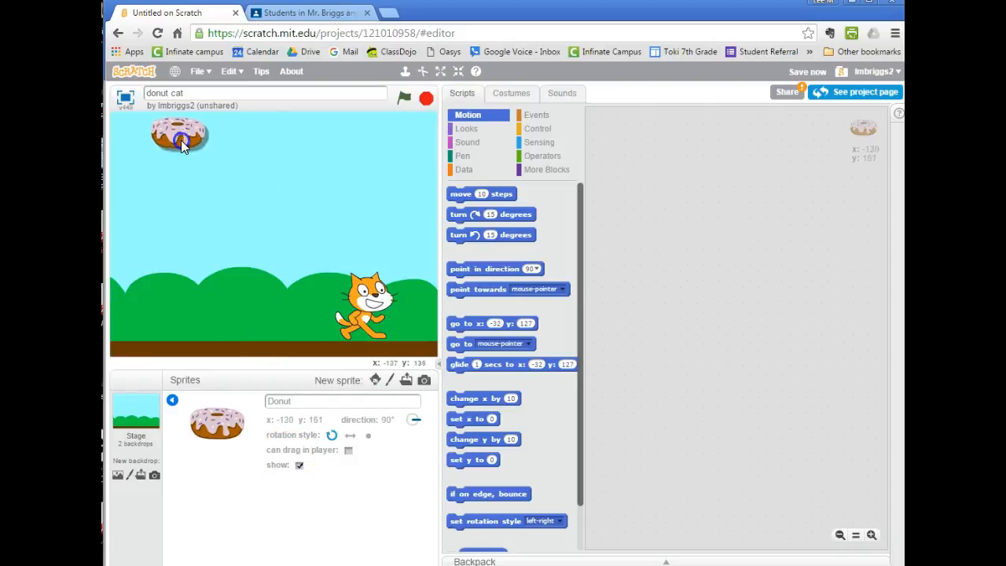
{"action": "left_click_drag", "start_coordinate": [180, 138], "coordinate": [154, 141]}
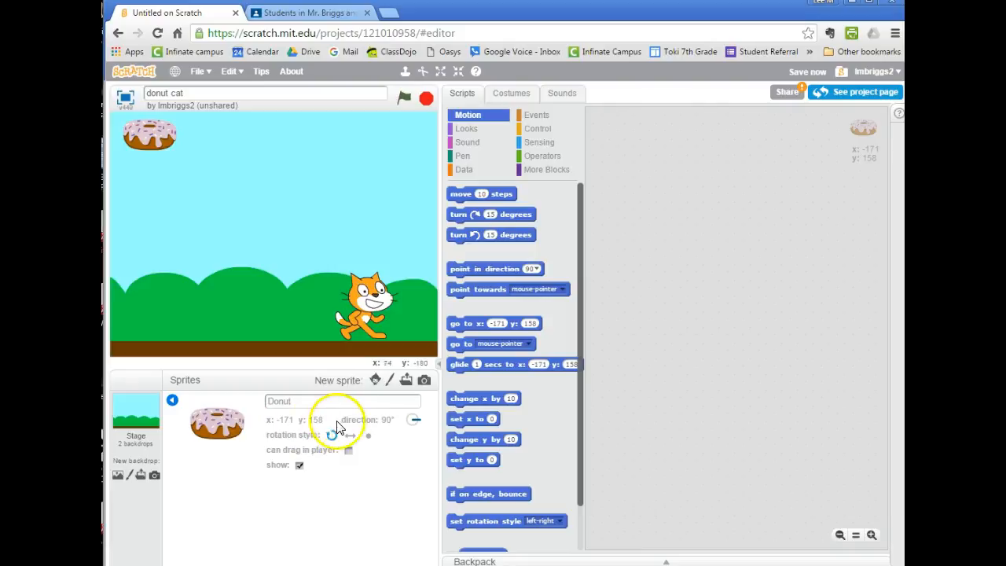
{"action": "mouse_move", "coordinate": [165, 142]}
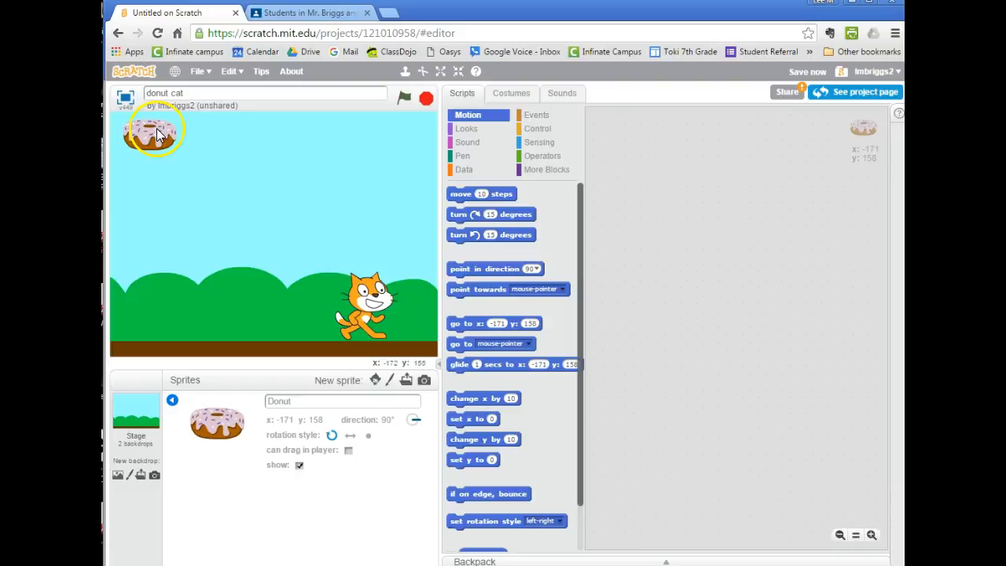
{"action": "mouse_move", "coordinate": [192, 129]}
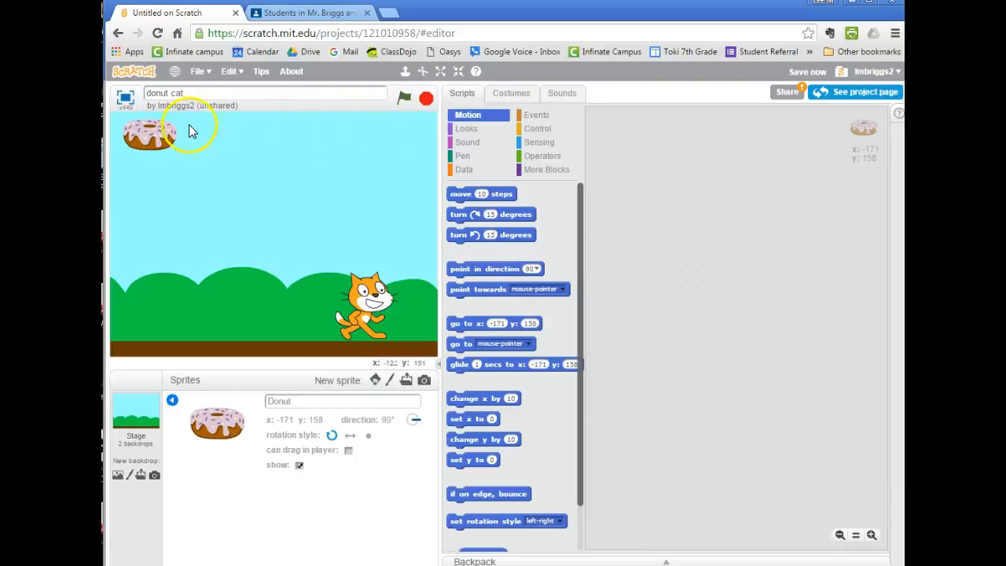
{"action": "mouse_move", "coordinate": [321, 352]}
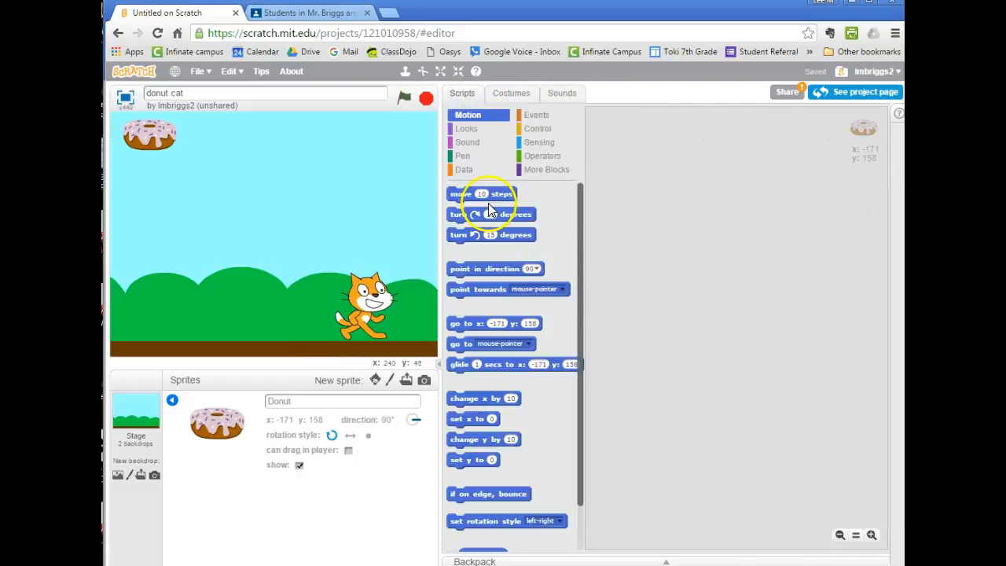
Give the donut a green-flag script that sends it to its top-left starting spot.
{"action": "left_click", "coordinate": [536, 115]}
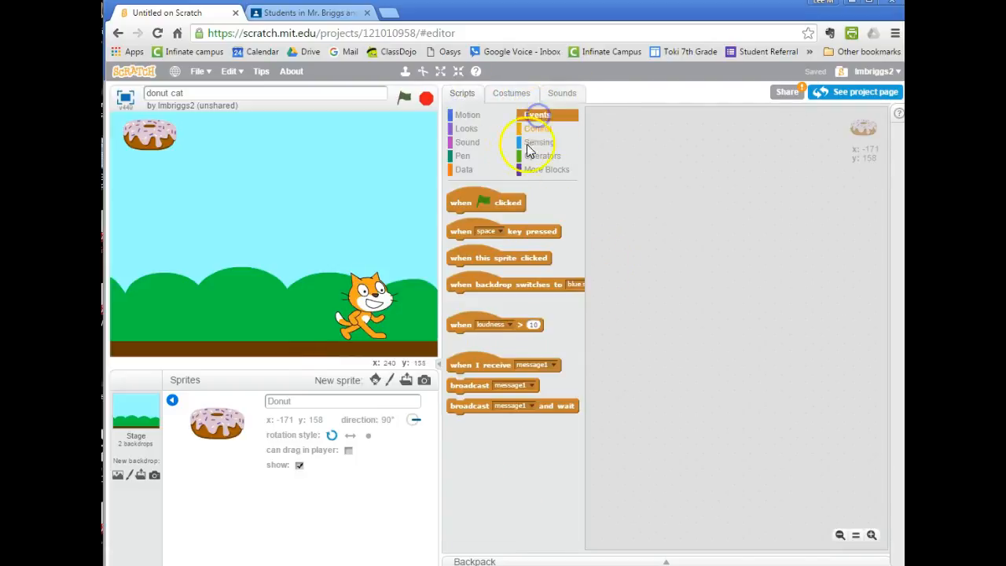
{"action": "left_click_drag", "start_coordinate": [485, 201], "coordinate": [642, 176]}
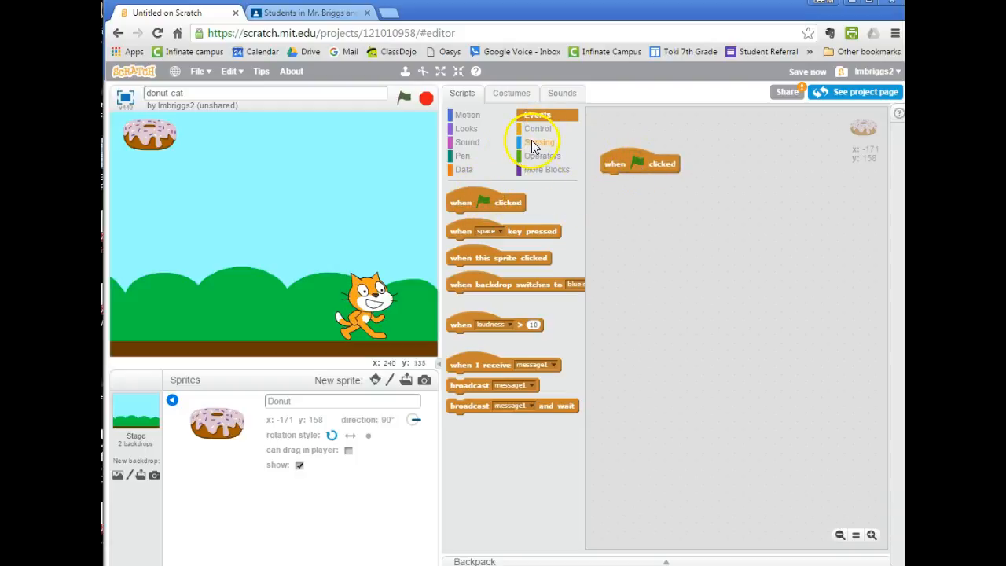
{"action": "left_click", "coordinate": [538, 129]}
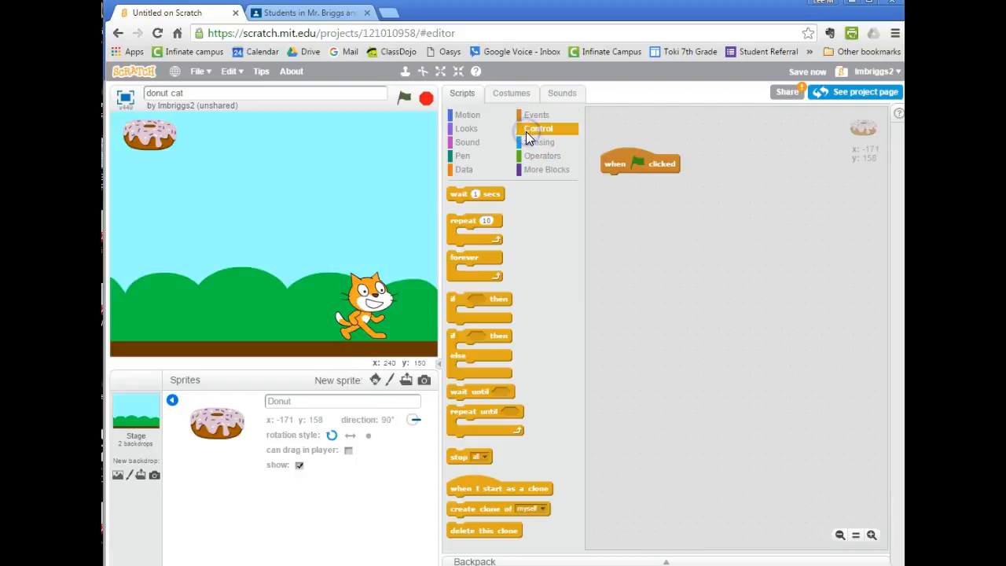
{"action": "left_click", "coordinate": [468, 115]}
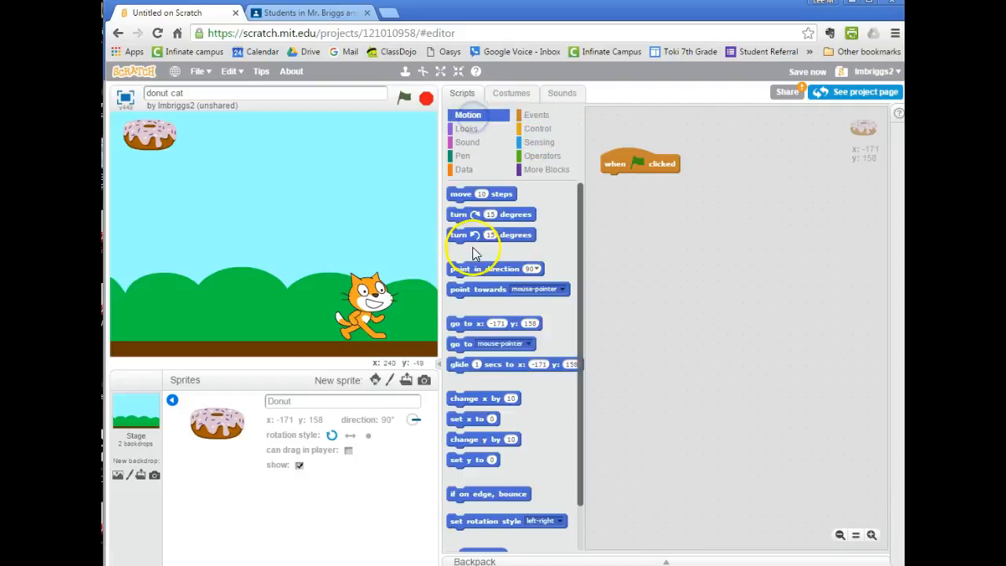
{"action": "mouse_move", "coordinate": [481, 324]}
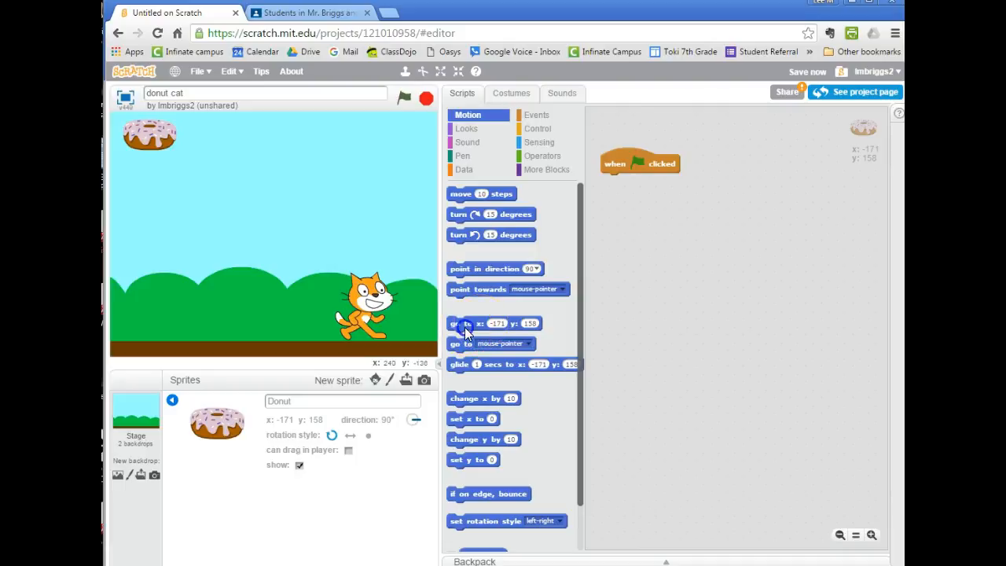
{"action": "left_click_drag", "start_coordinate": [465, 324], "coordinate": [639, 181]}
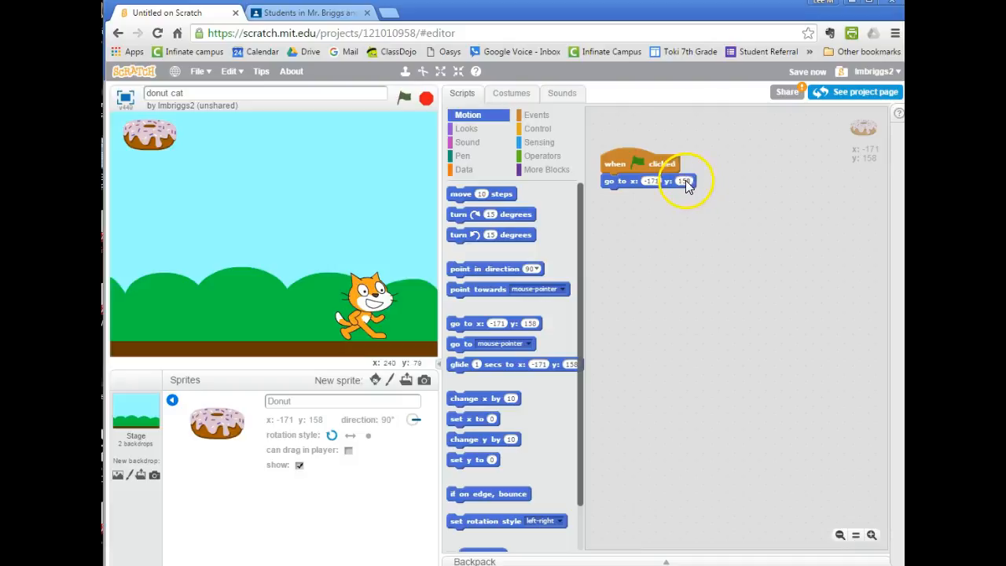
{"action": "mouse_move", "coordinate": [195, 132]}
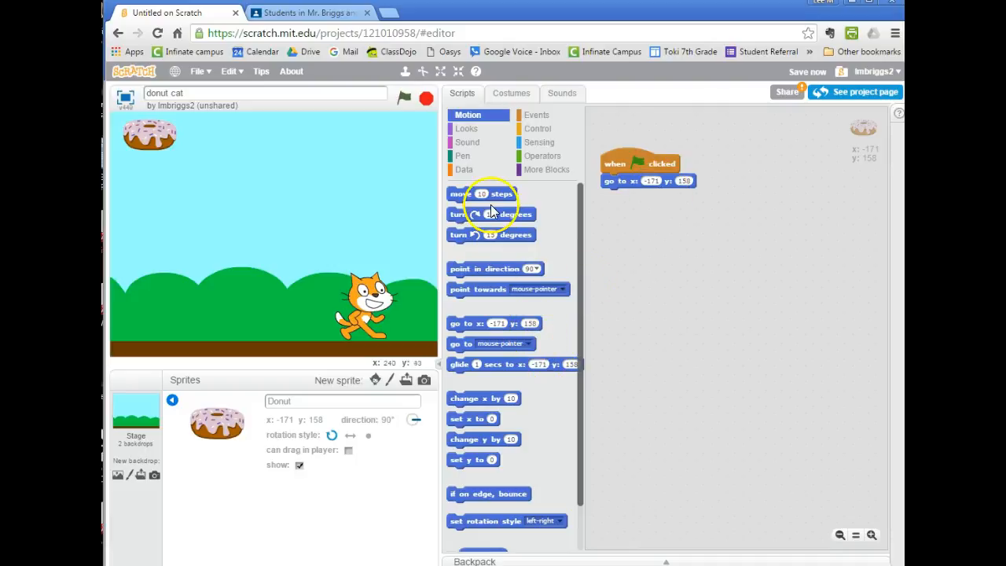
{"action": "mouse_move", "coordinate": [166, 305]}
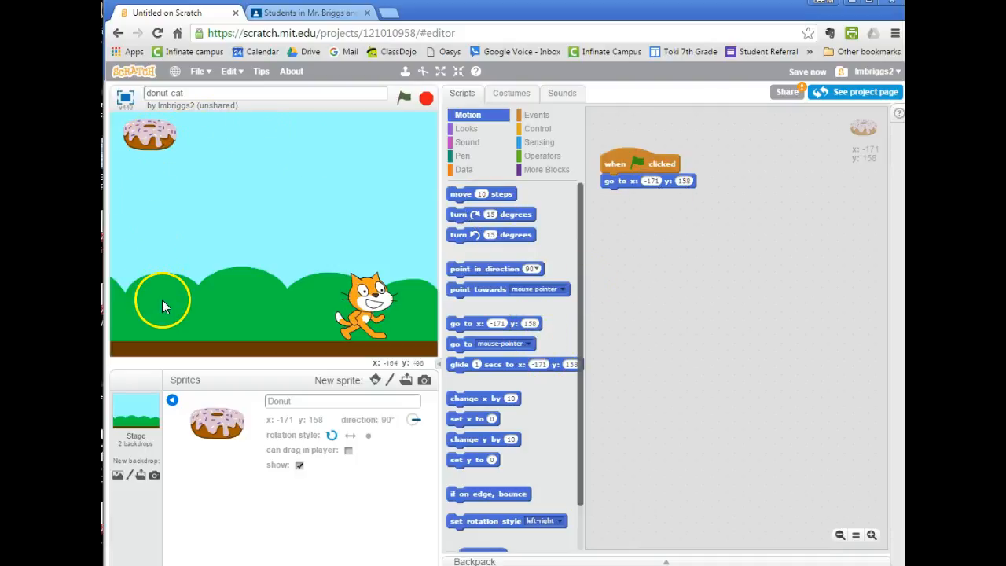
{"action": "mouse_move", "coordinate": [547, 359]}
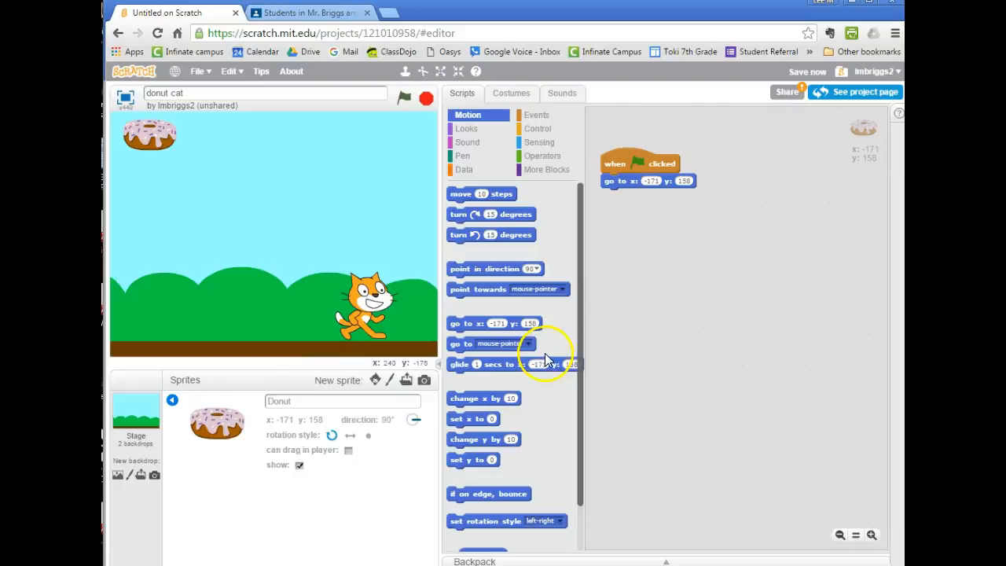
{"action": "mouse_move", "coordinate": [500, 343]}
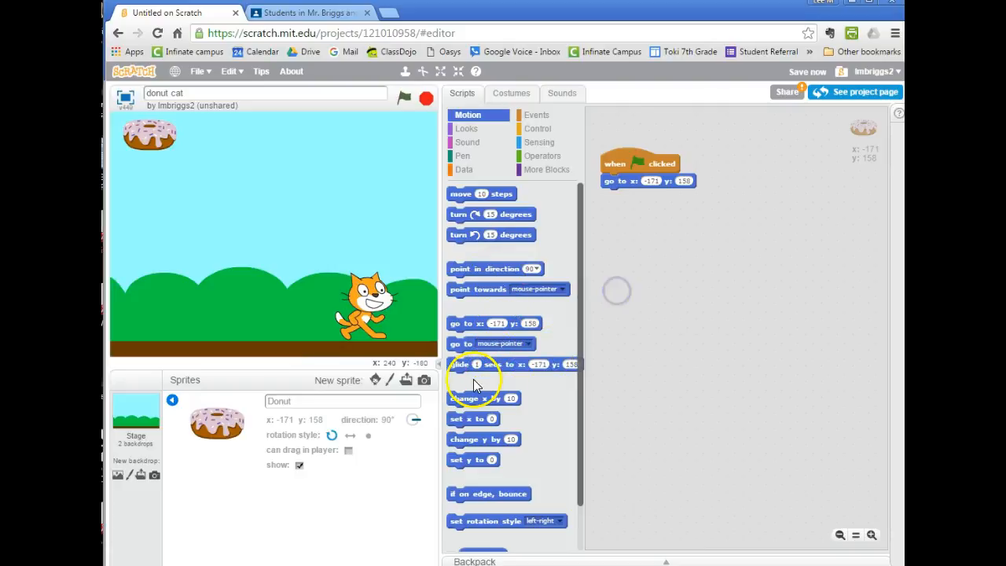
Make the donut glide down to the bottom of the stage over 1 second.
{"action": "left_click_drag", "start_coordinate": [512, 365], "coordinate": [674, 198]}
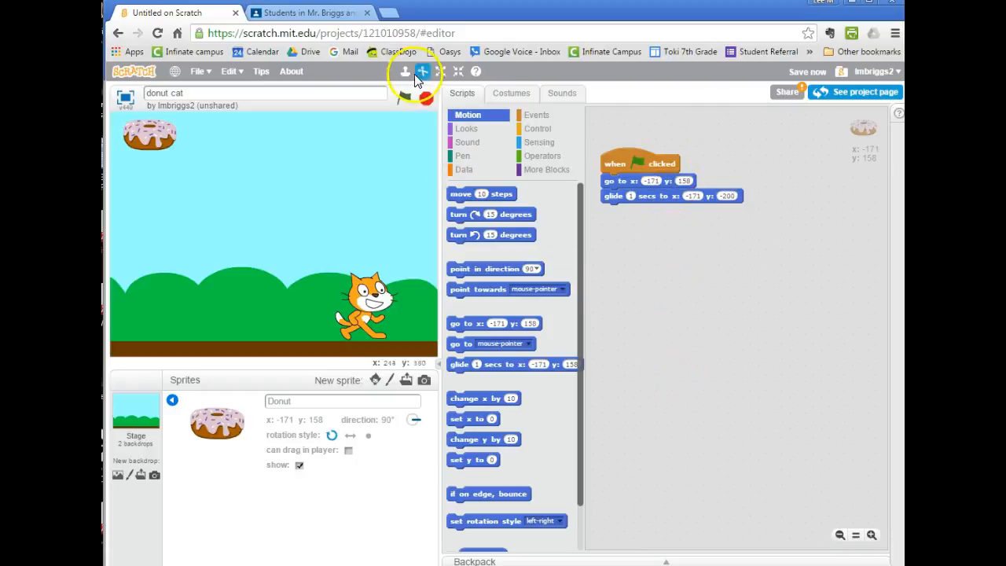
Hide the donut once its downward glide finishes, after watching it fall.
{"action": "left_click", "coordinate": [406, 98]}
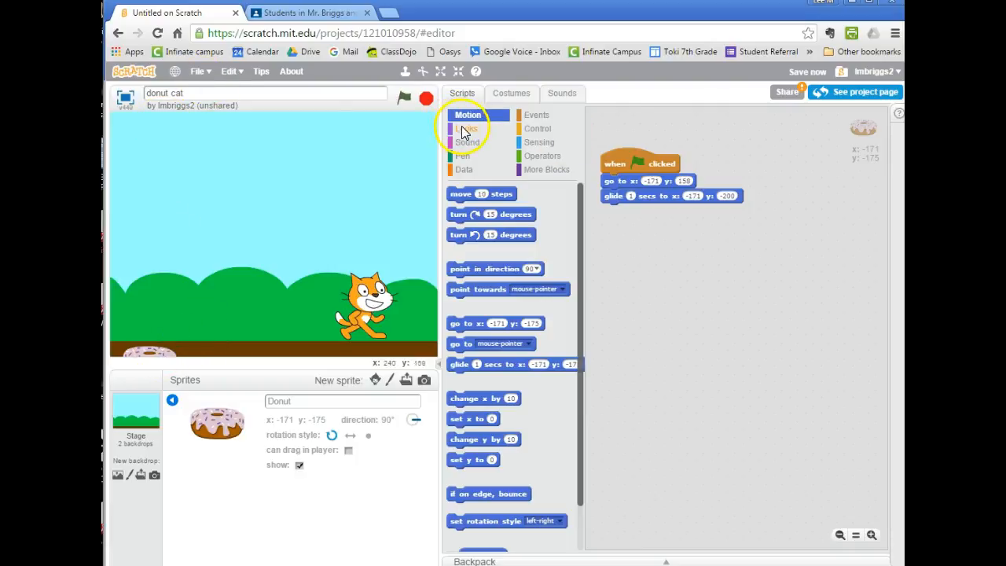
{"action": "left_click", "coordinate": [468, 129]}
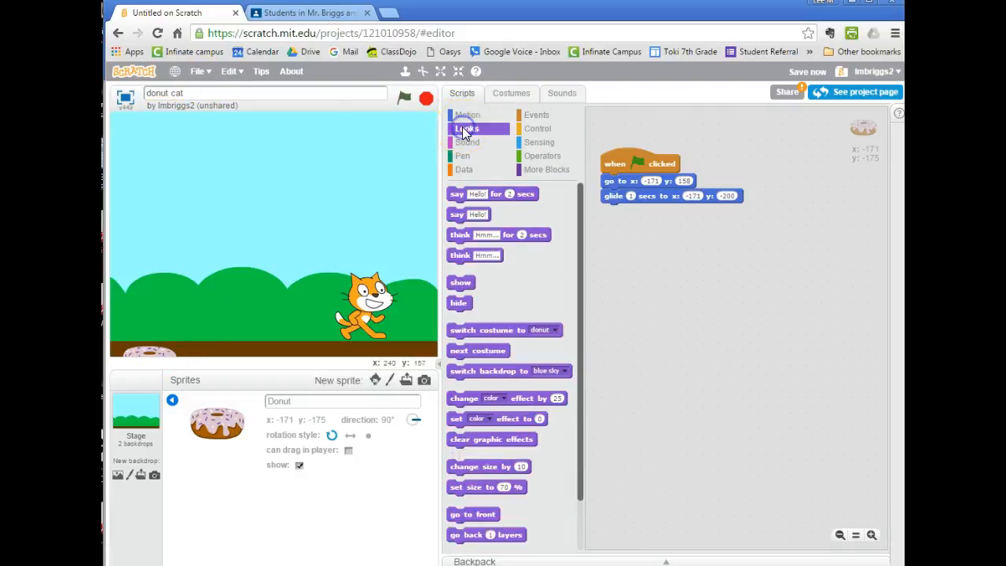
{"action": "left_click_drag", "start_coordinate": [459, 302], "coordinate": [553, 273]}
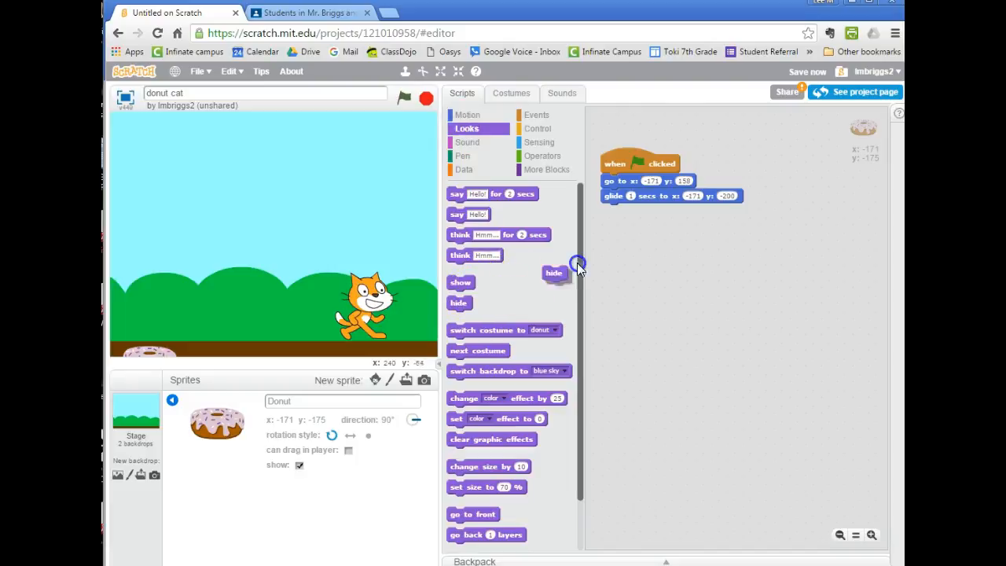
{"action": "left_click_drag", "start_coordinate": [554, 274], "coordinate": [613, 211]}
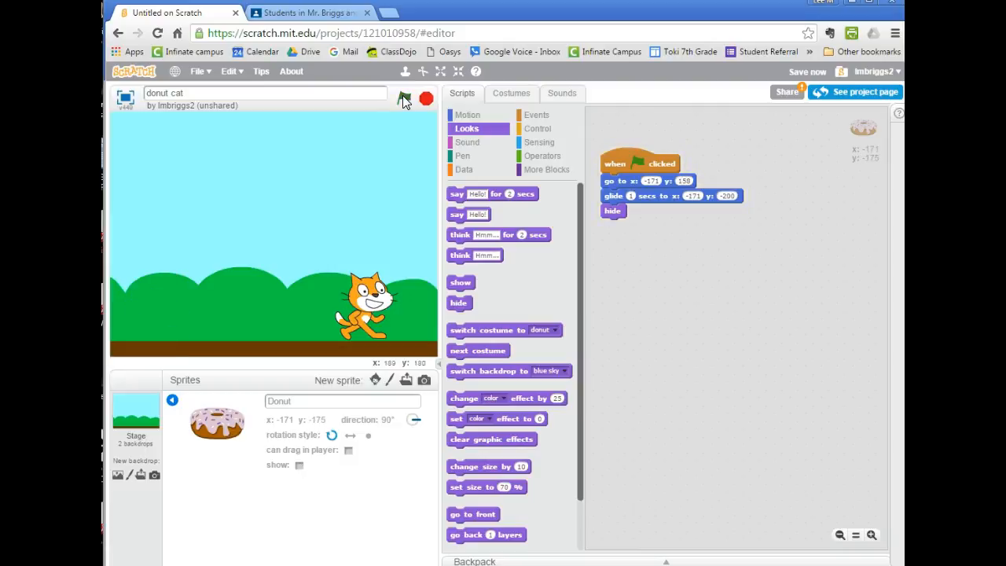
Show the donut at the start before it falls, testing the run with the green flag.
{"action": "left_click", "coordinate": [404, 97]}
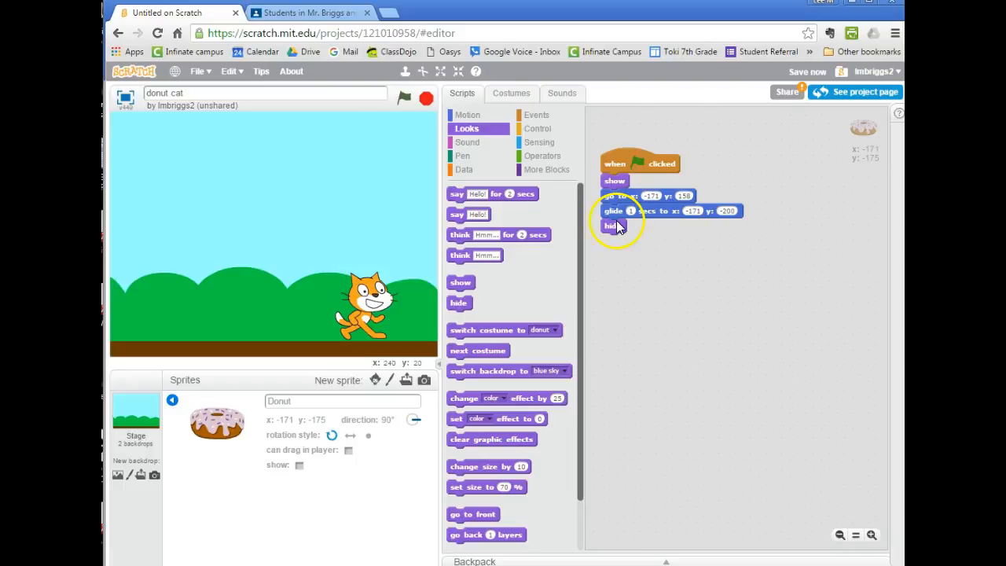
{"action": "left_click", "coordinate": [405, 97]}
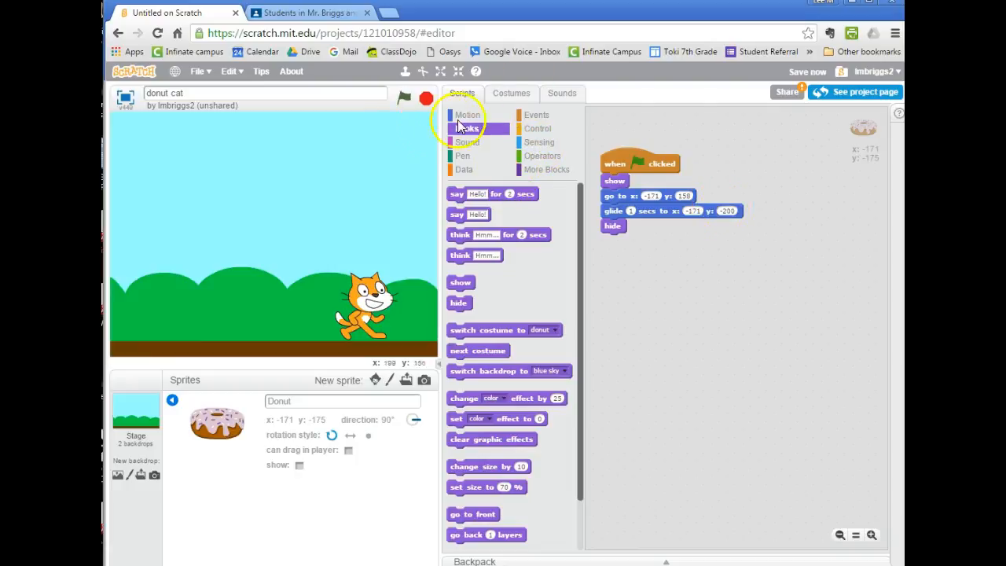
Wrap the donut's show-fall-hide script in a forever loop with a 1-second wait.
{"action": "left_click", "coordinate": [536, 115]}
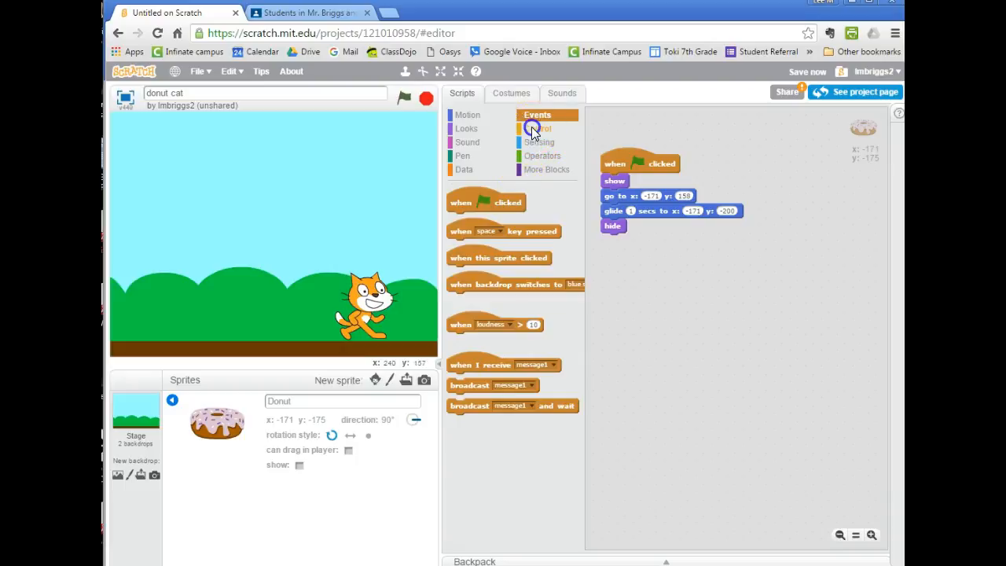
{"action": "left_click", "coordinate": [538, 129]}
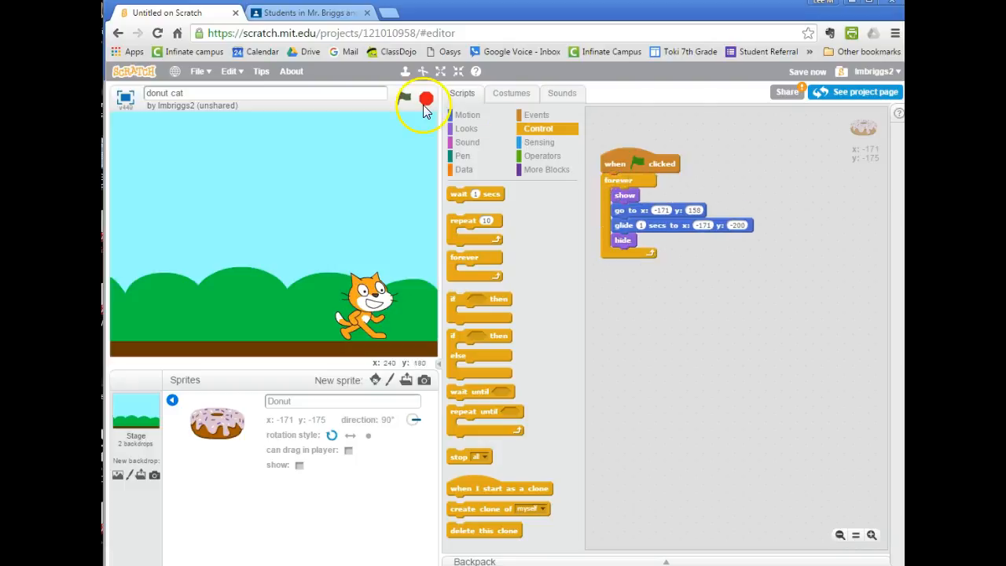
{"action": "left_click", "coordinate": [406, 98]}
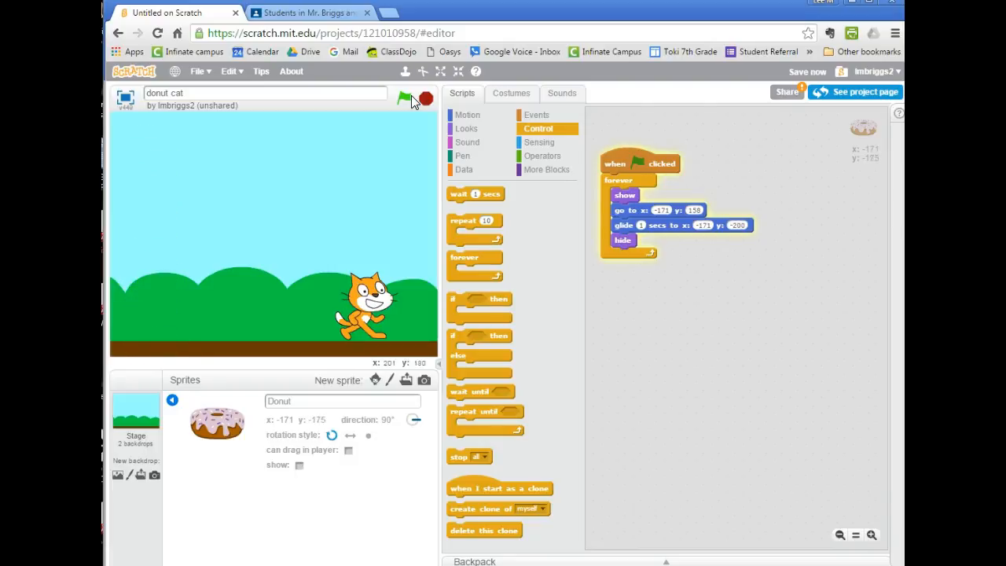
{"action": "left_click", "coordinate": [406, 98]}
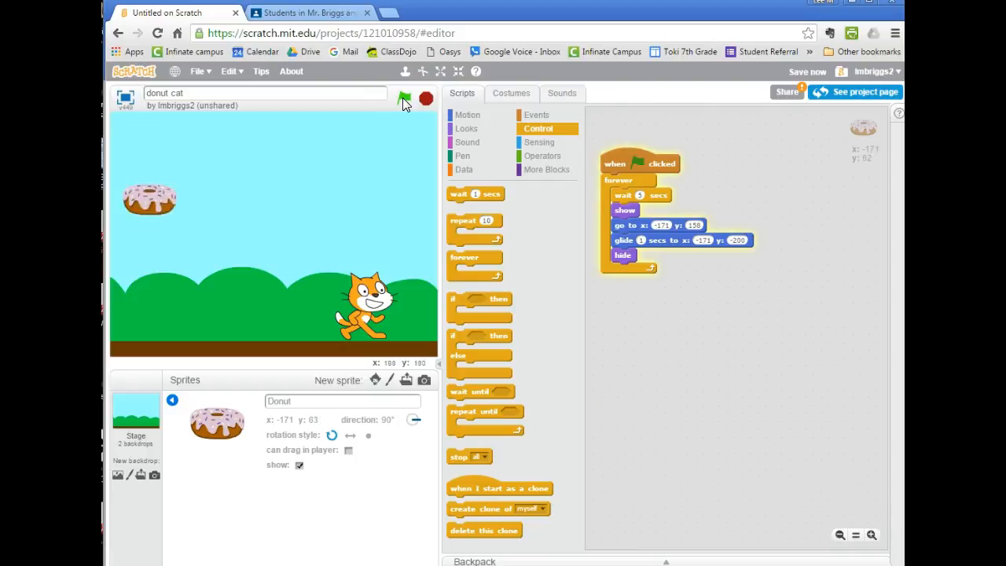
Run and stop the game several times to watch the donut drop repeatedly.
{"action": "left_click", "coordinate": [404, 98]}
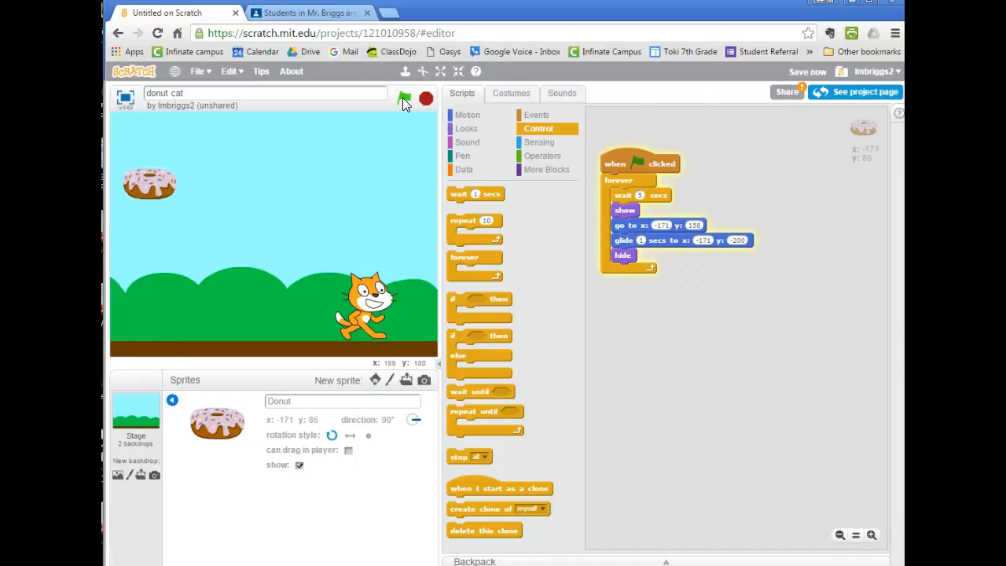
{"action": "left_click", "coordinate": [425, 97]}
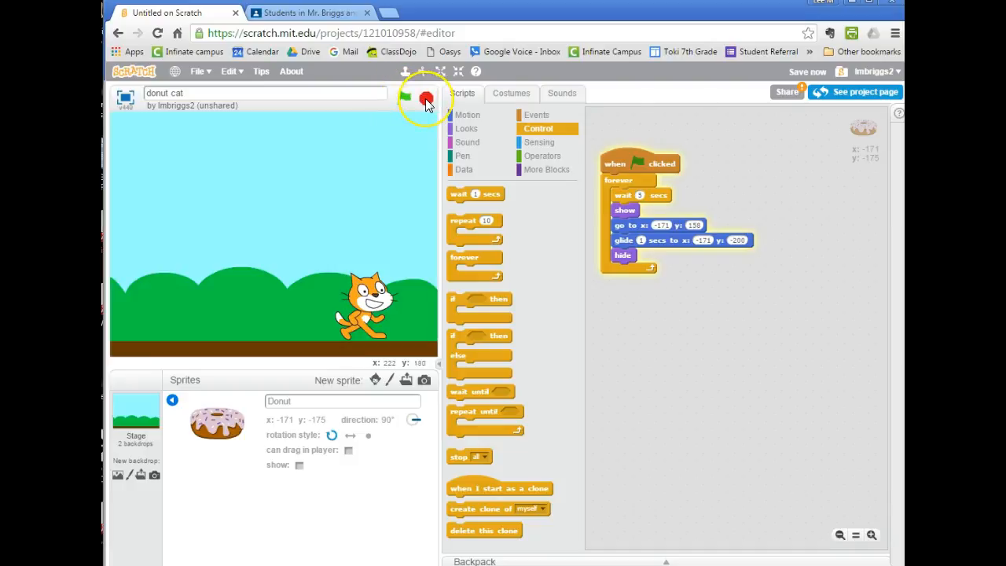
{"action": "left_click", "coordinate": [404, 97]}
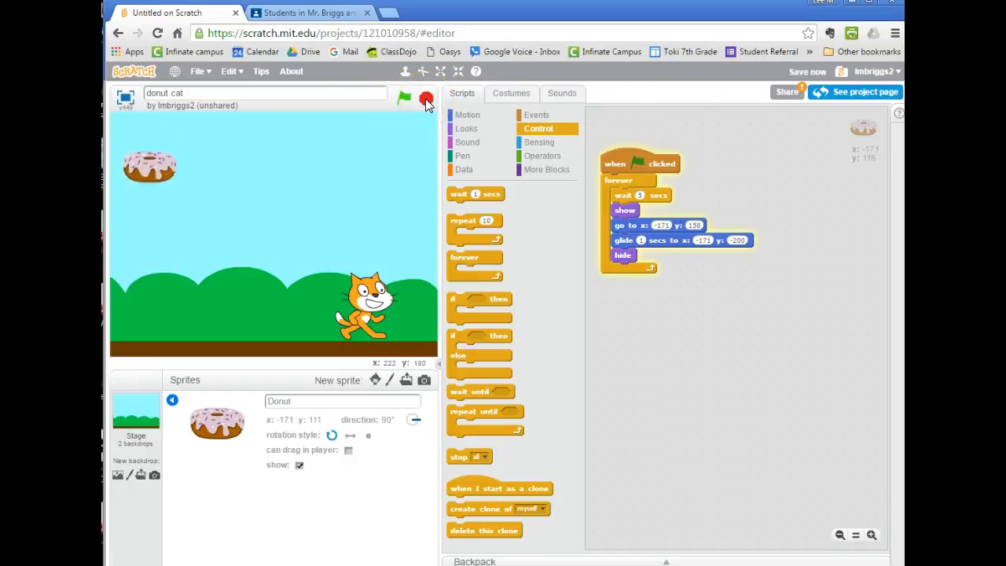
{"action": "left_click", "coordinate": [404, 97]}
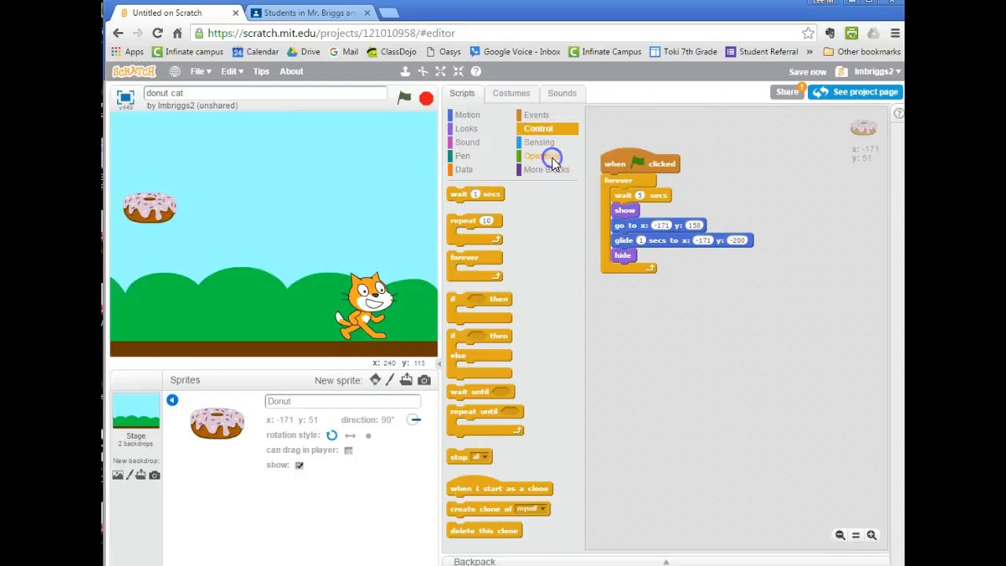
Use 'pick random -200 to 200' as the donut's starting x in the go-to block.
{"action": "left_click", "coordinate": [544, 155]}
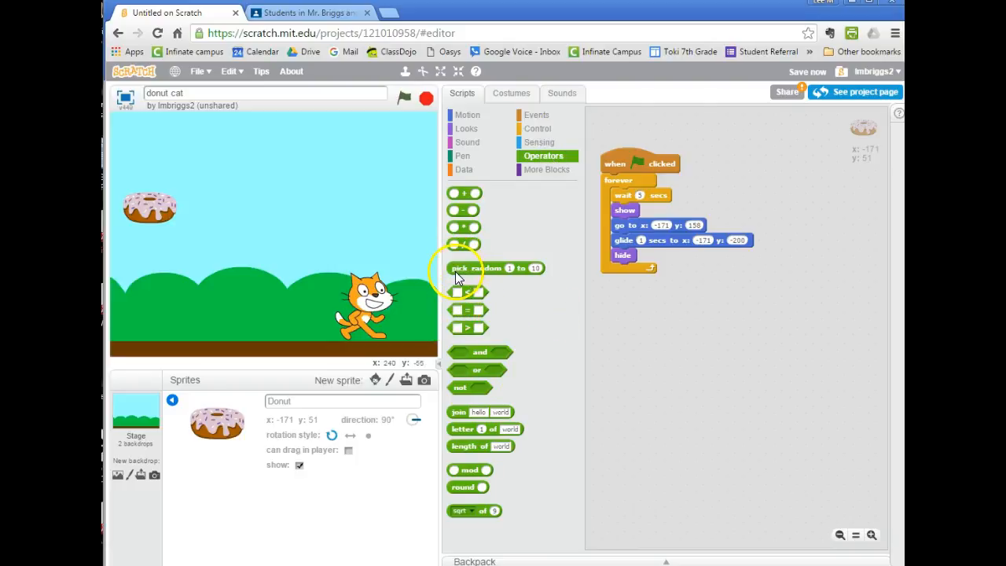
{"action": "mouse_move", "coordinate": [267, 129]}
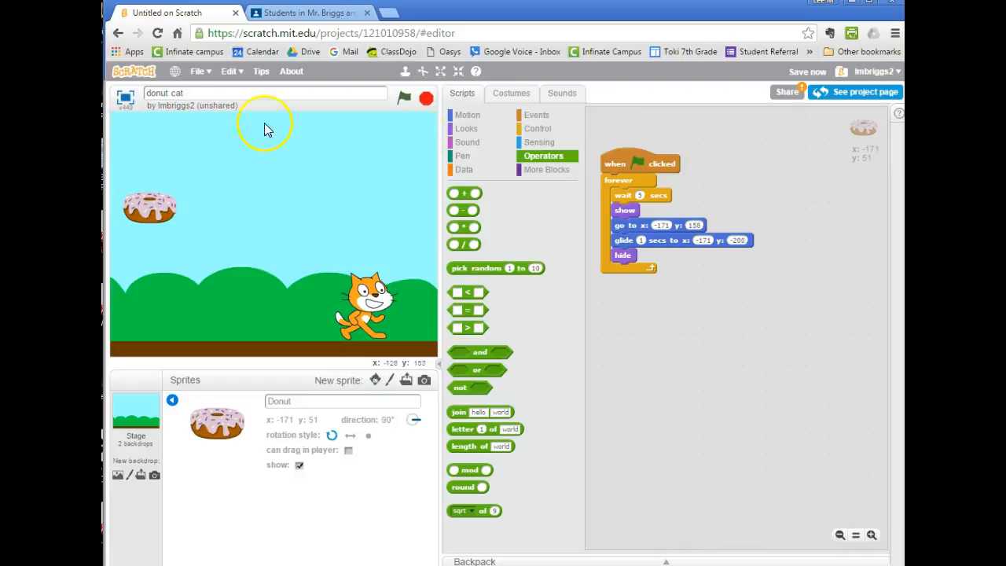
{"action": "mouse_move", "coordinate": [471, 315]}
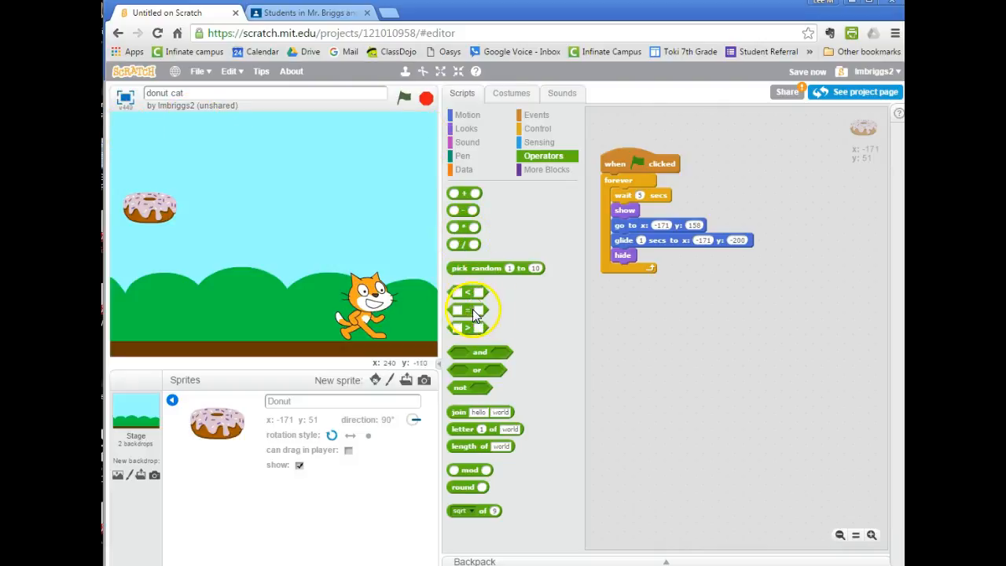
{"action": "left_click_drag", "start_coordinate": [495, 267], "coordinate": [637, 255]}
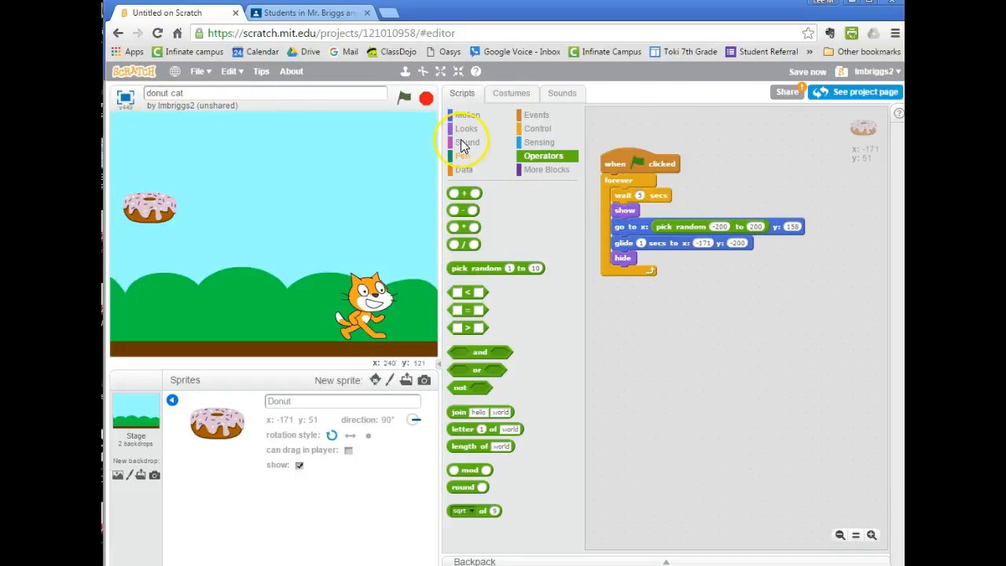
{"action": "mouse_move", "coordinate": [242, 126]}
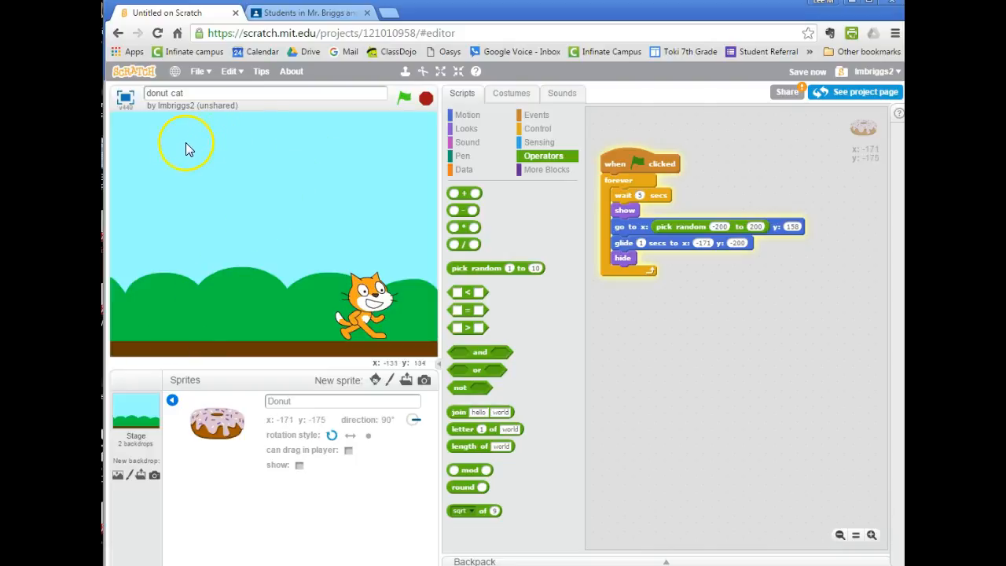
{"action": "mouse_move", "coordinate": [129, 365]}
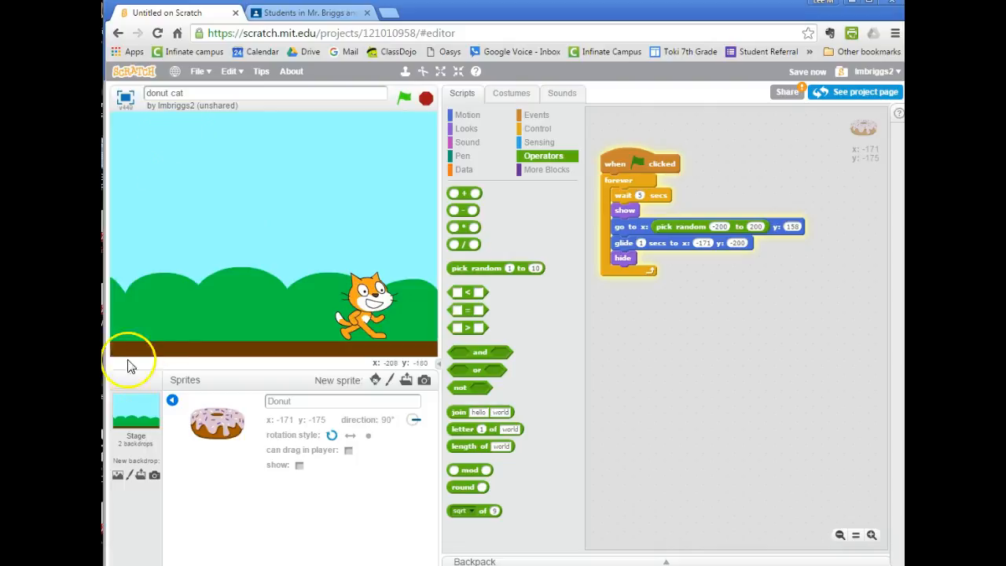
{"action": "mouse_move", "coordinate": [286, 290]}
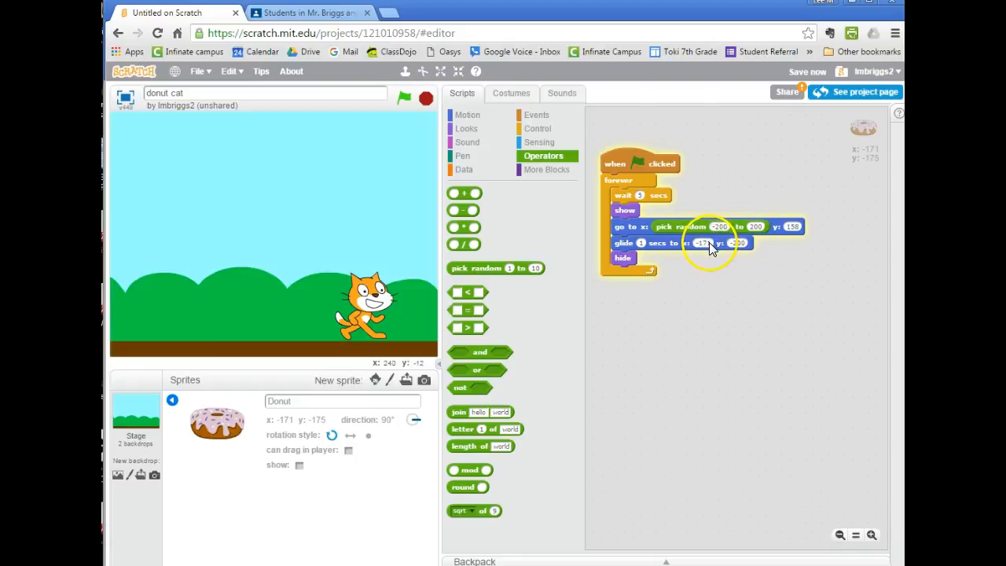
Make the donut's wait a random 1 to 5 seconds before each drop.
{"action": "right_click", "coordinate": [700, 236]}
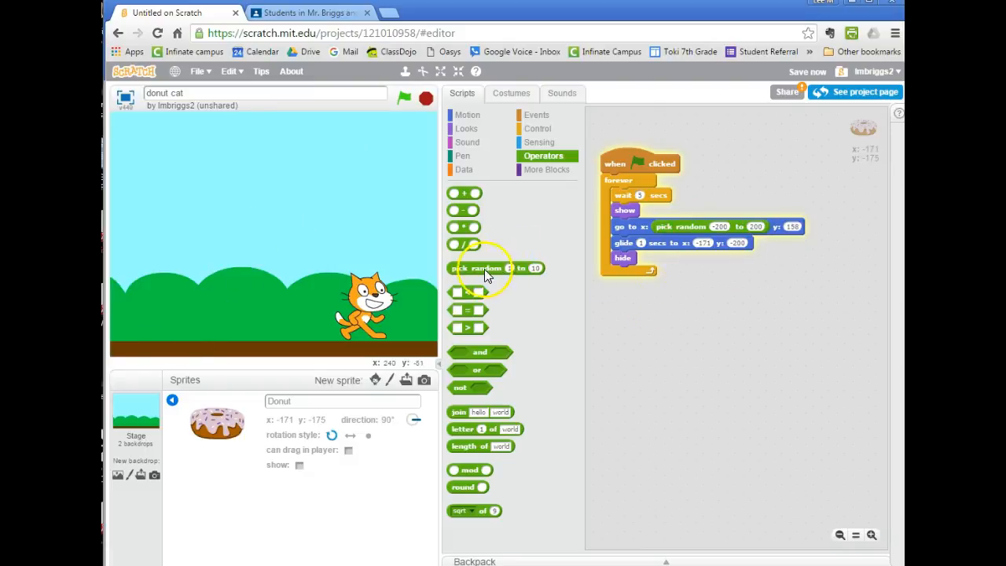
{"action": "left_click_drag", "start_coordinate": [484, 267], "coordinate": [720, 243]}
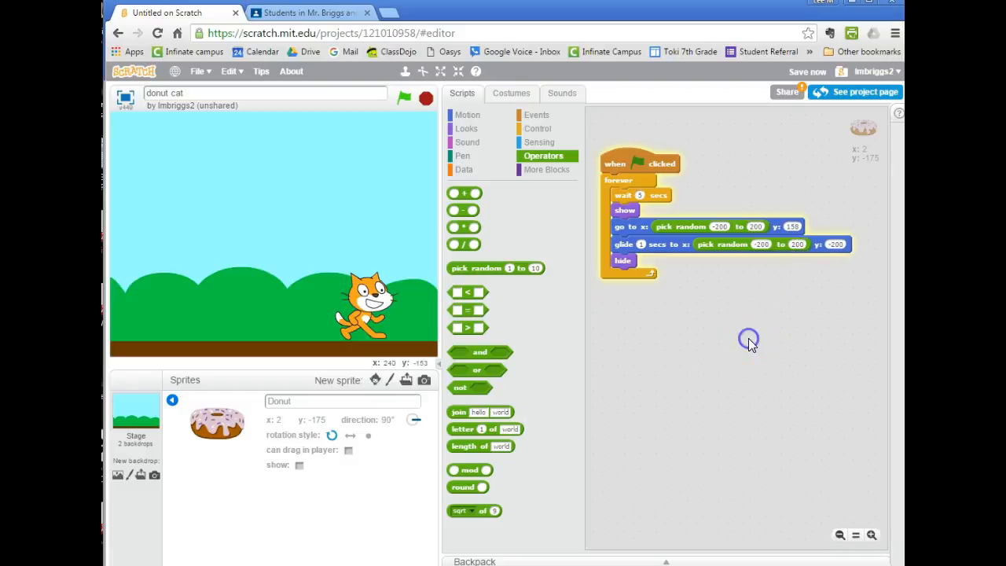
{"action": "left_click", "coordinate": [405, 98]}
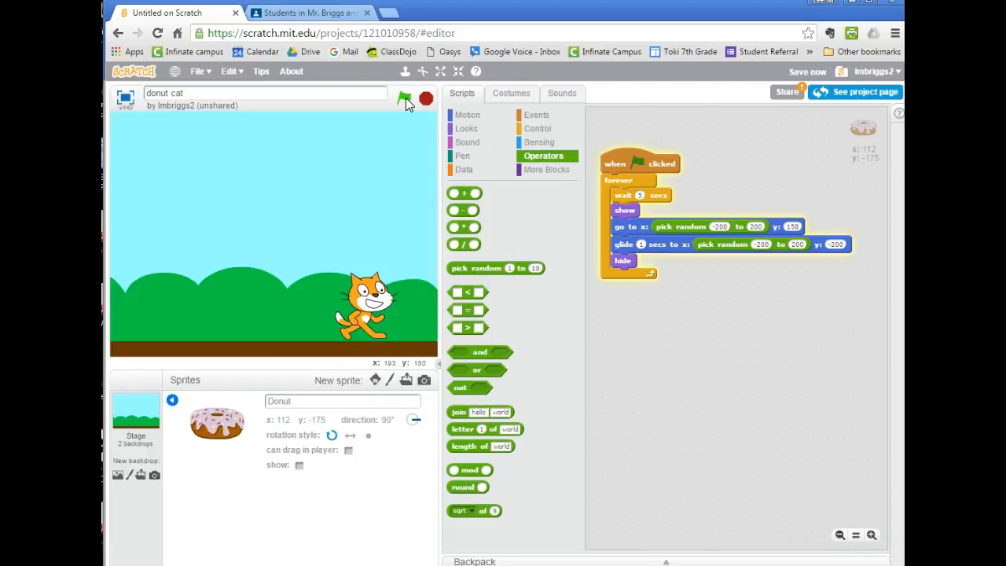
Run the game repeatedly to check the random start position and random wait.
{"action": "left_click", "coordinate": [404, 97]}
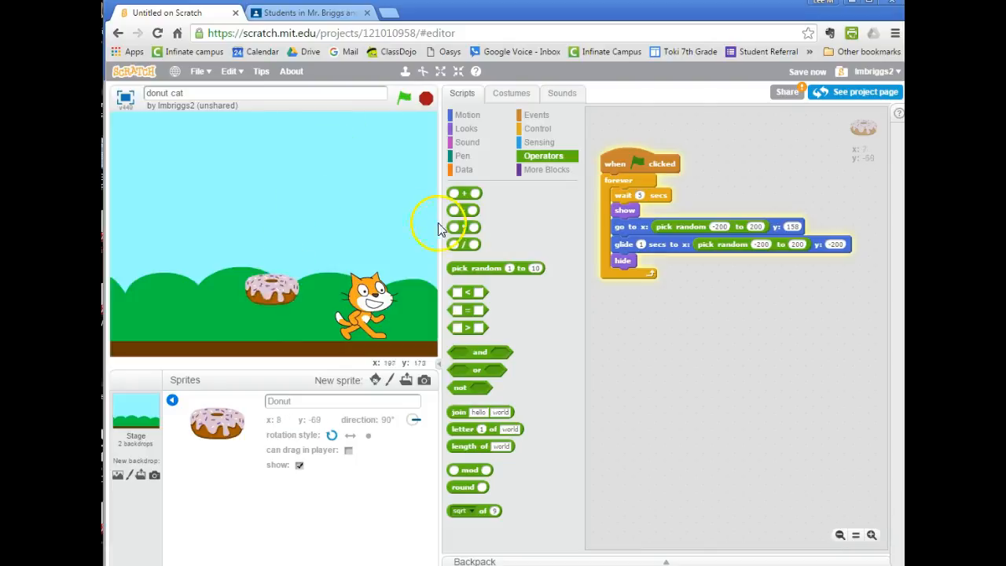
{"action": "left_click", "coordinate": [403, 98]}
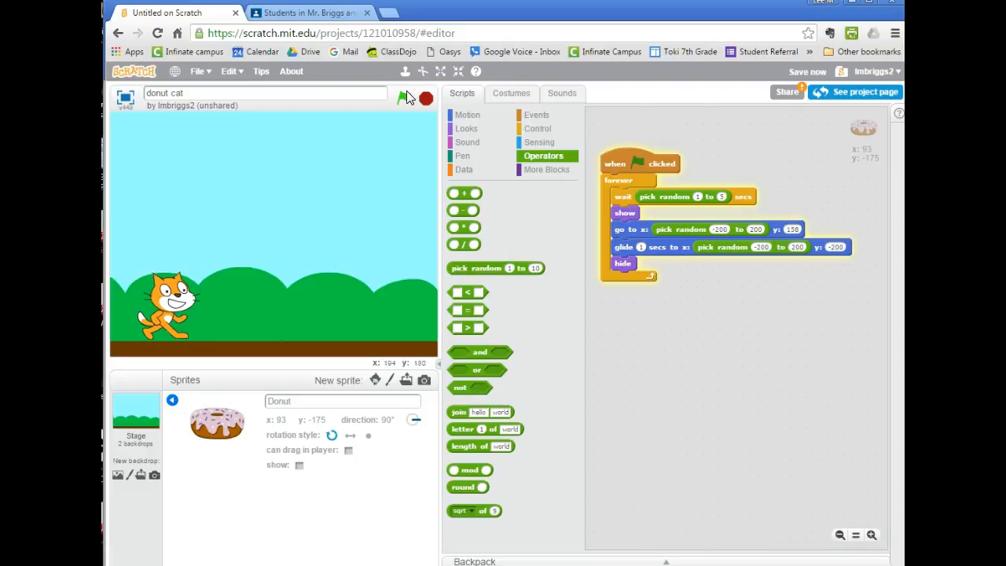
{"action": "left_click", "coordinate": [404, 97]}
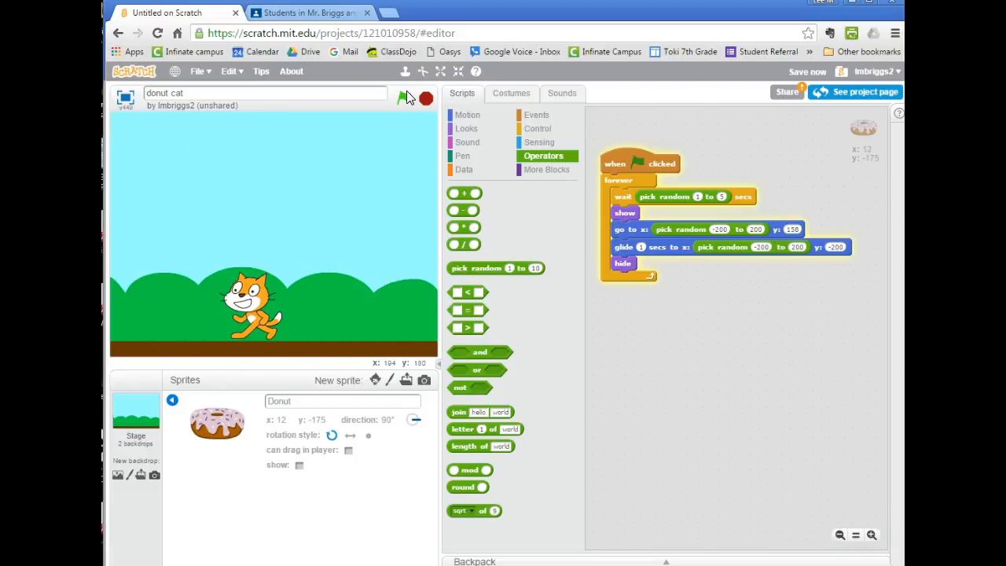
{"action": "left_click", "coordinate": [405, 97]}
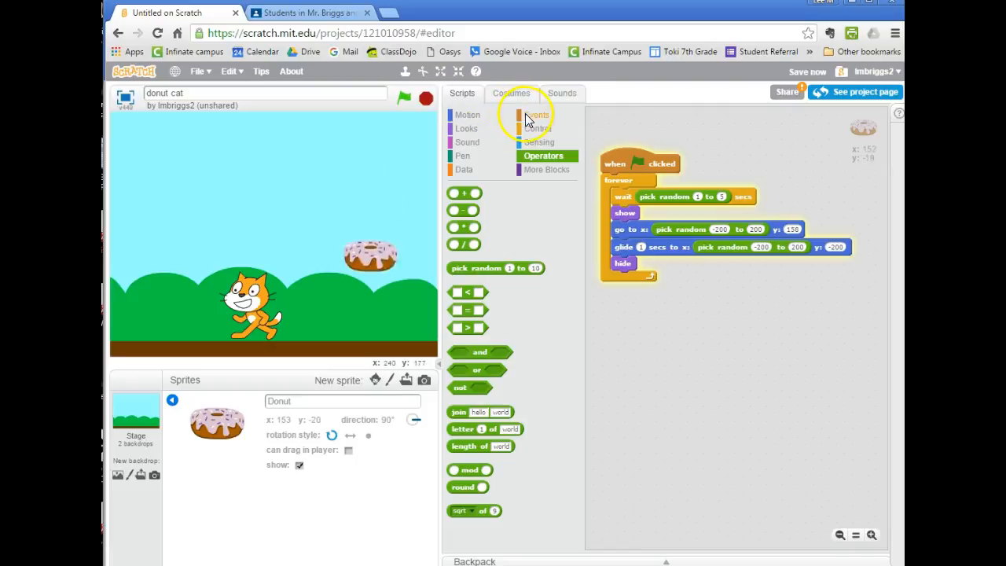
{"action": "left_click", "coordinate": [405, 97]}
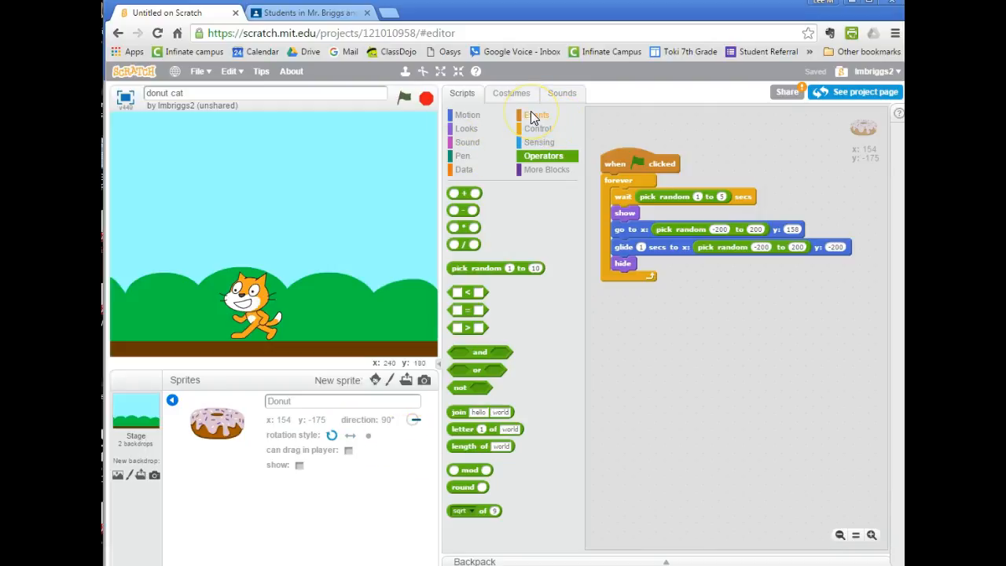
Start a second green-flag script on the donut with a forever loop holding an if-then check.
{"action": "left_click", "coordinate": [538, 115]}
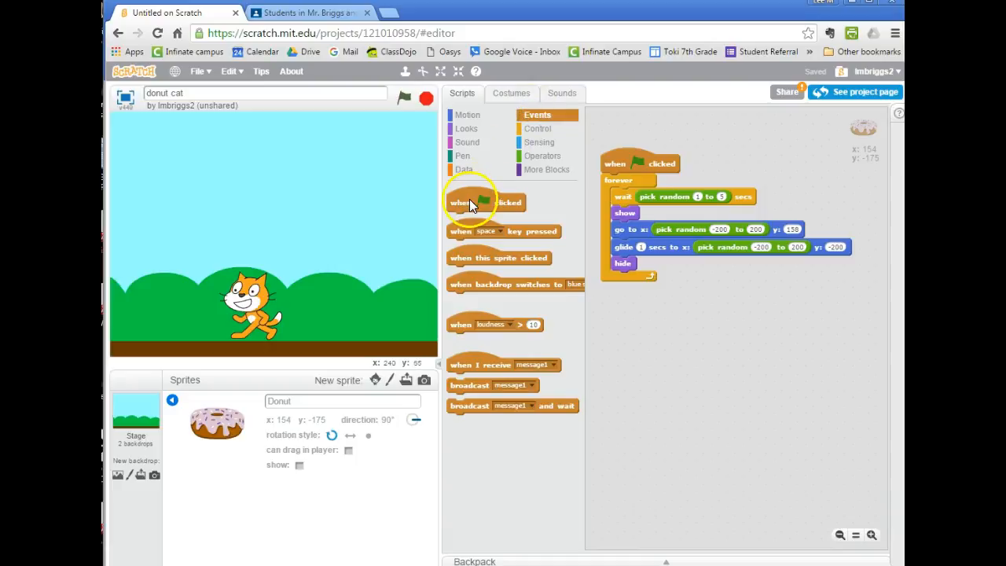
{"action": "left_click_drag", "start_coordinate": [471, 202], "coordinate": [657, 338]}
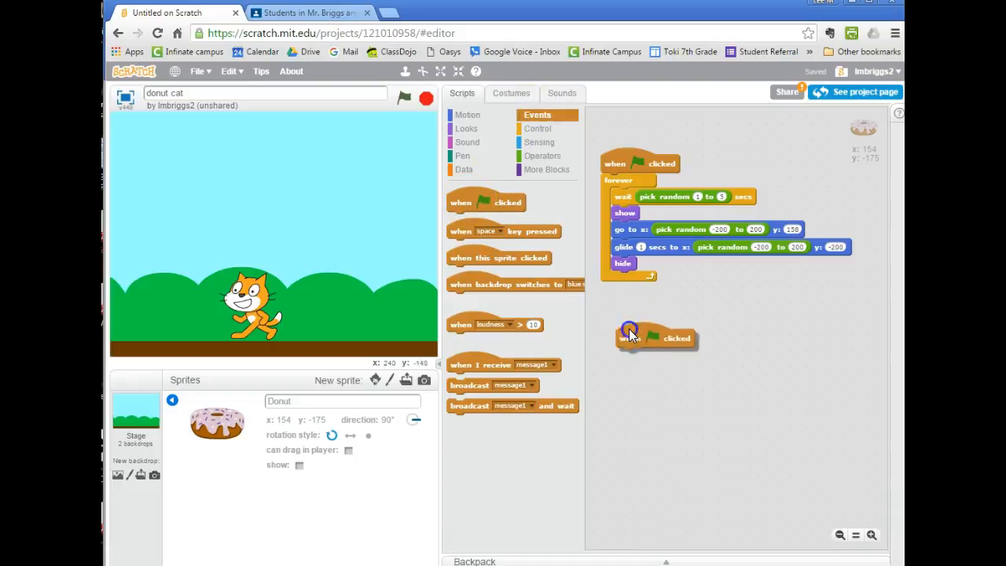
{"action": "left_click", "coordinate": [538, 129]}
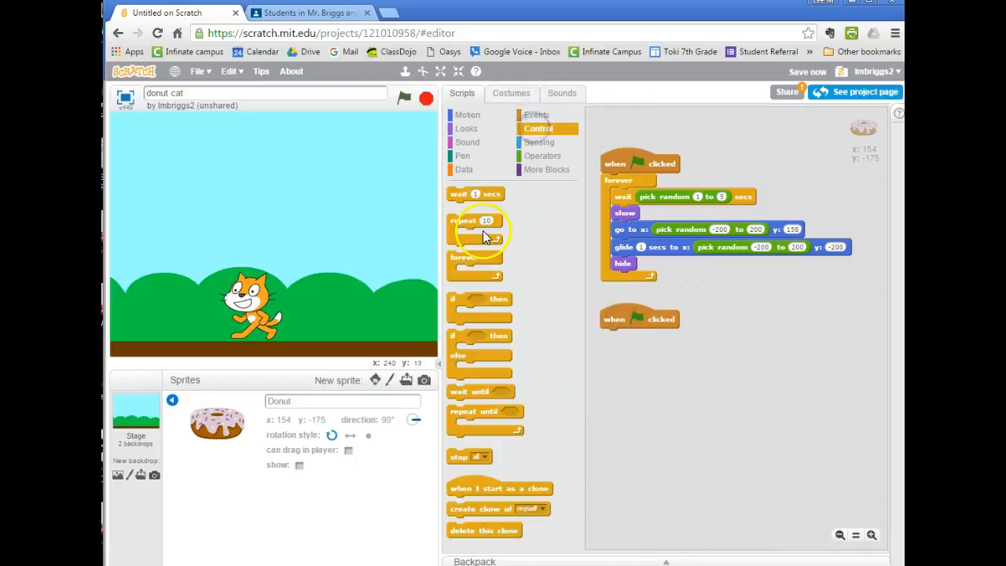
{"action": "left_click_drag", "start_coordinate": [463, 258], "coordinate": [621, 337]}
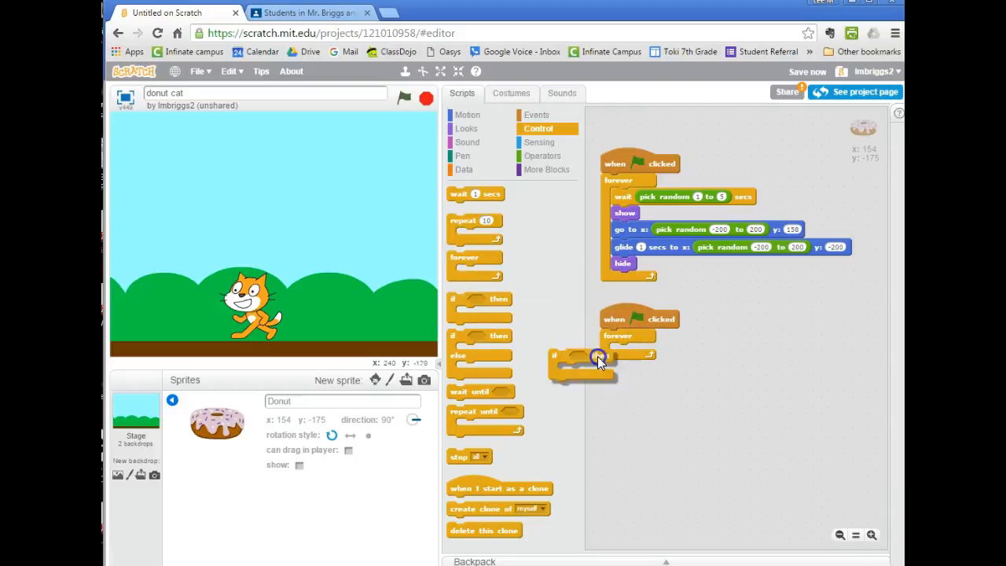
{"action": "left_click_drag", "start_coordinate": [582, 361], "coordinate": [629, 349]}
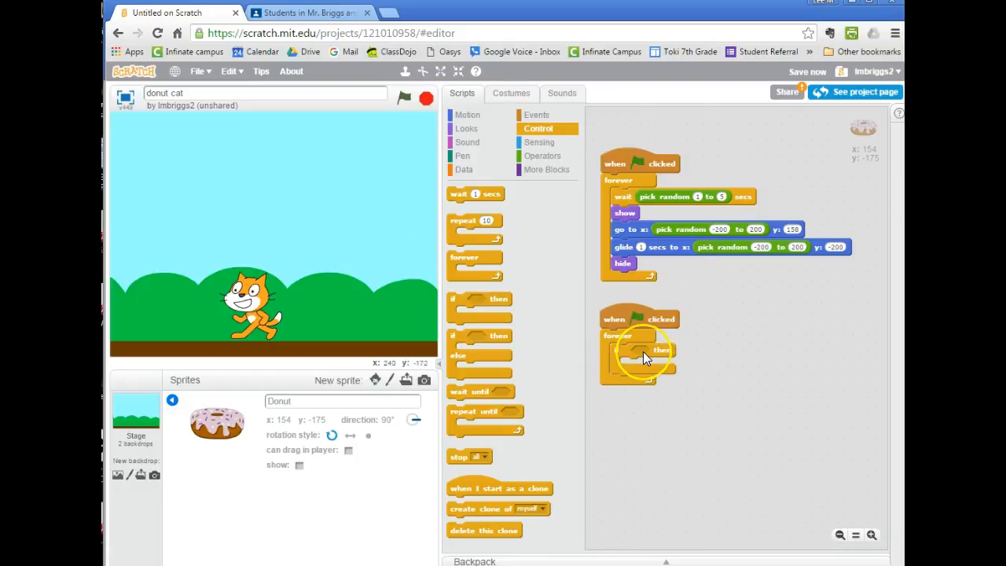
{"action": "mouse_move", "coordinate": [616, 70]}
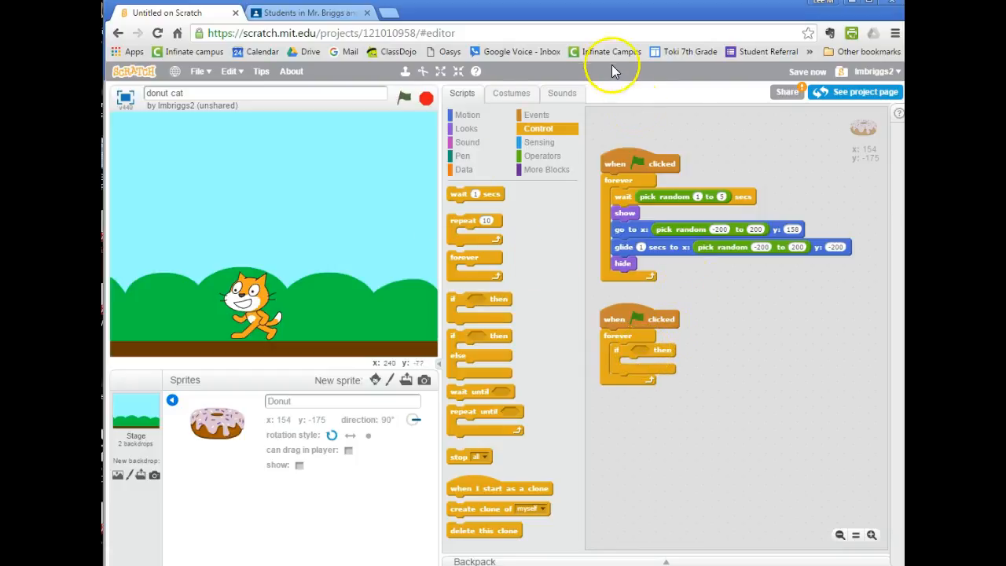
Make the if test 'touching Sprite1?' and hide the donut when it touches the cat.
{"action": "left_click", "coordinate": [539, 142]}
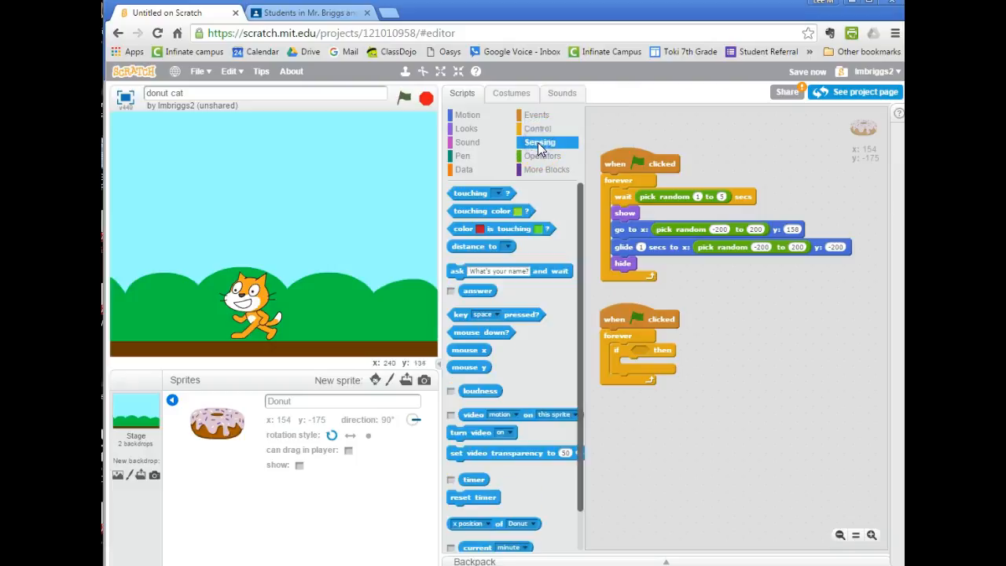
{"action": "mouse_move", "coordinate": [472, 196]}
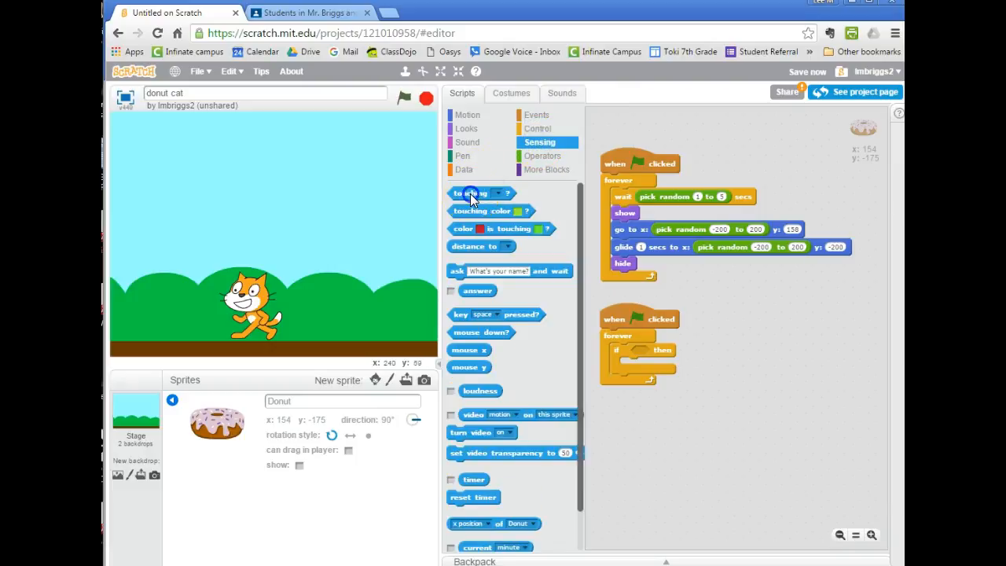
{"action": "left_click_drag", "start_coordinate": [472, 192], "coordinate": [663, 353]}
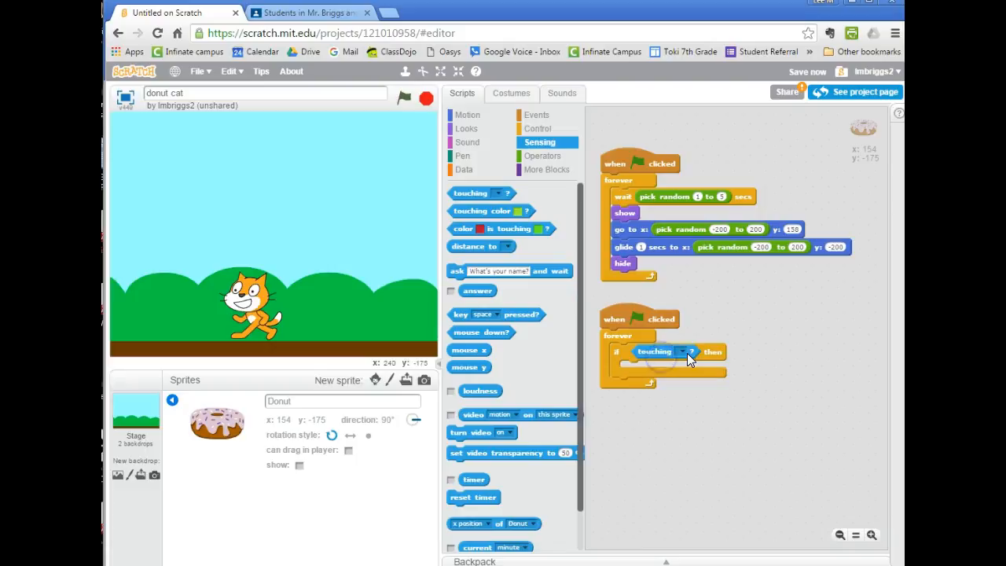
{"action": "left_click", "coordinate": [688, 353]}
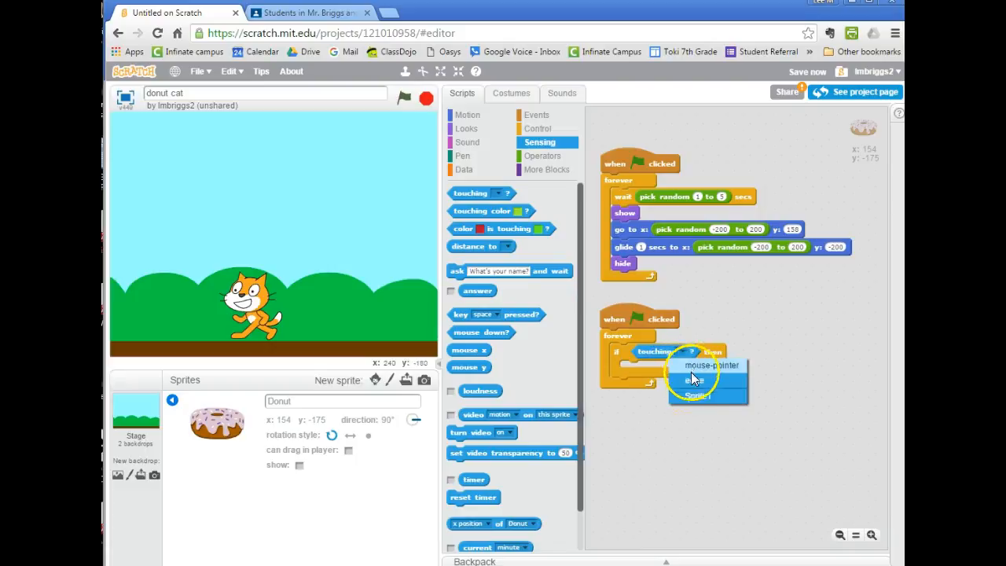
{"action": "left_click", "coordinate": [699, 395]}
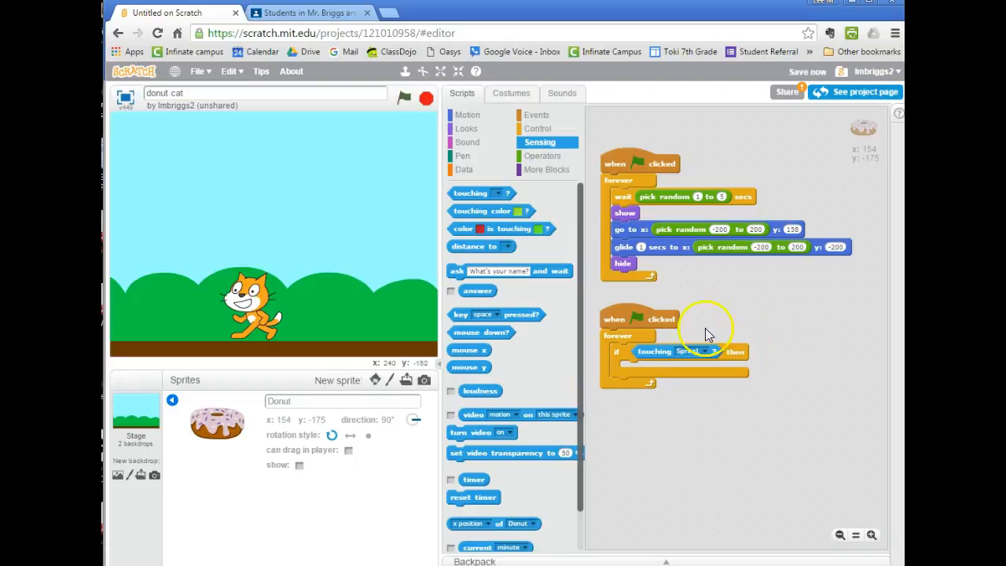
{"action": "mouse_move", "coordinate": [467, 116]}
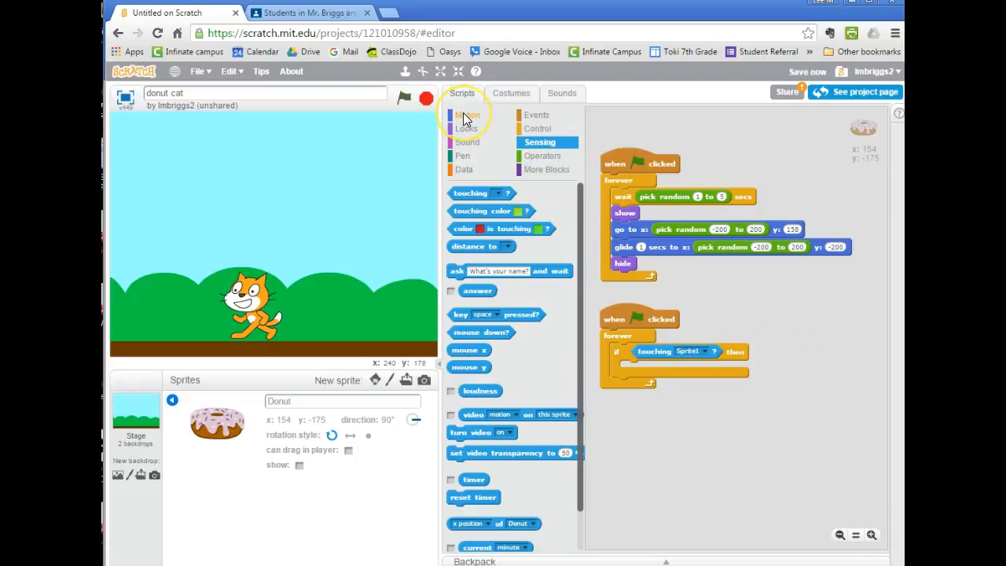
{"action": "left_click", "coordinate": [465, 129]}
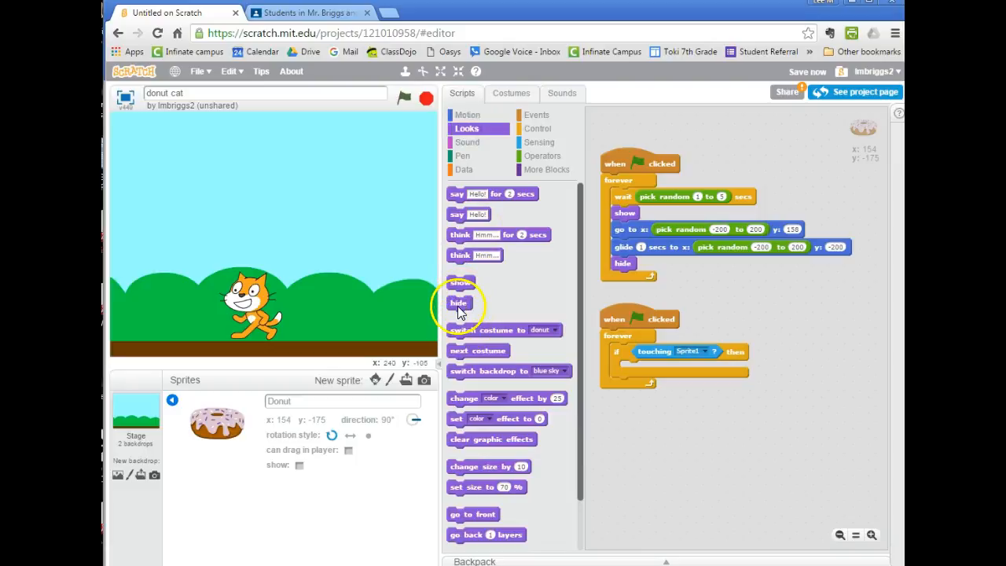
{"action": "left_click_drag", "start_coordinate": [460, 302], "coordinate": [632, 368]}
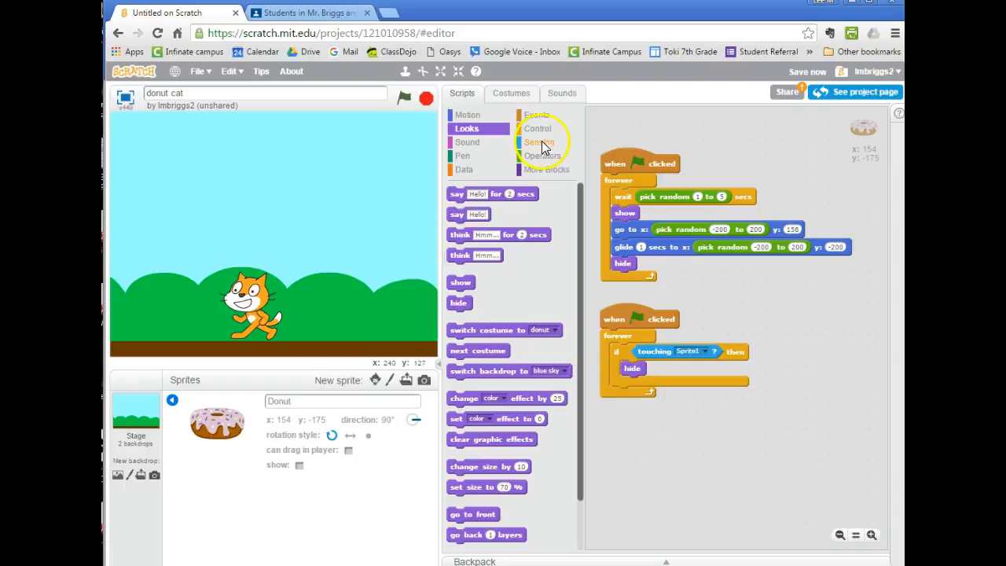
{"action": "left_click", "coordinate": [541, 156]}
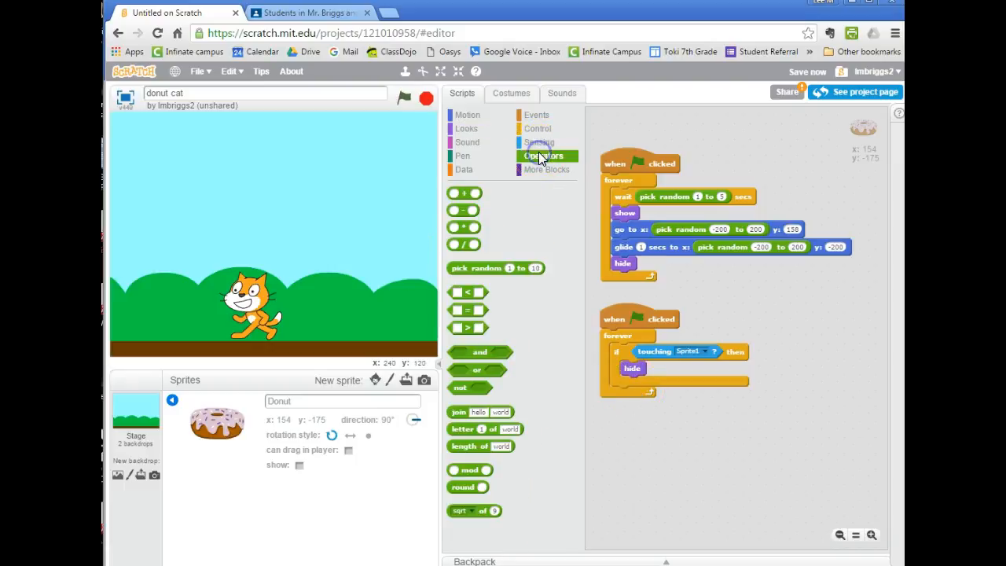
{"action": "mouse_move", "coordinate": [544, 170]}
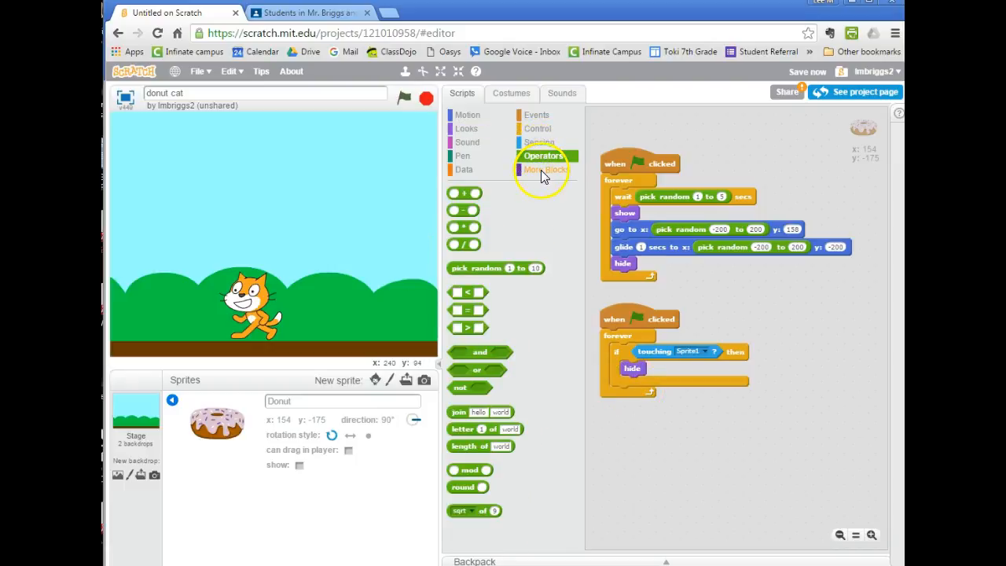
{"action": "left_click", "coordinate": [464, 170]}
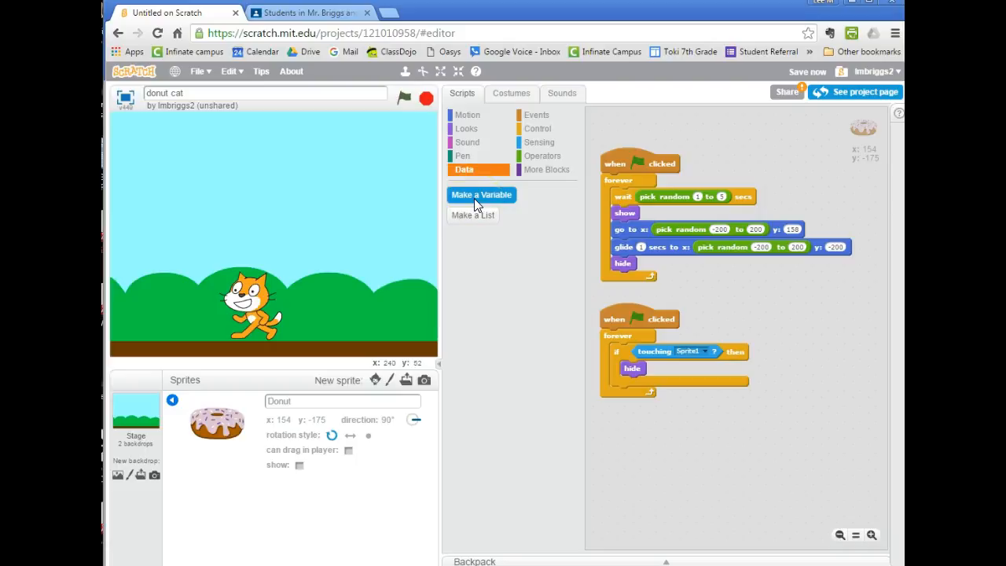
Create a 'points' variable, set it to 0 at game start and change it by 1 when the donut is caught.
{"action": "left_click", "coordinate": [481, 195]}
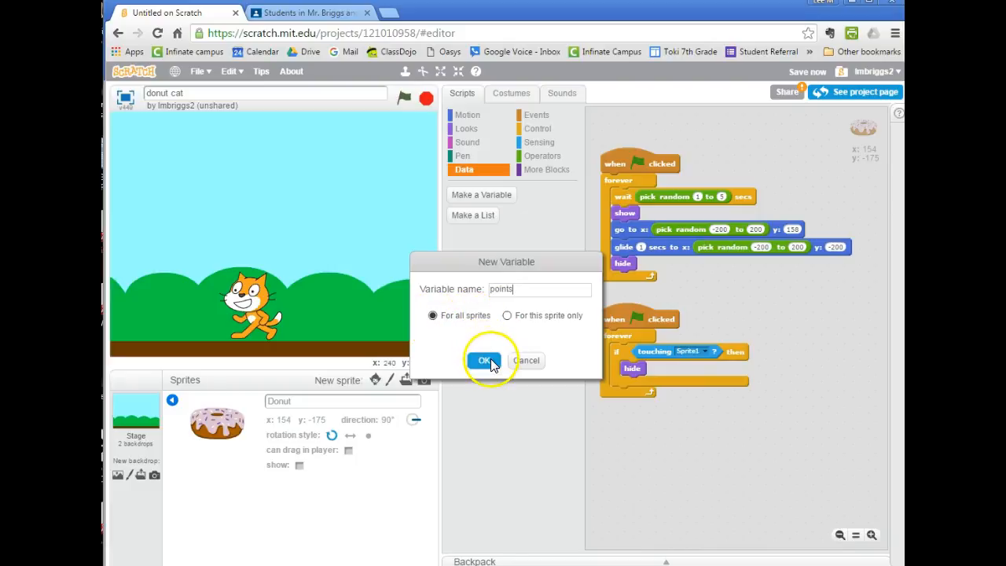
{"action": "left_click", "coordinate": [485, 360]}
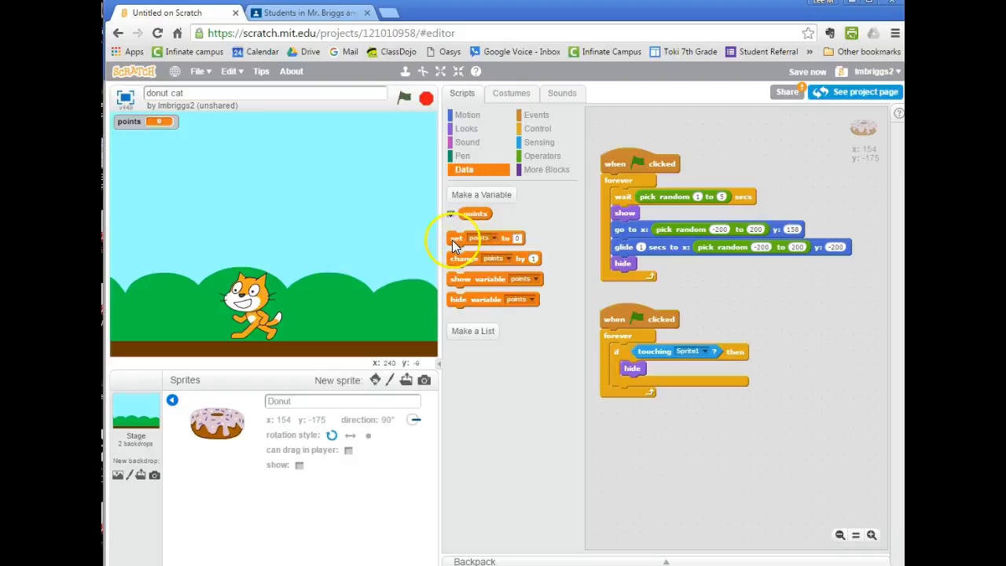
{"action": "left_click_drag", "start_coordinate": [471, 238], "coordinate": [637, 336]}
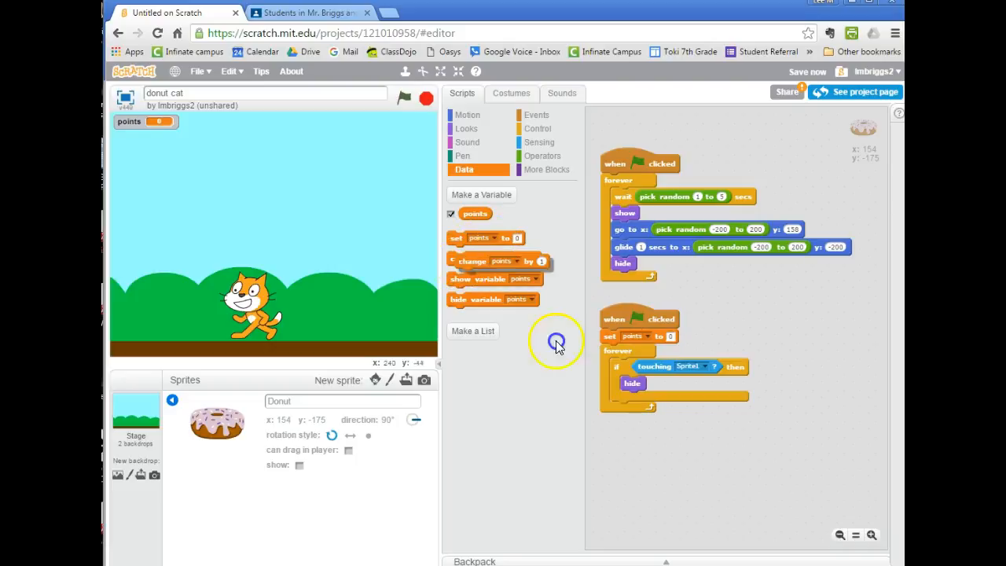
{"action": "left_click_drag", "start_coordinate": [500, 261], "coordinate": [667, 400]}
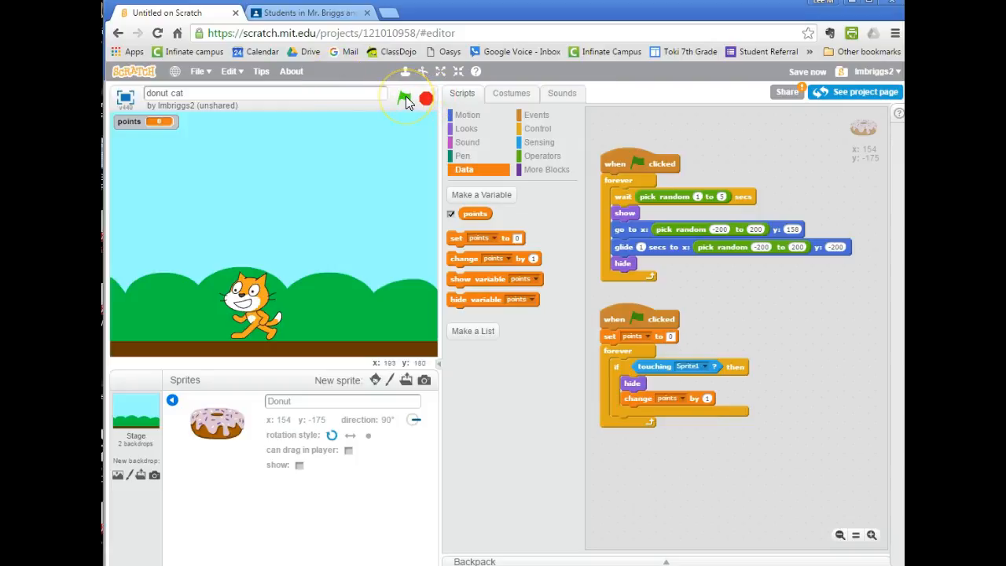
Run the game several times to watch the cat catch donuts and the points counter climb.
{"action": "left_click", "coordinate": [404, 98]}
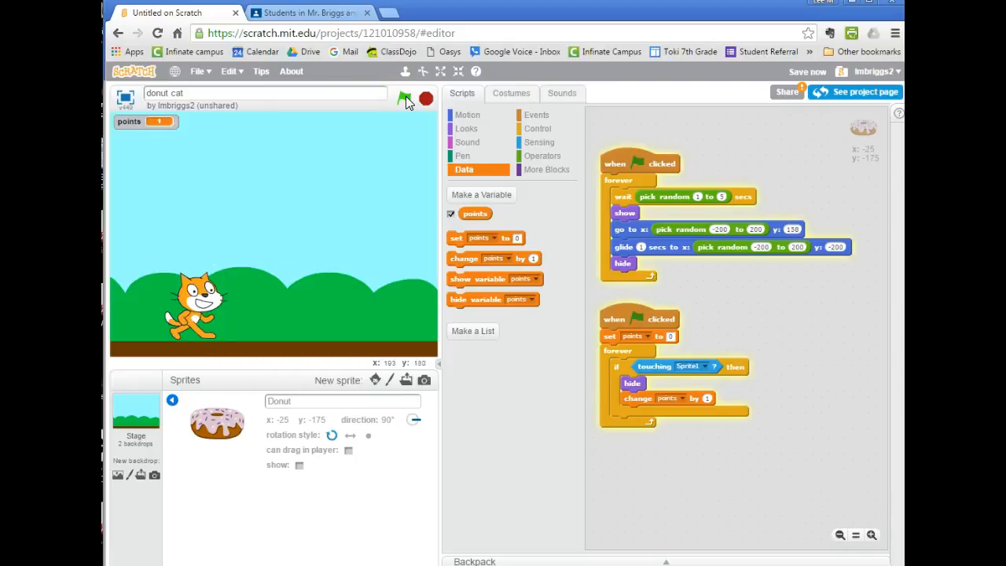
{"action": "left_click", "coordinate": [406, 97]}
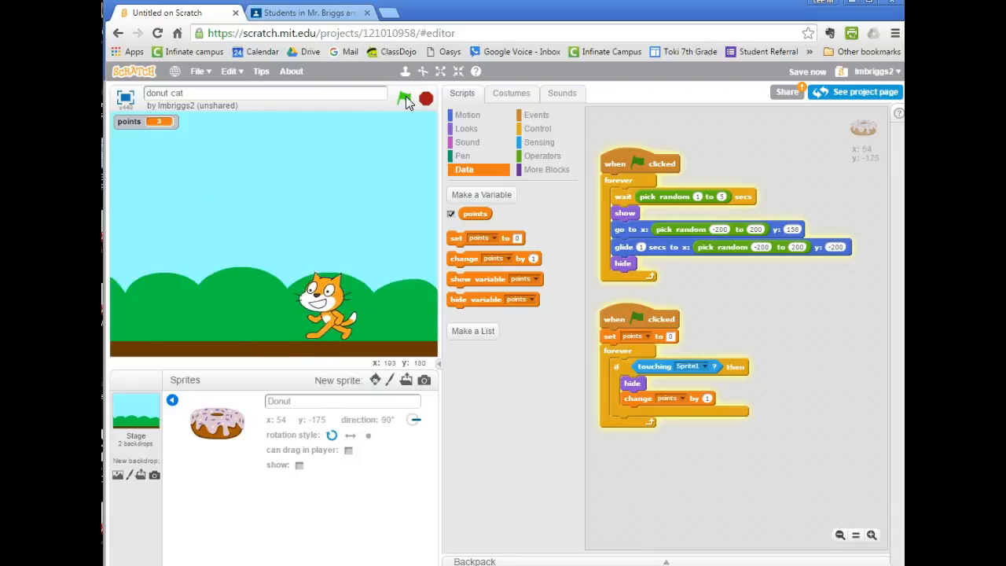
{"action": "left_click", "coordinate": [406, 97]}
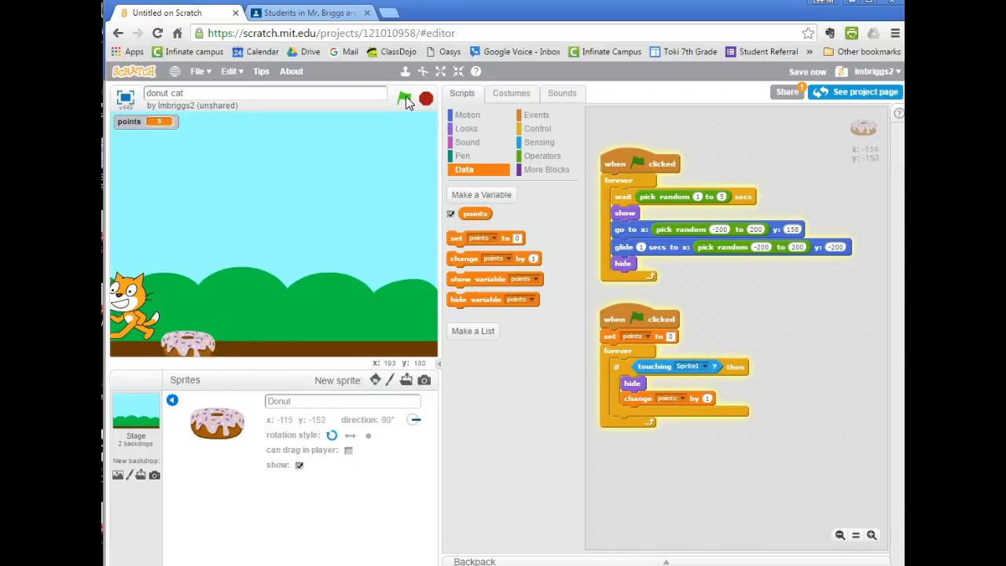
{"action": "left_click", "coordinate": [406, 97]}
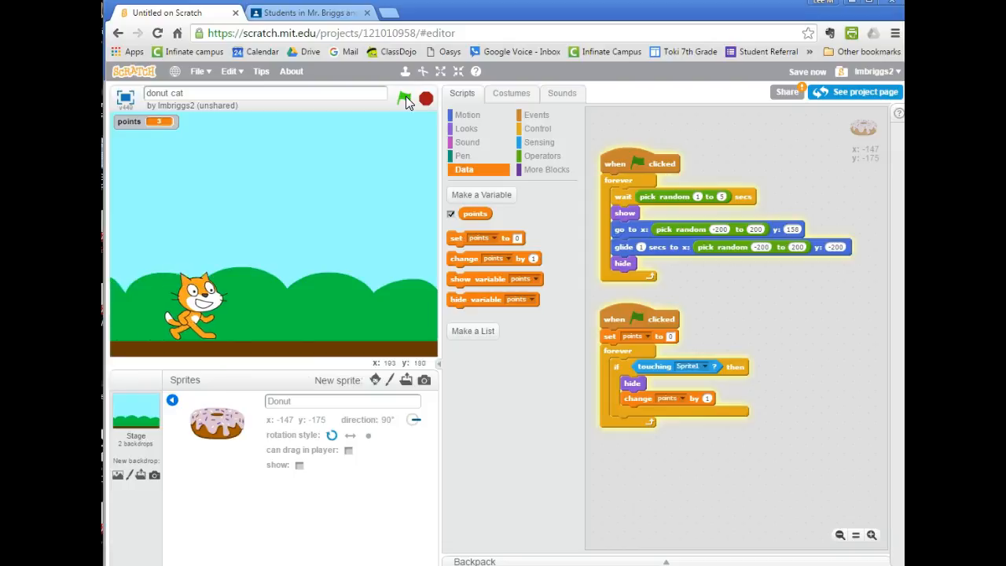
{"action": "left_click", "coordinate": [405, 97]}
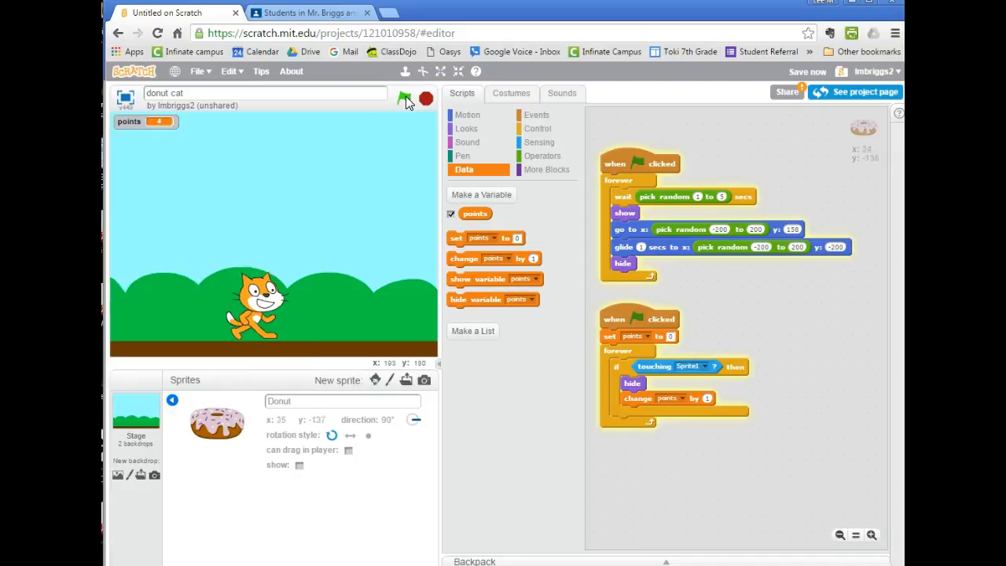
{"action": "left_click", "coordinate": [404, 97]}
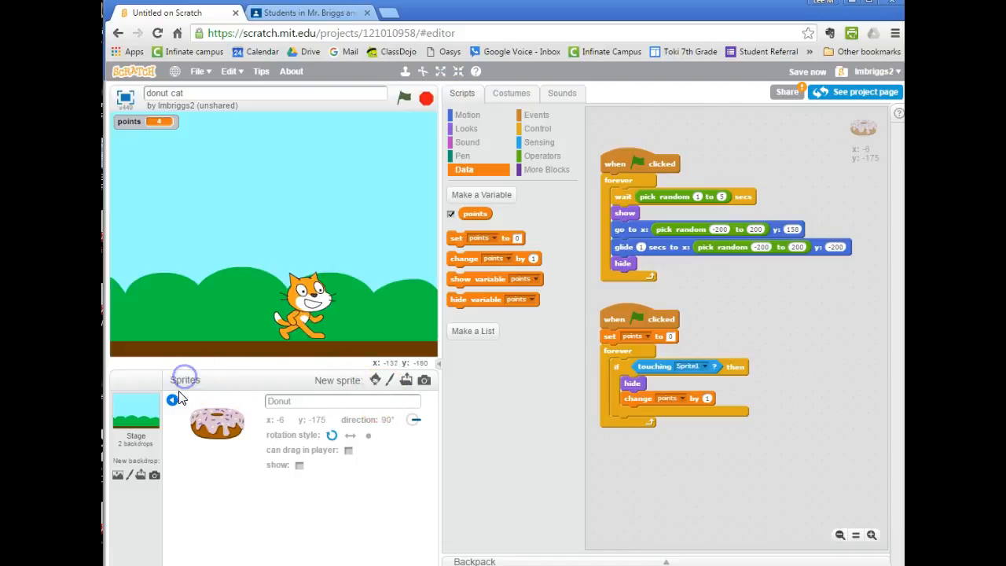
Duplicate the Donut sprite into Donut2 and select the new copy.
{"action": "left_click", "coordinate": [241, 416]}
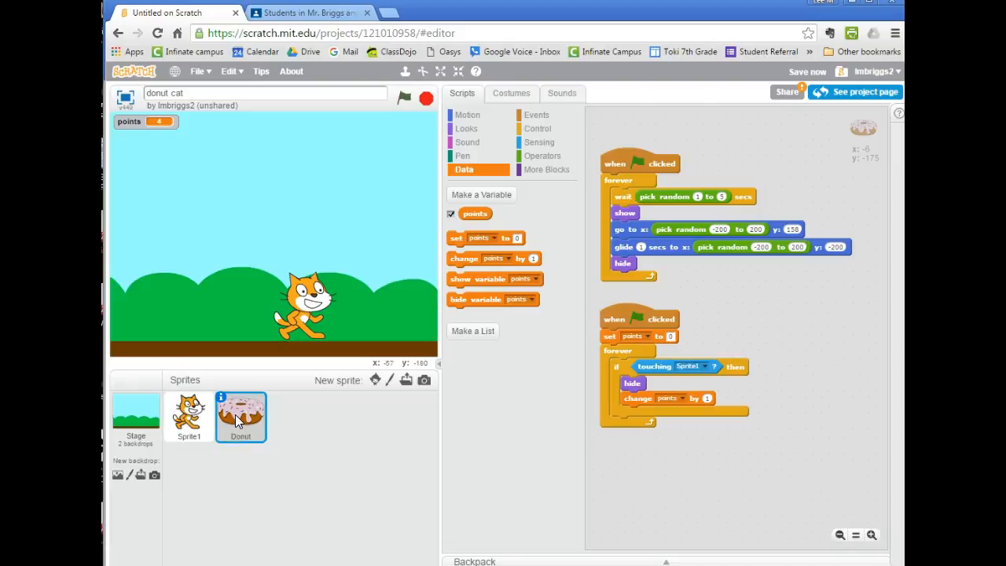
{"action": "left_click", "coordinate": [239, 415]}
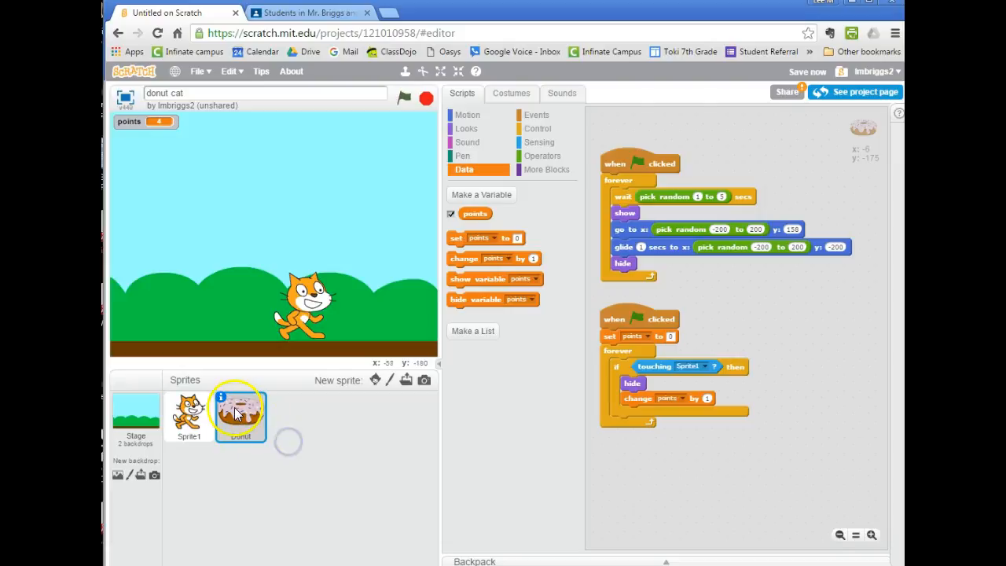
{"action": "right_click", "coordinate": [239, 415]}
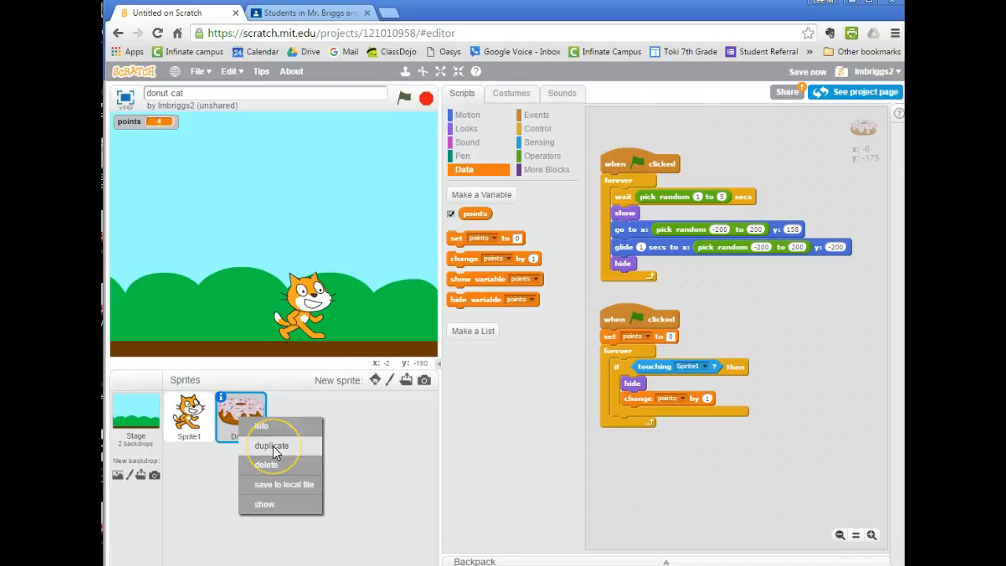
{"action": "left_click", "coordinate": [271, 447]}
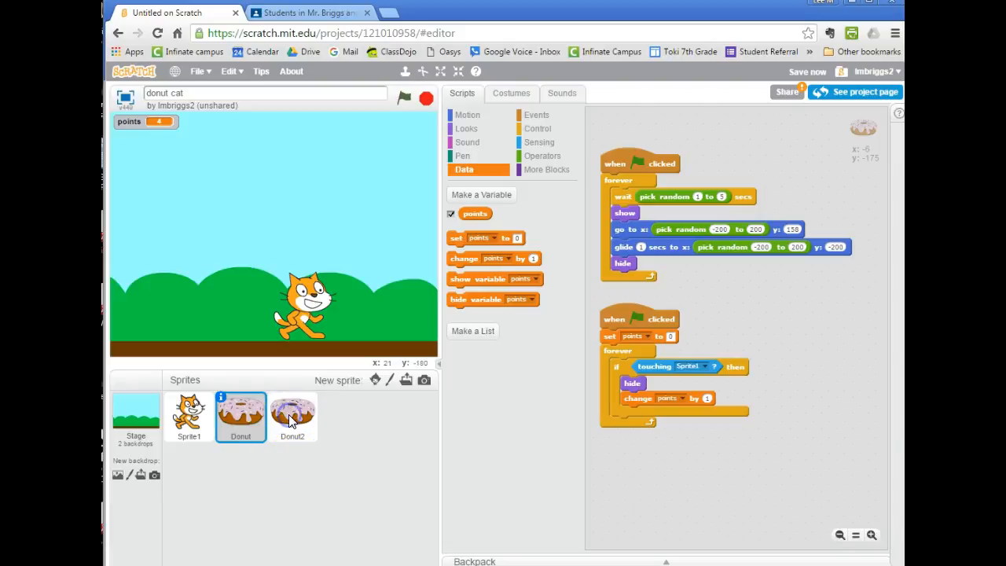
{"action": "left_click", "coordinate": [292, 412]}
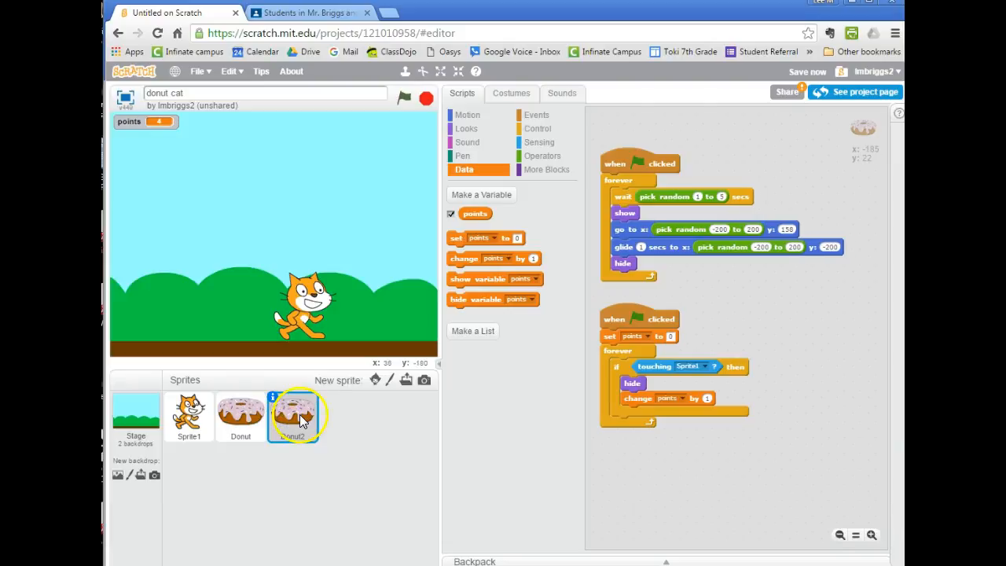
{"action": "mouse_move", "coordinate": [489, 160]}
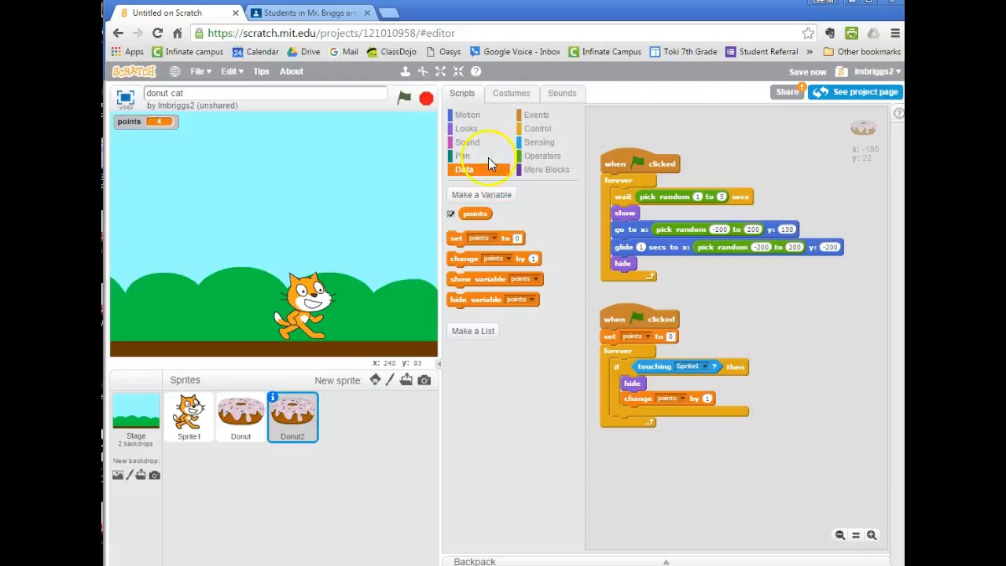
Add the apple costume from the Things library to Donut2 so it appears as an apple.
{"action": "left_click", "coordinate": [511, 93]}
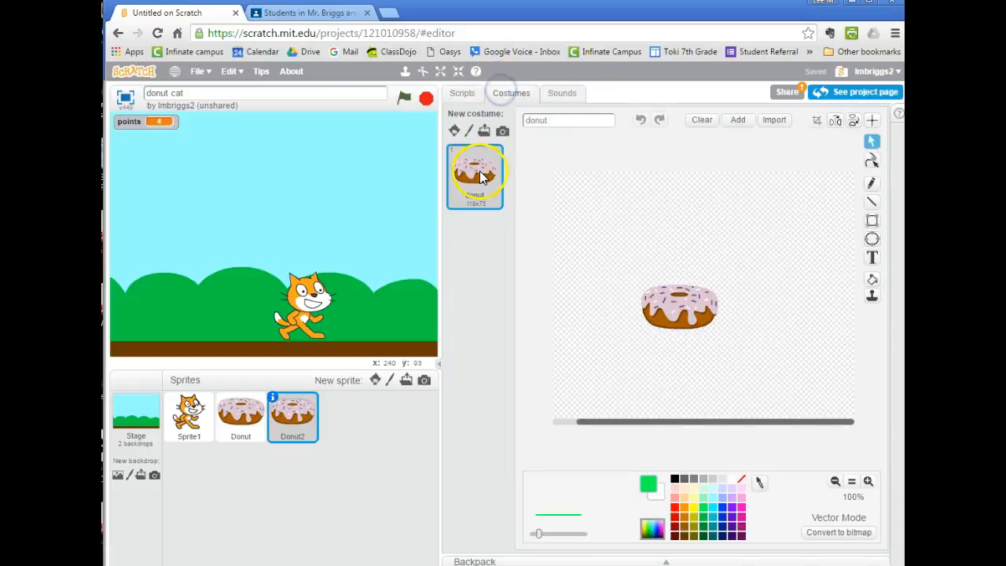
{"action": "mouse_move", "coordinate": [453, 130]}
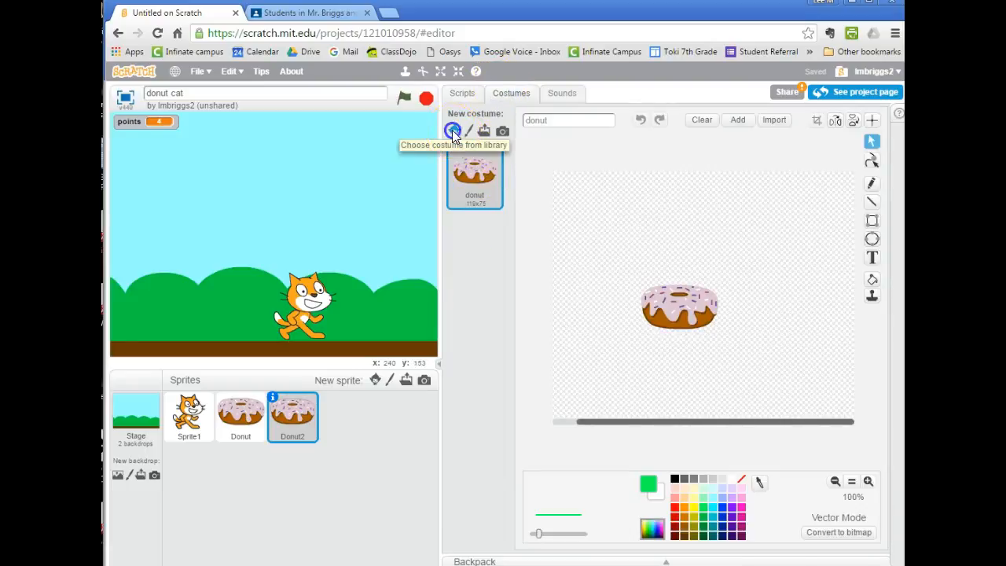
{"action": "left_click", "coordinate": [453, 130]}
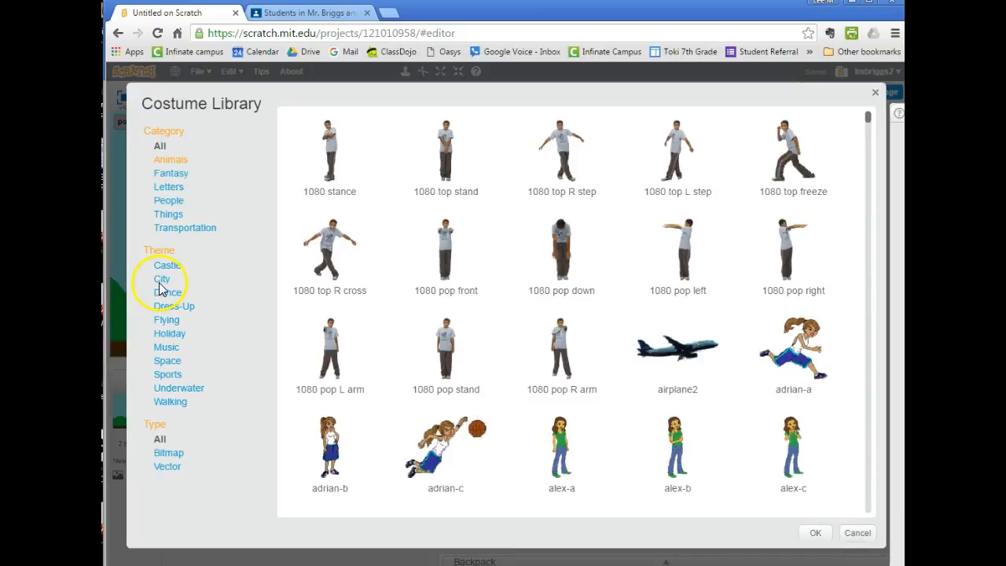
{"action": "mouse_move", "coordinate": [179, 211]}
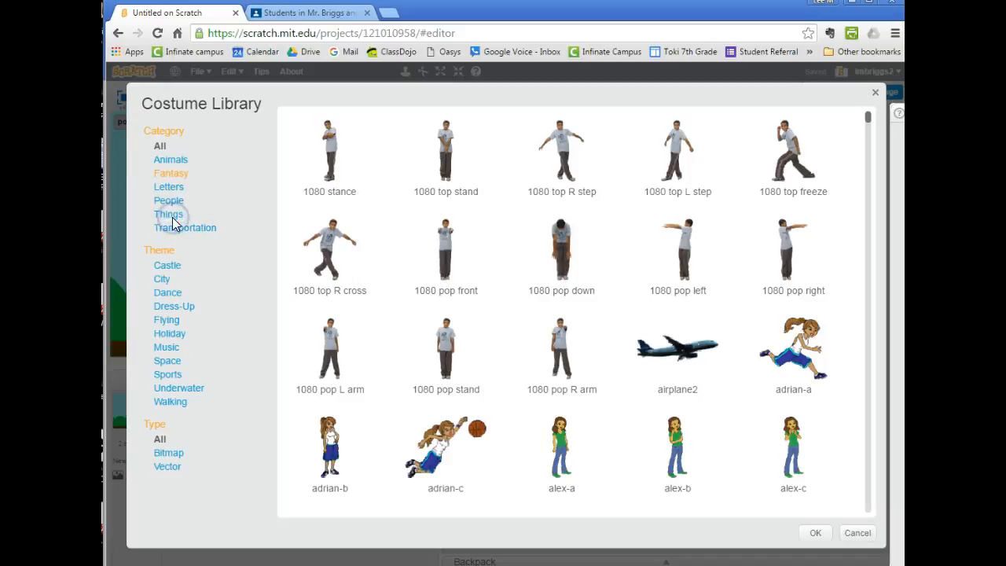
{"action": "left_click", "coordinate": [170, 214]}
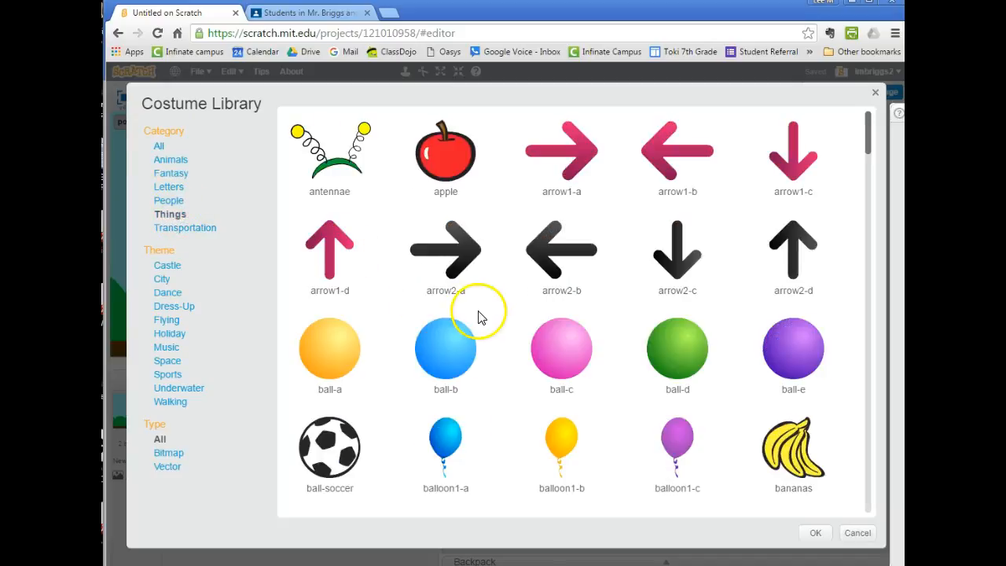
{"action": "mouse_move", "coordinate": [483, 322]}
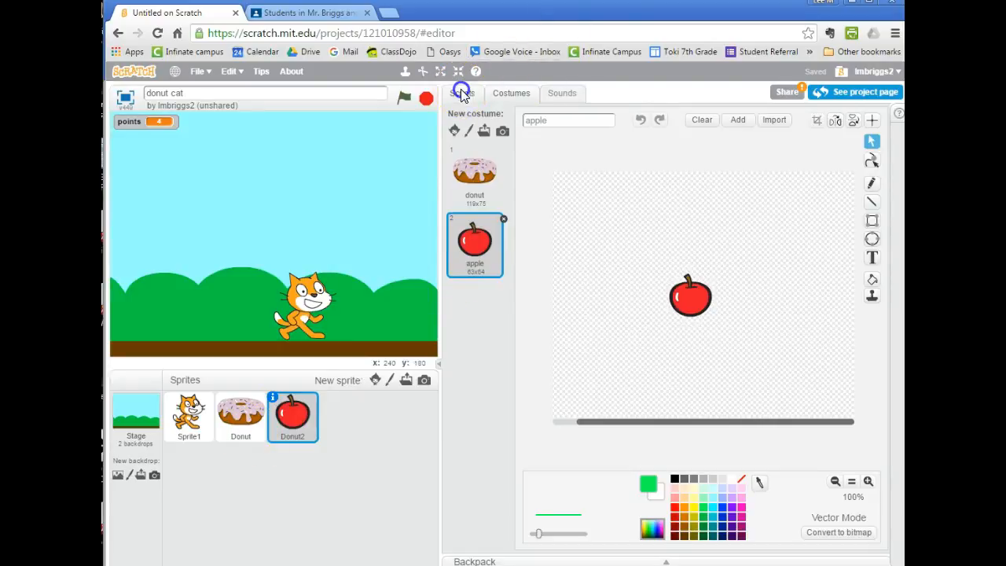
{"action": "left_click", "coordinate": [462, 92]}
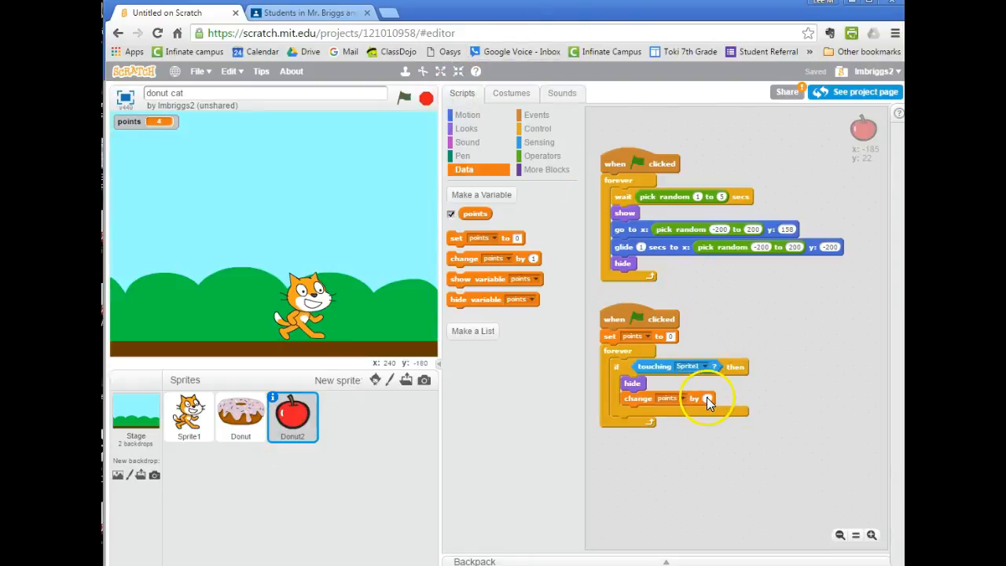
{"action": "mouse_move", "coordinate": [767, 434]}
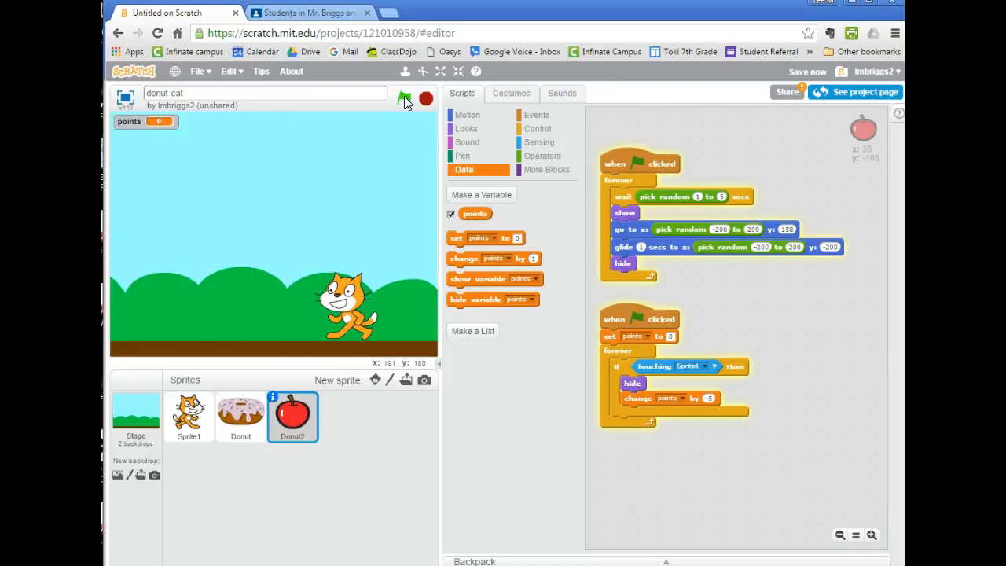
Run the game with the green flag, catch donuts and an apple, then stop it.
{"action": "left_click", "coordinate": [406, 97]}
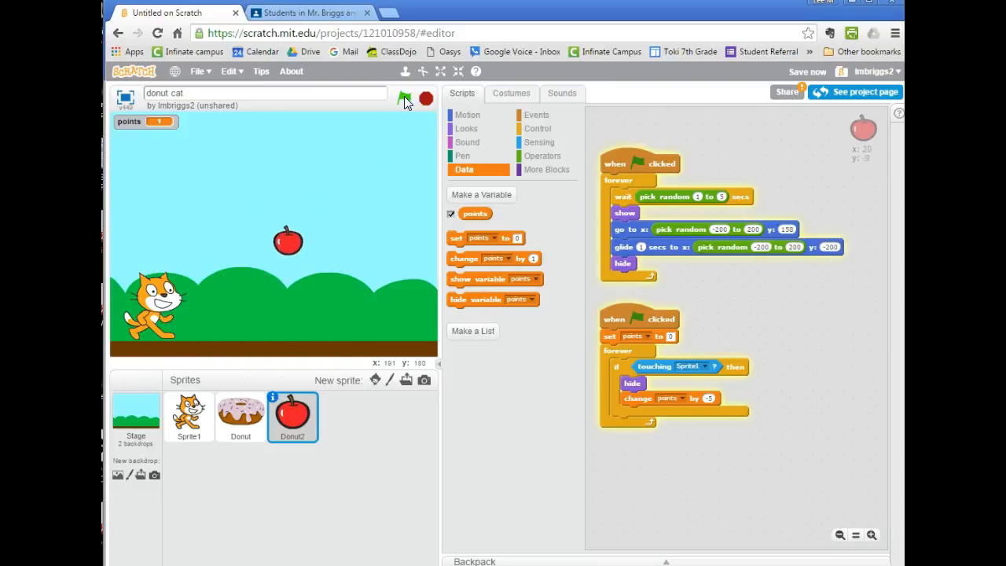
{"action": "left_click", "coordinate": [404, 97]}
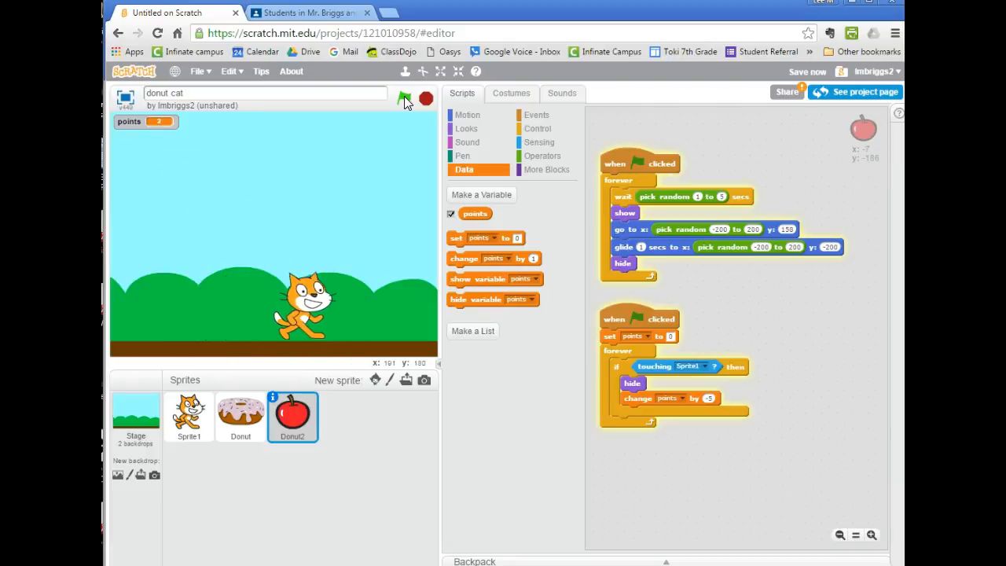
{"action": "left_click", "coordinate": [404, 97]}
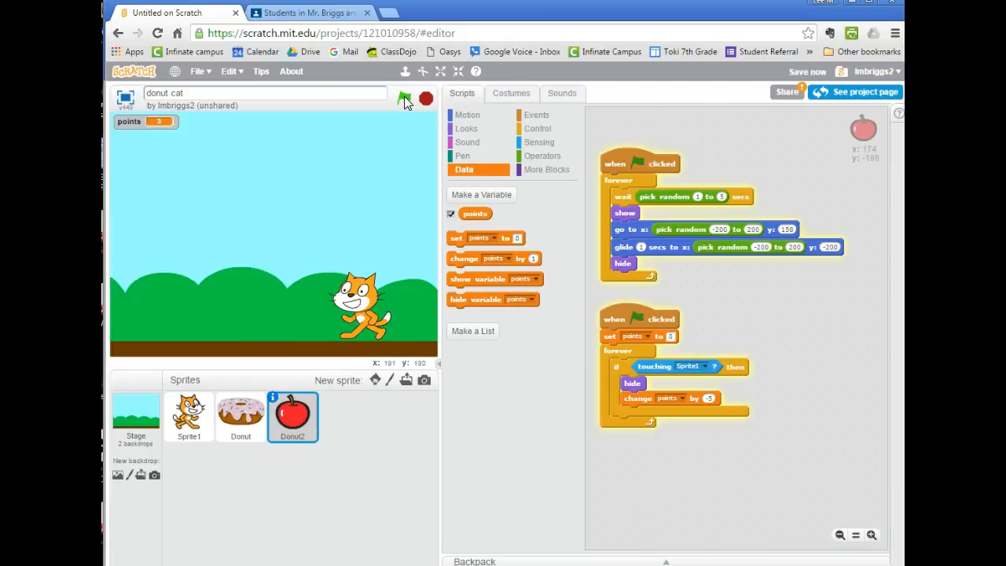
{"action": "left_click", "coordinate": [404, 97]}
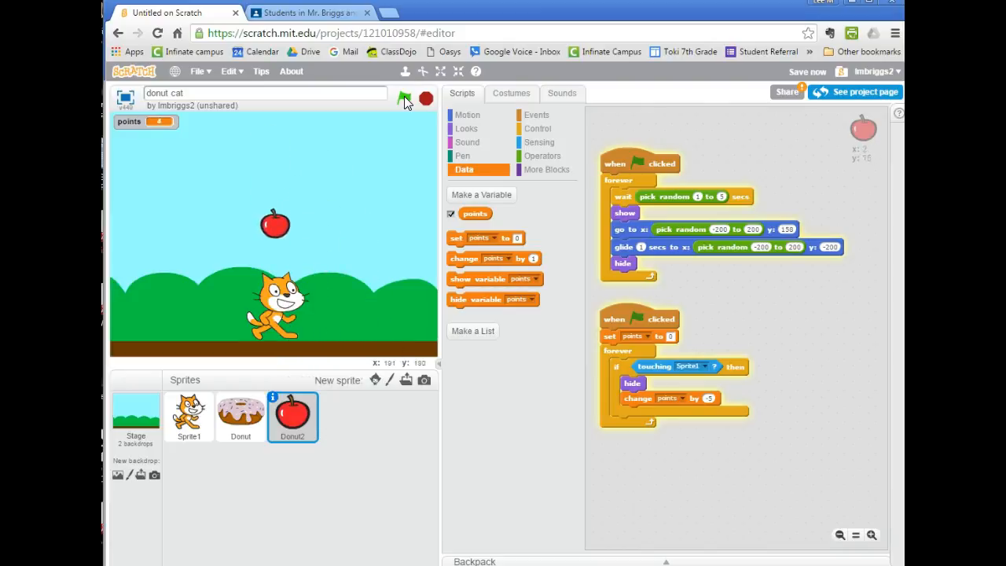
{"action": "left_click", "coordinate": [404, 98]}
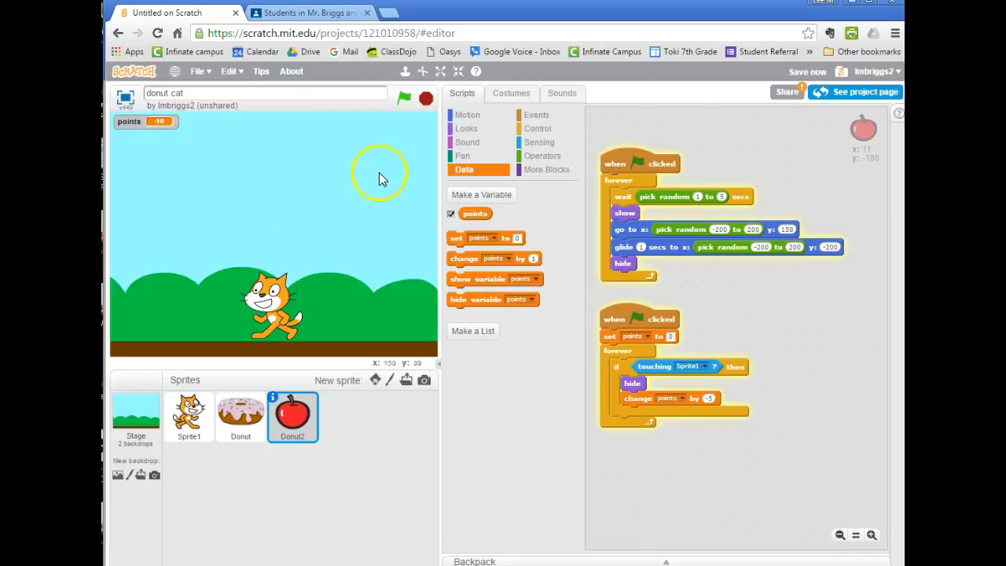
{"action": "left_click", "coordinate": [428, 97]}
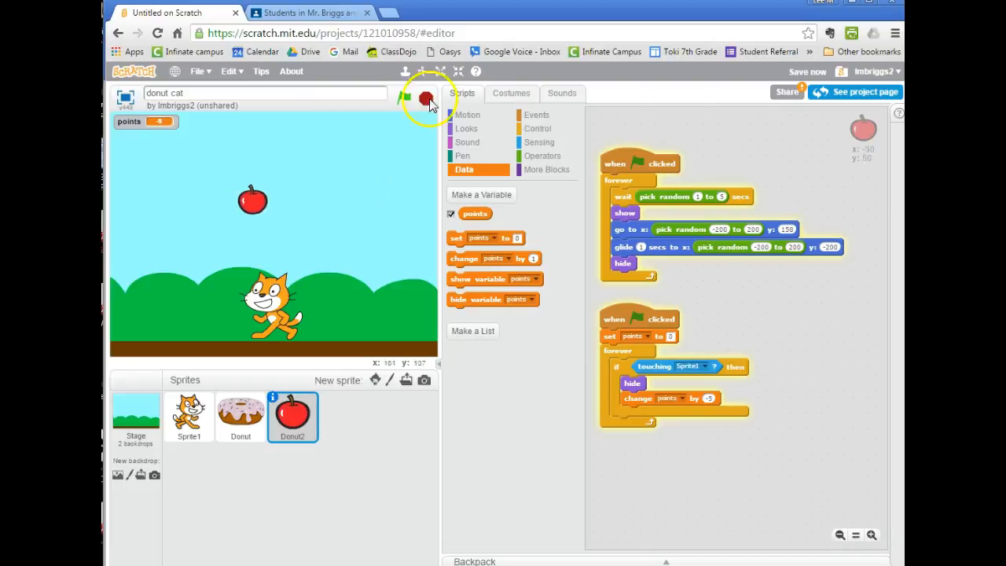
{"action": "left_click", "coordinate": [406, 97]}
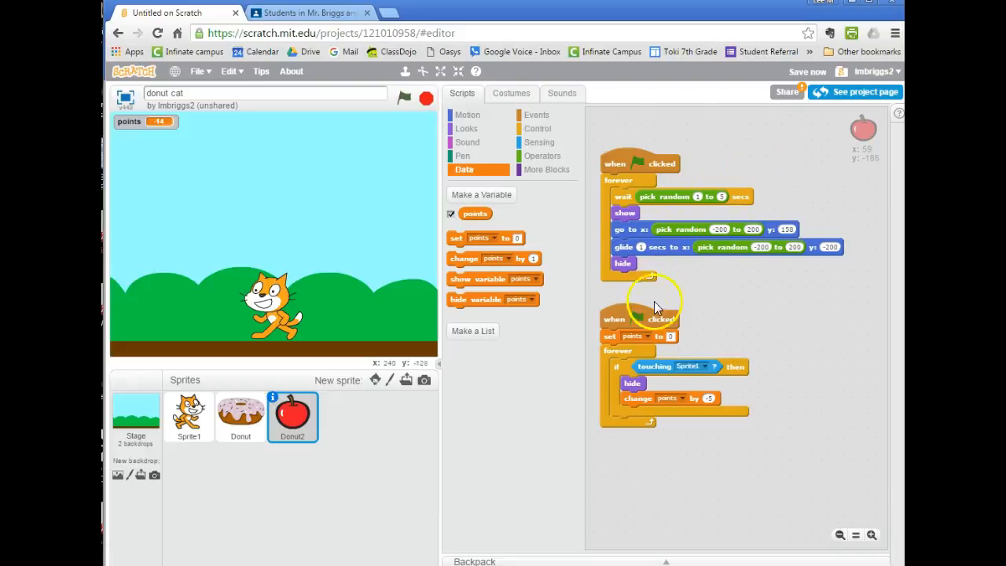
{"action": "mouse_move", "coordinate": [818, 306]}
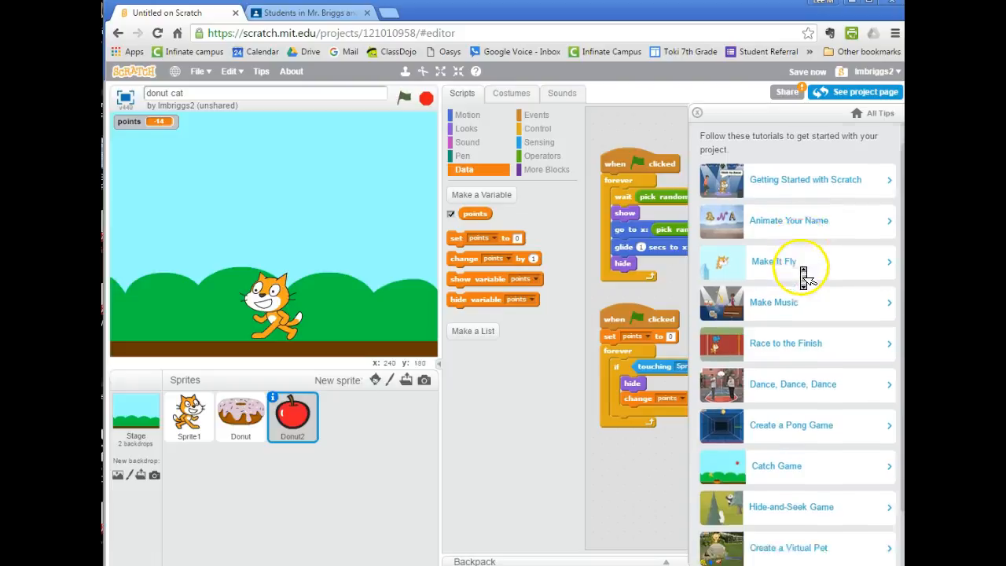
Browse the Tips panel and land on the Blocks help section listing block categories.
{"action": "scroll", "scroll_direction": "down", "scroll_amount": 3}
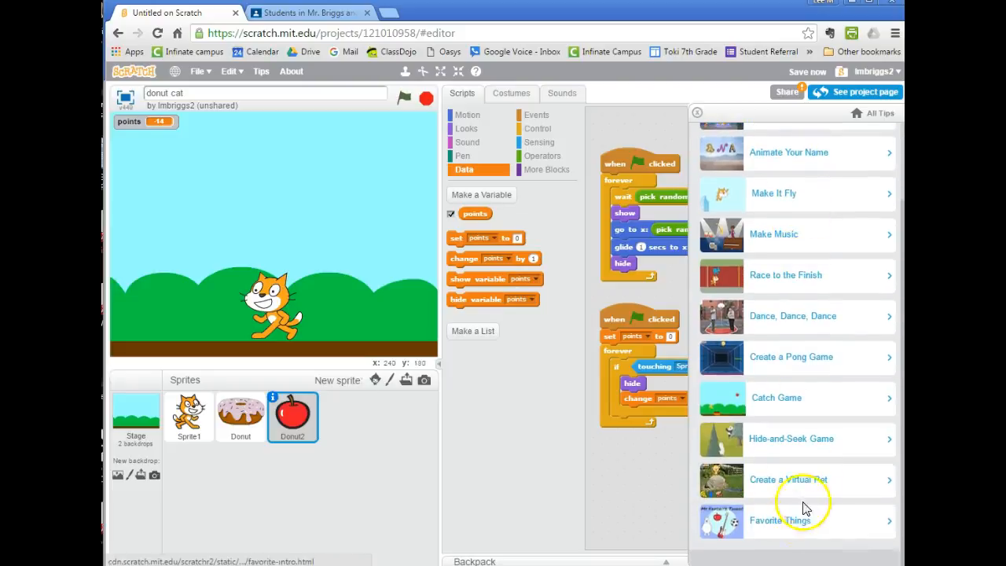
{"action": "scroll", "scroll_direction": "up", "scroll_amount": 3}
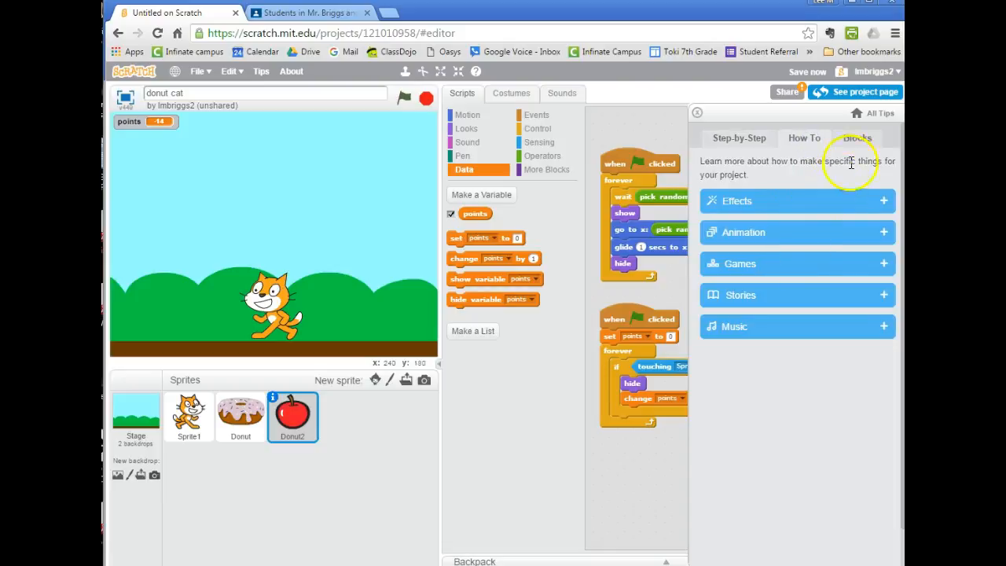
{"action": "left_click", "coordinate": [857, 138]}
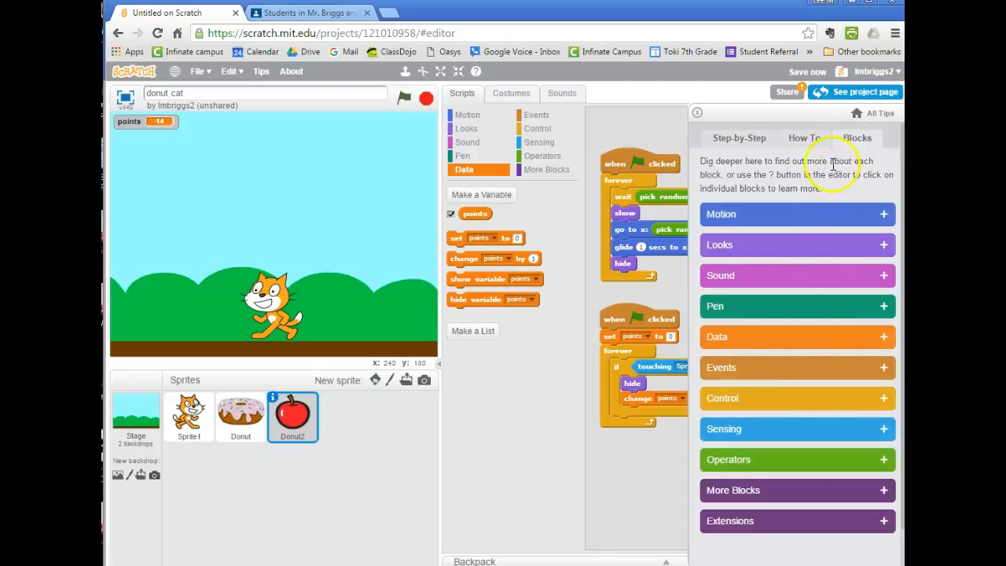
{"action": "left_click", "coordinate": [804, 138]}
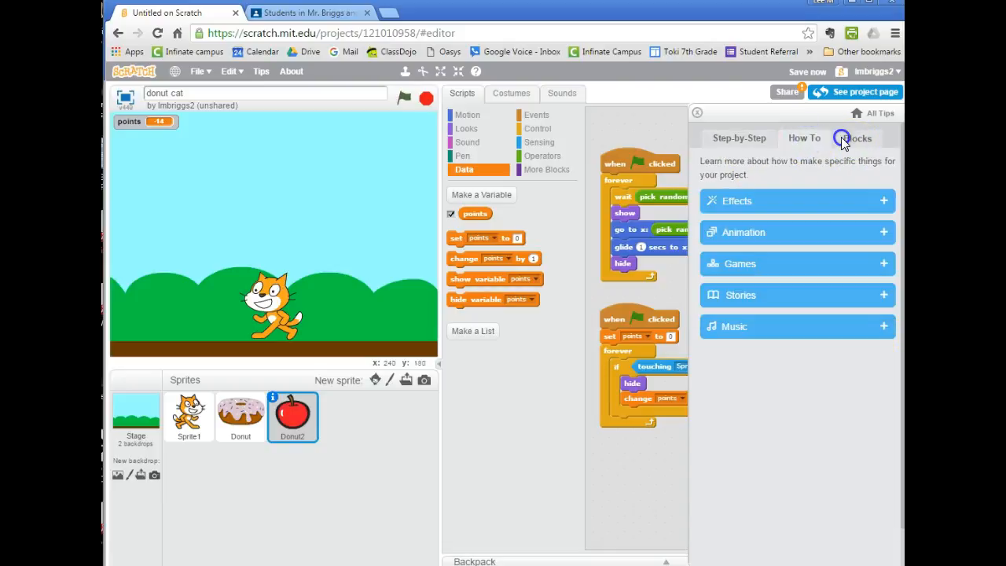
{"action": "left_click", "coordinate": [857, 139]}
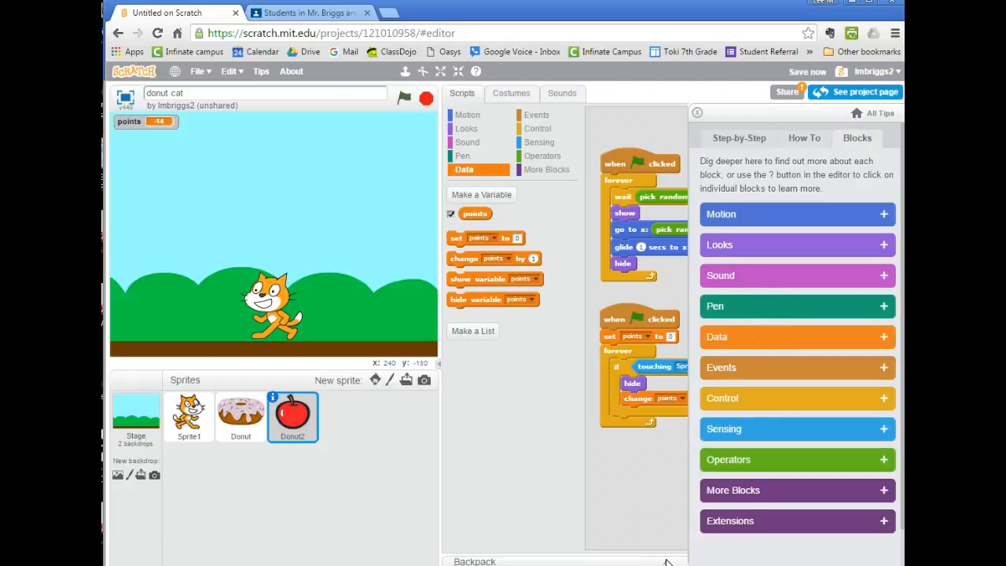
{"action": "mouse_move", "coordinate": [547, 333]}
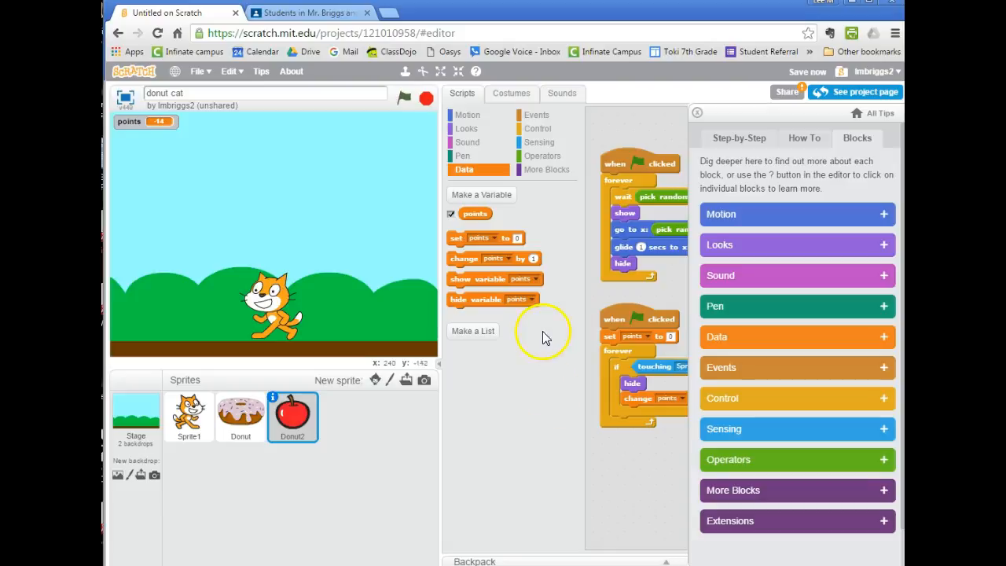